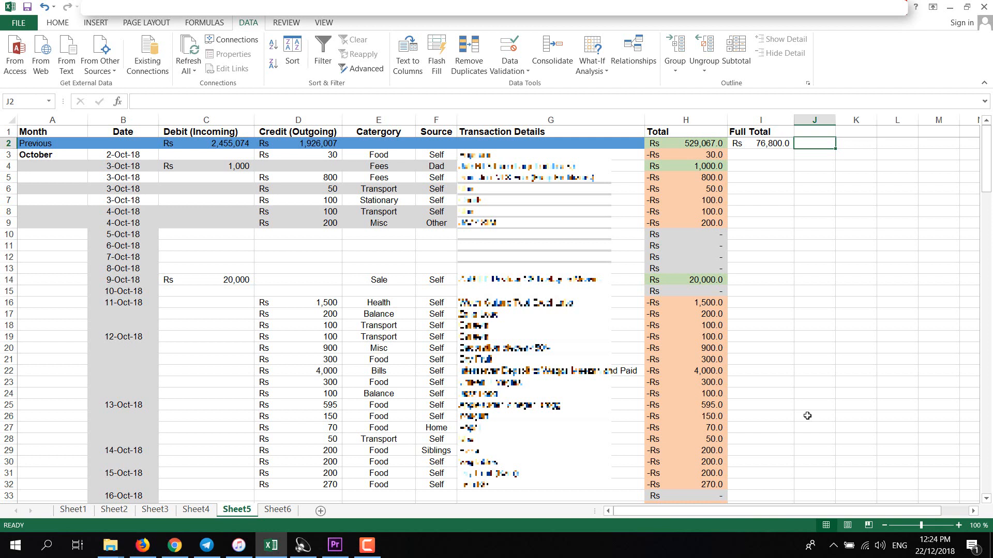
pyautogui.moveTo(228, 165)
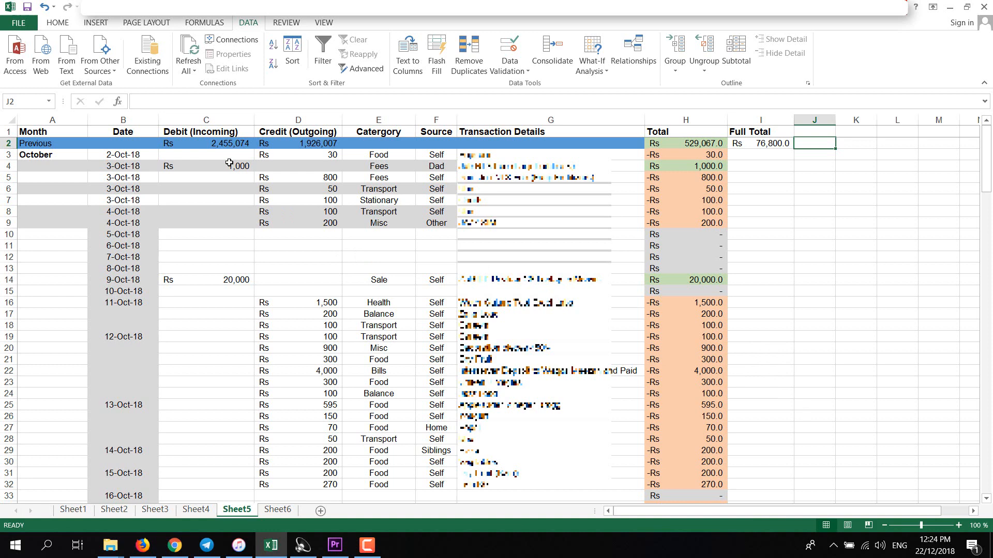
pyautogui.moveTo(192, 145)
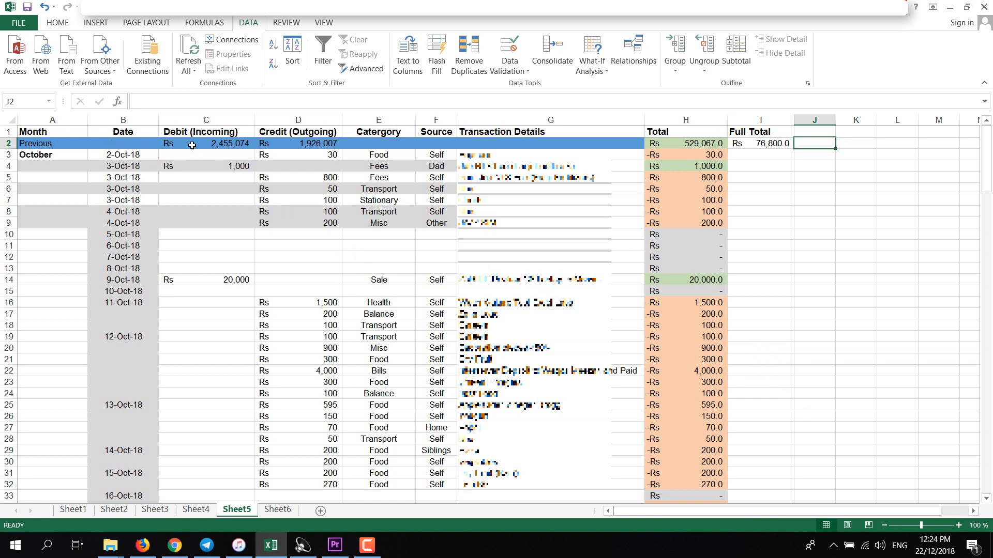
pyautogui.moveTo(117, 141)
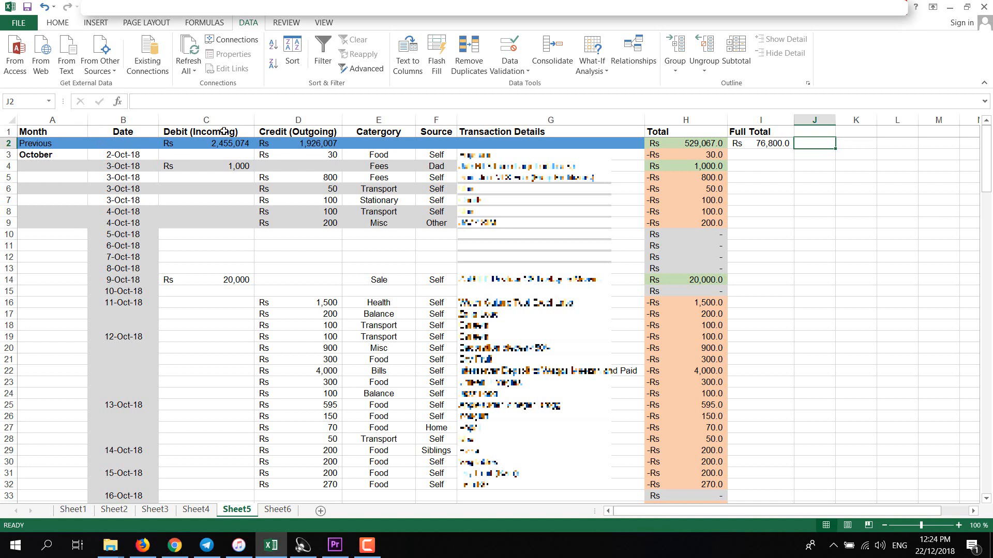
pyautogui.moveTo(312, 153)
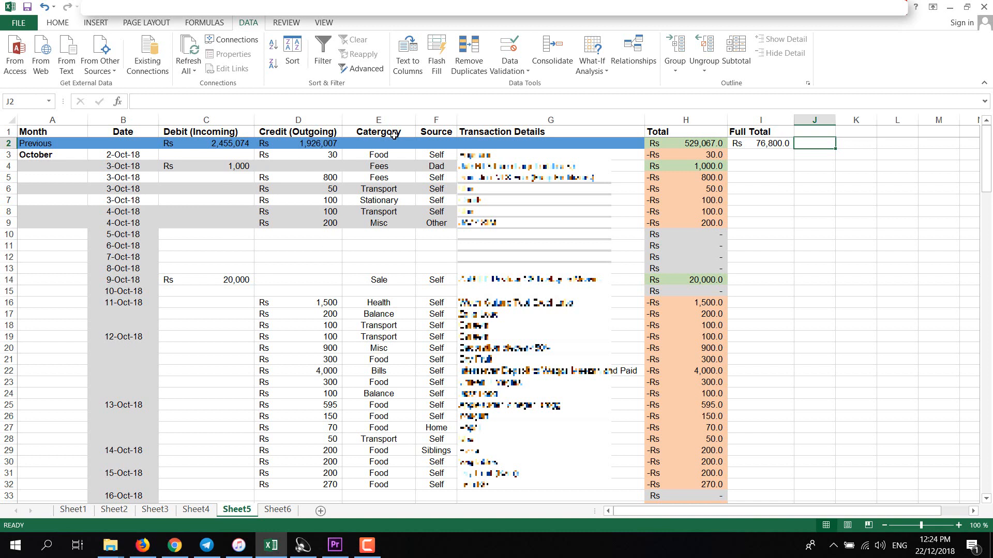
pyautogui.moveTo(447, 226)
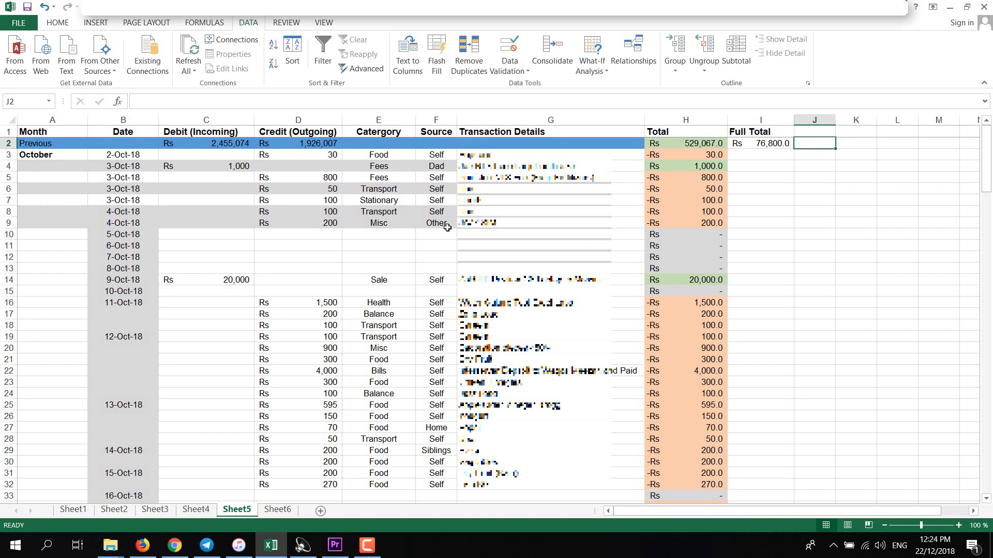
pyautogui.moveTo(696, 165)
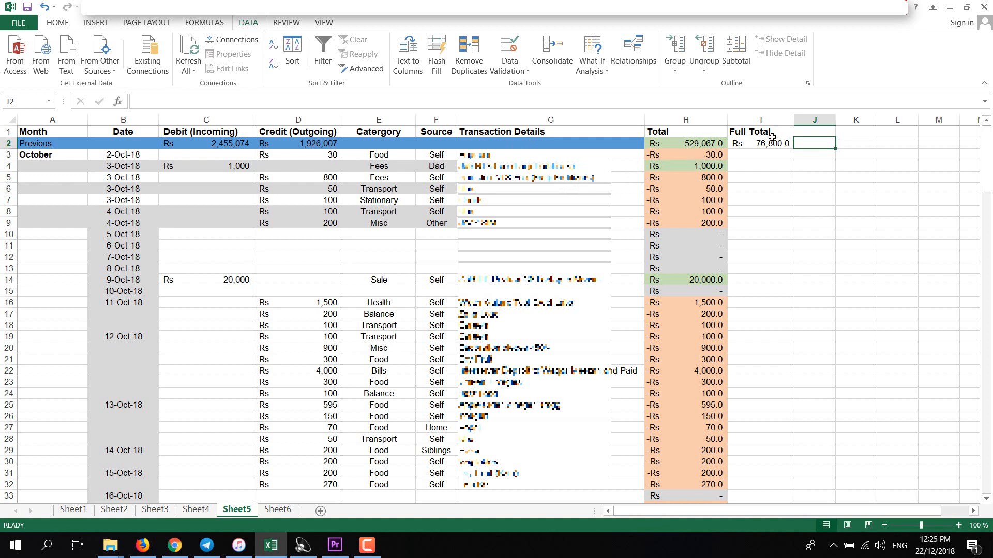
pyautogui.moveTo(766, 189)
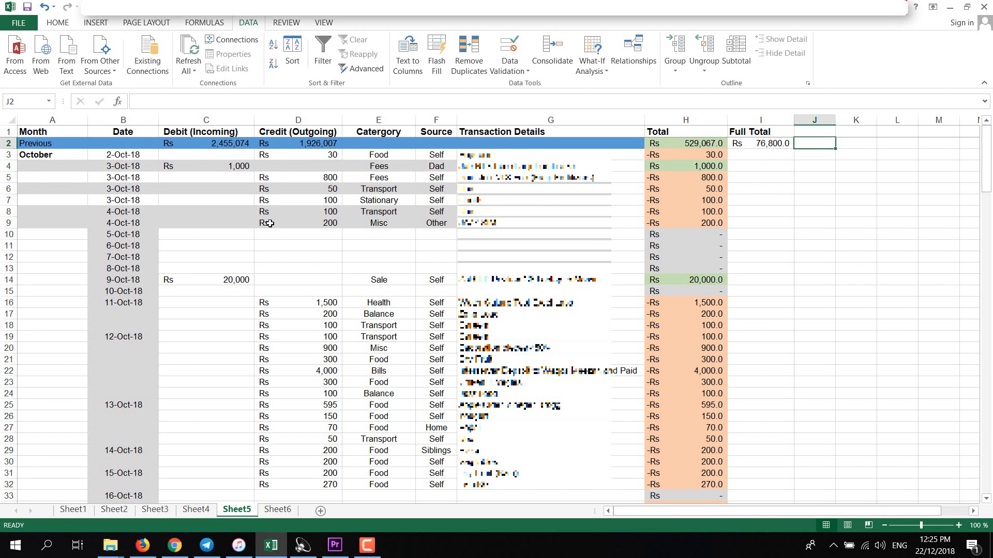
pyautogui.moveTo(325, 211)
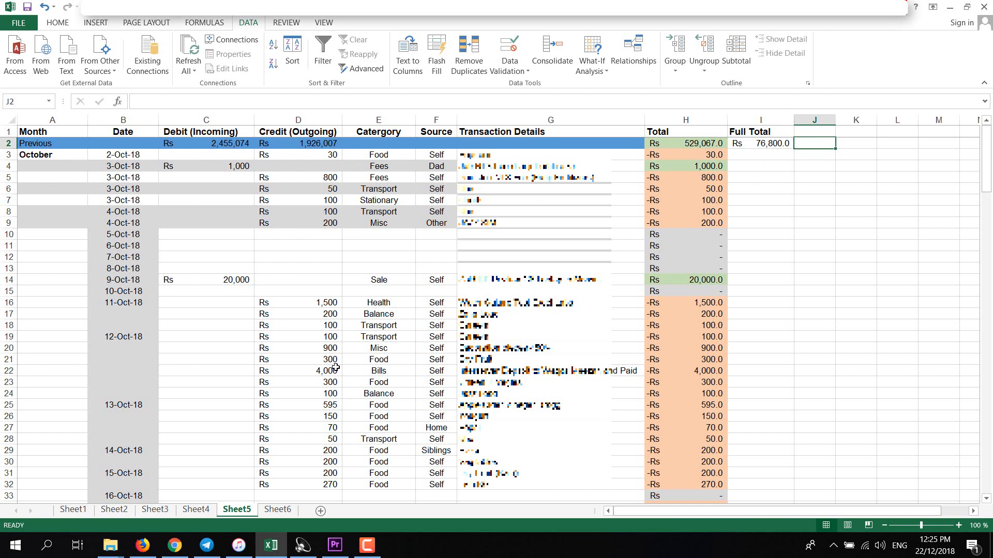
pyautogui.moveTo(295, 402)
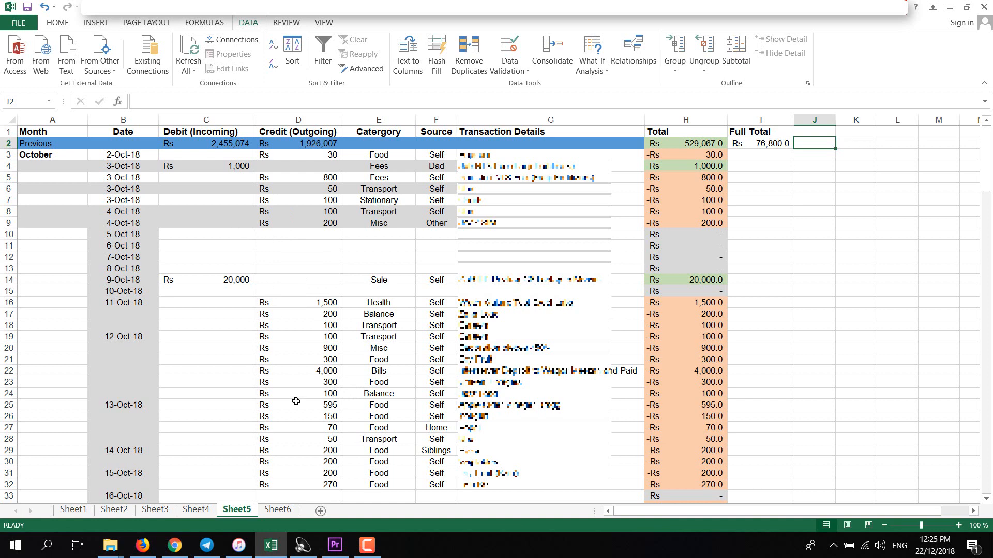
pyautogui.moveTo(267, 227)
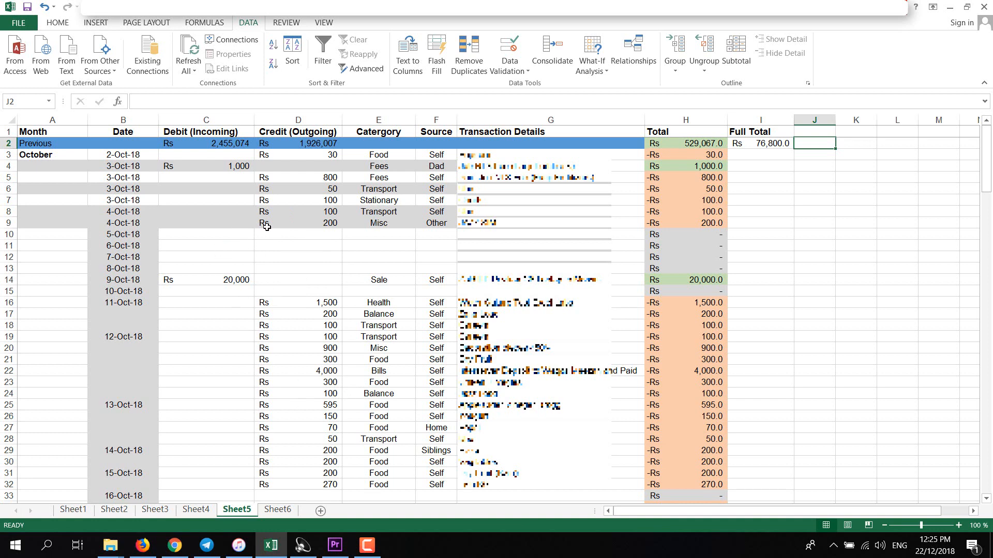
# - Add Sheet7 with headings Month through Total in row 1, bold and size 12
pyautogui.click(320, 510)
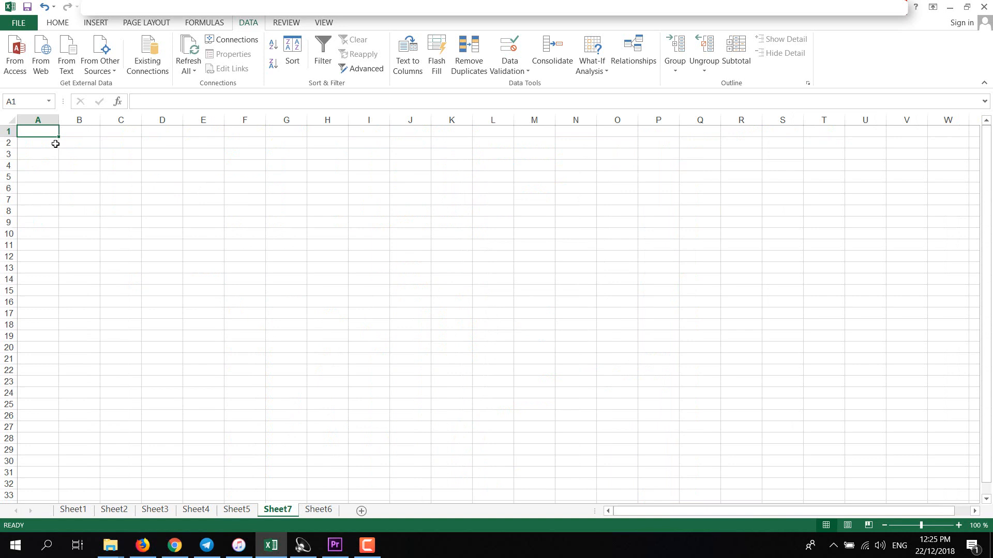
pyautogui.doubleClick(38, 132)
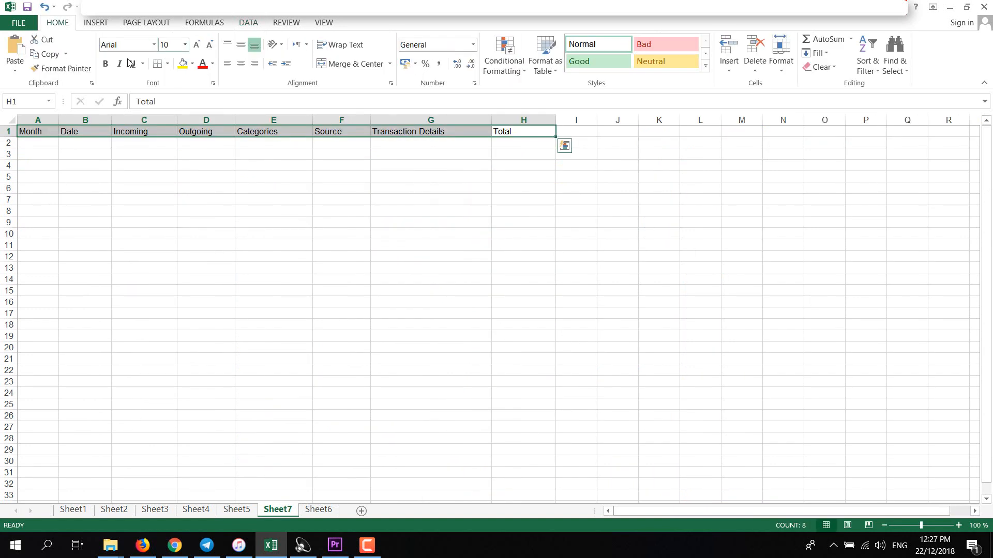
pyautogui.click(184, 44)
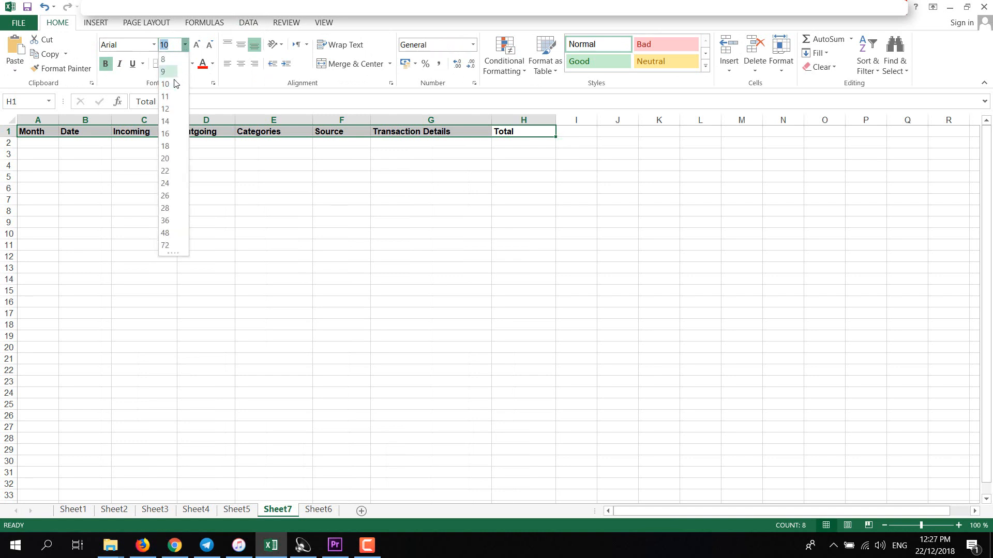
pyautogui.click(164, 109)
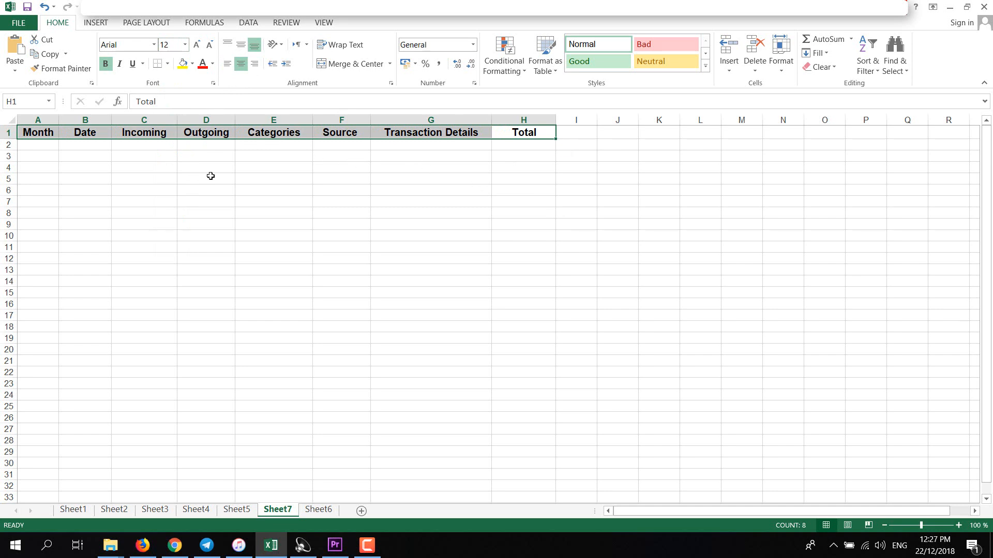
pyautogui.moveTo(319, 192)
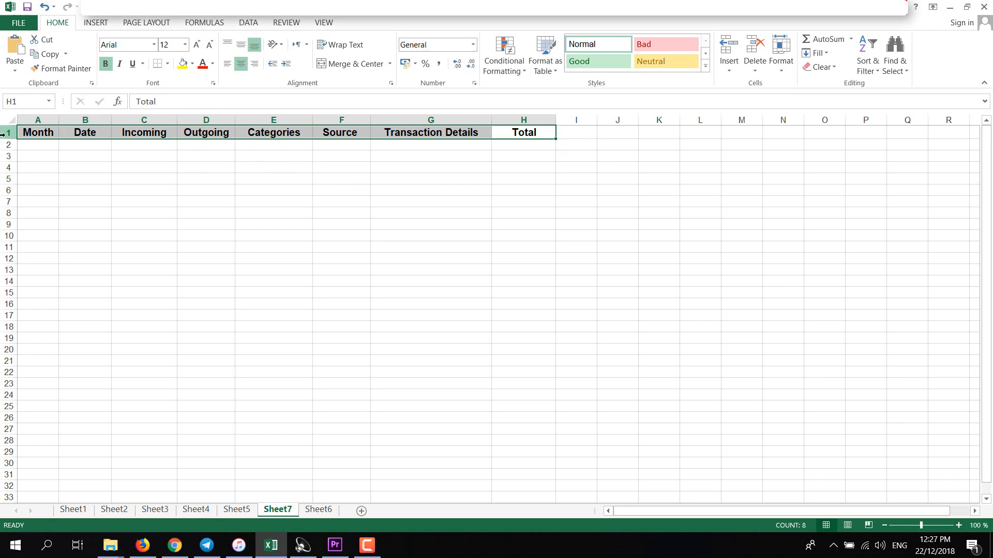
pyautogui.moveTo(67, 272)
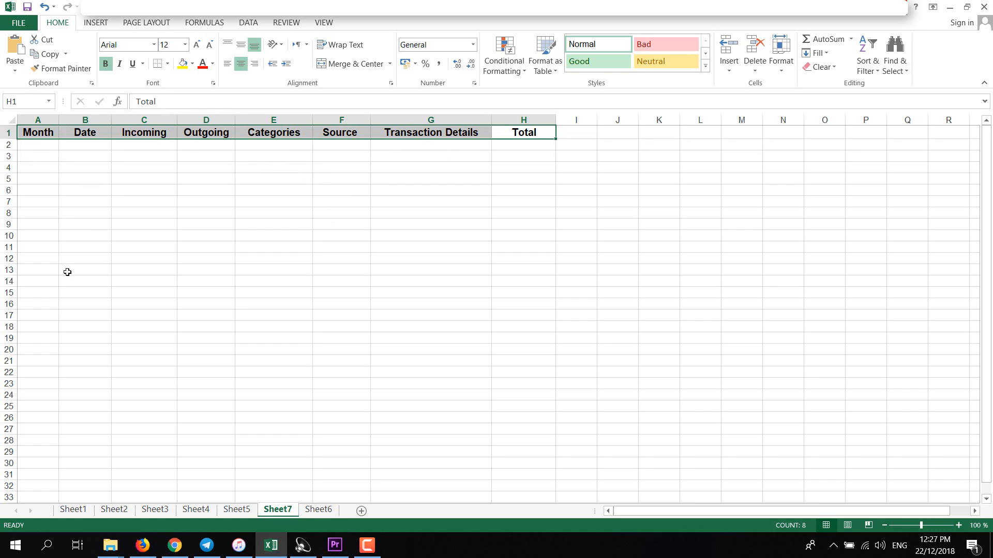
pyautogui.click(85, 296)
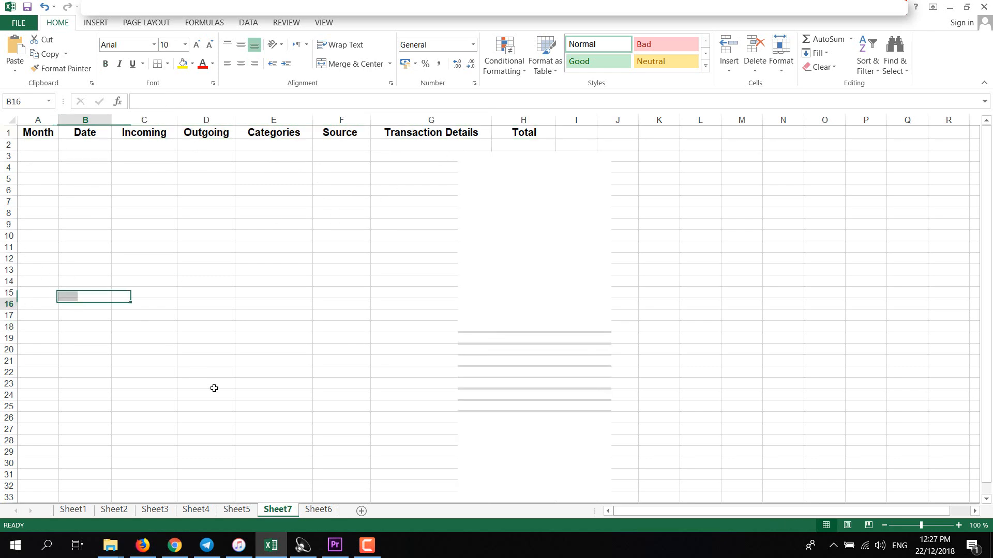
pyautogui.click(237, 510)
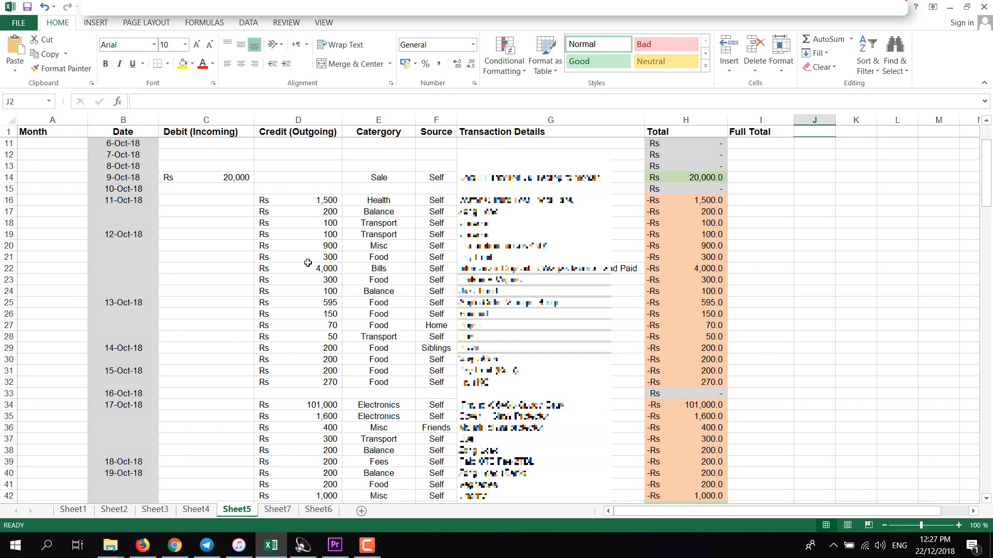
pyautogui.scroll(-3)
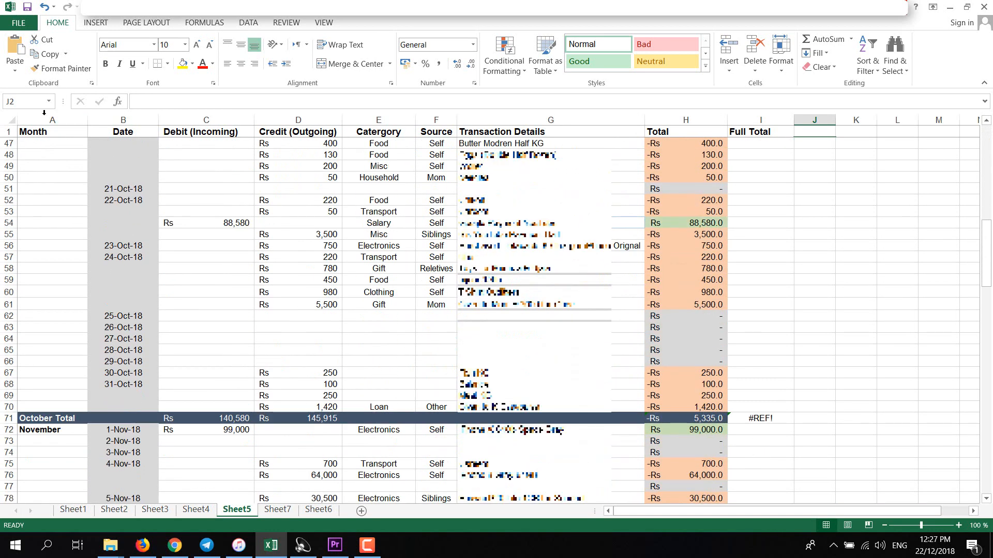
pyautogui.moveTo(108, 168)
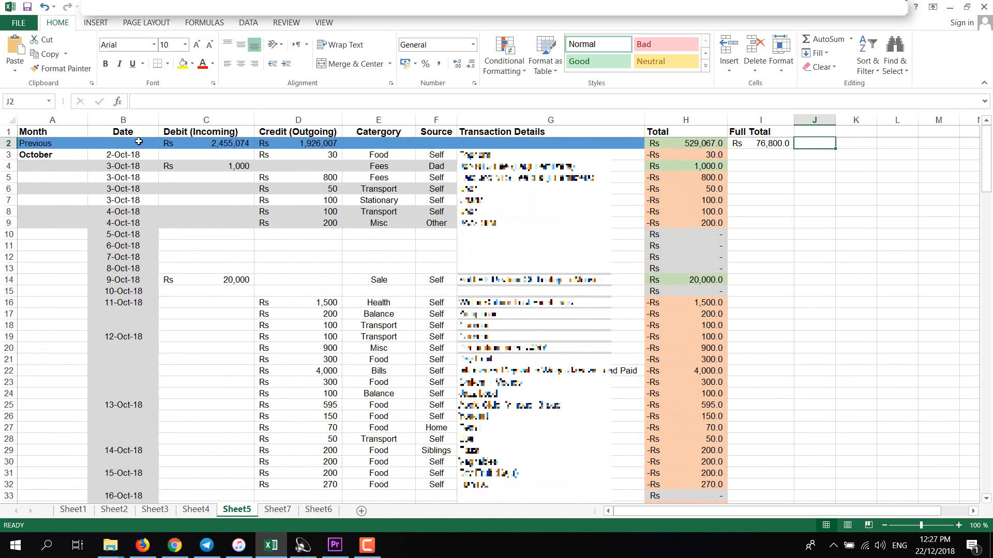
pyautogui.click(277, 510)
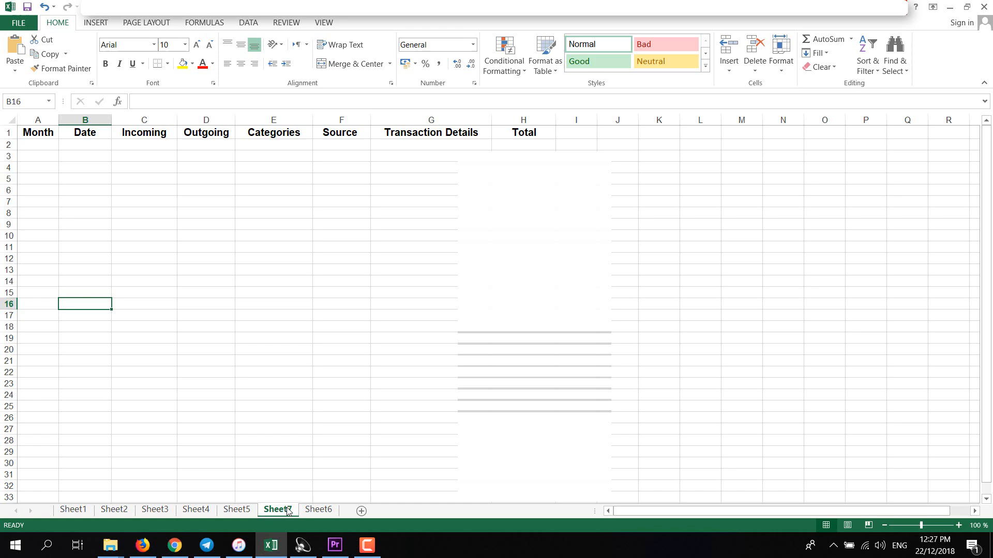
# - Freeze the top row of Sheet8 and scroll to verify the headings stay visible
pyautogui.click(324, 22)
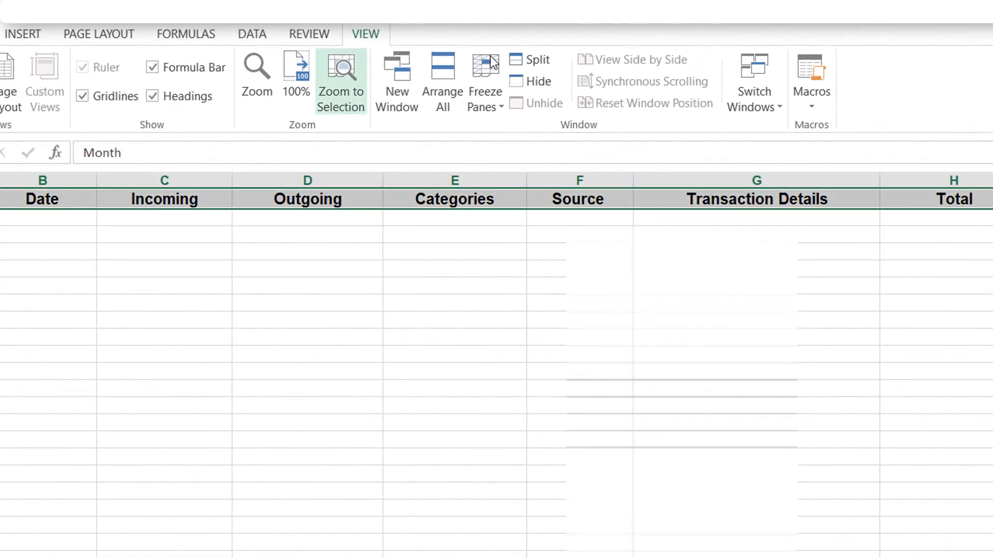
pyautogui.moveTo(500, 118)
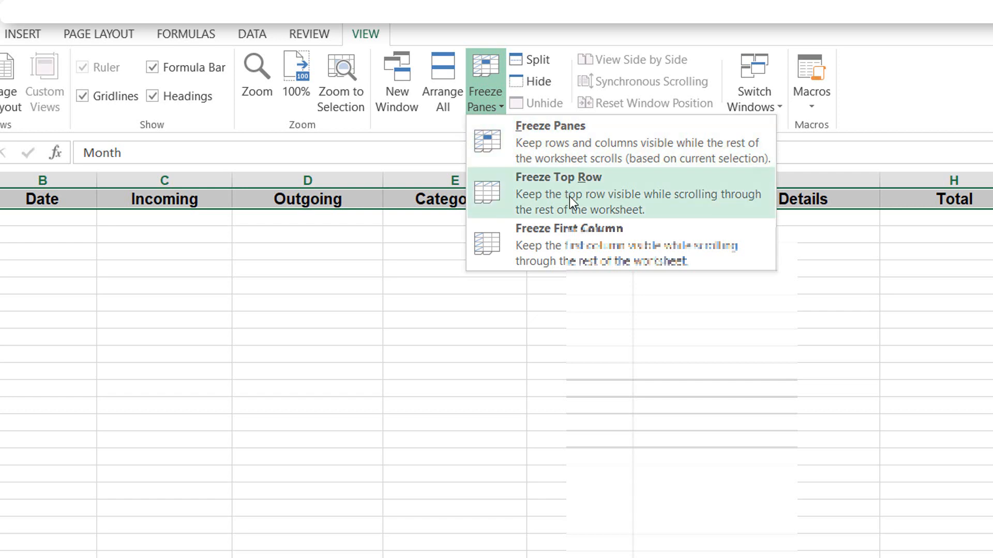
pyautogui.click(559, 177)
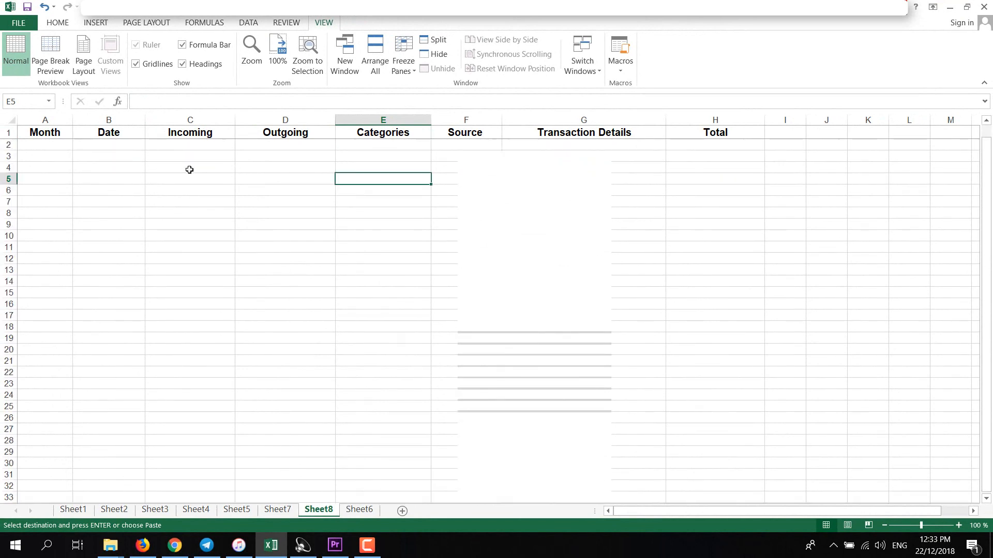
pyautogui.scroll(-3)
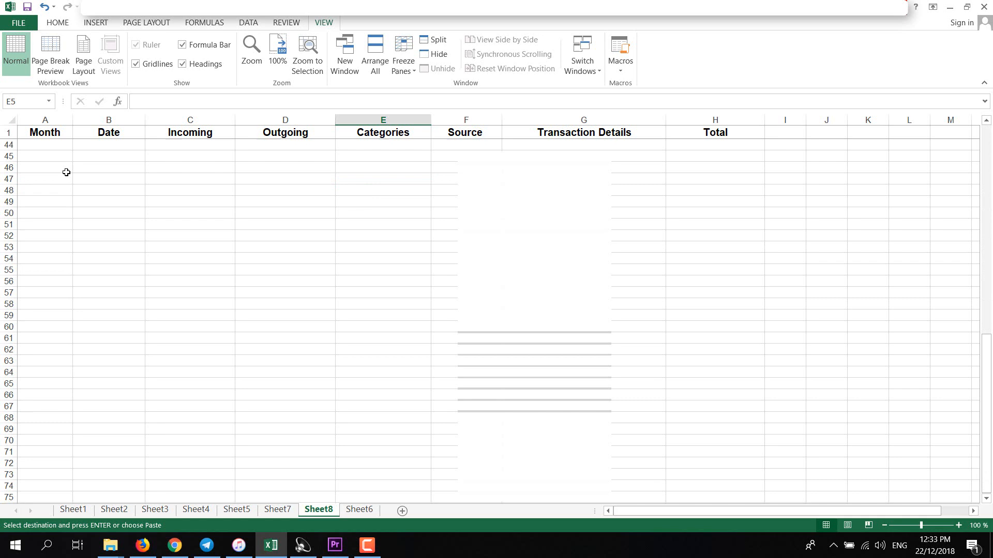
pyautogui.scroll(3)
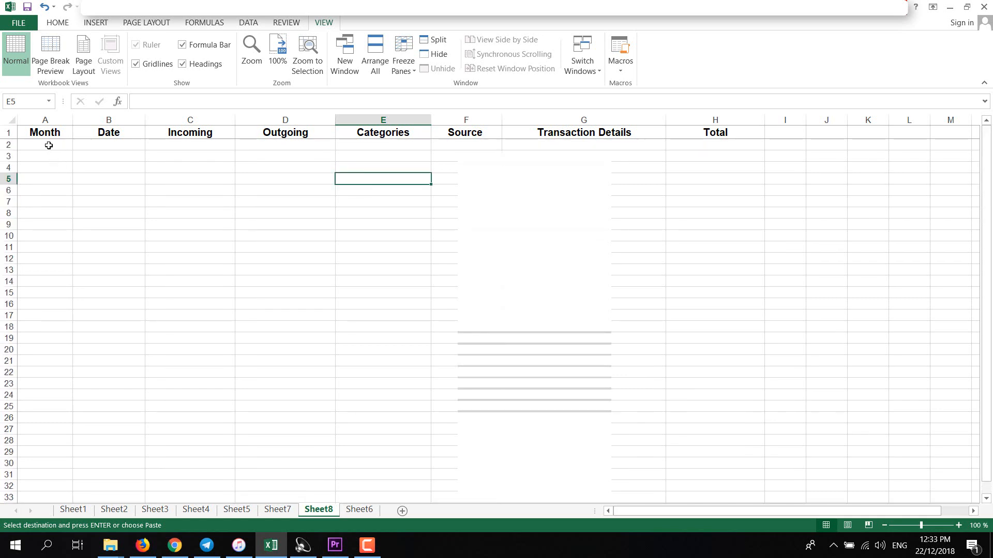
# - Enter December in A2 and fill the Date column from 01-Dec-18 to 31-Dec-18
pyautogui.click(45, 145)
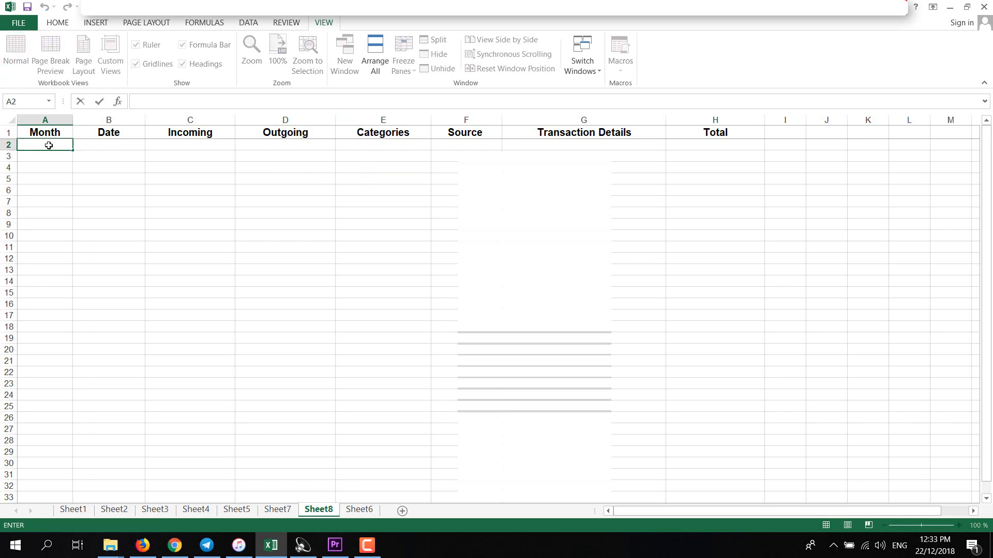
pyautogui.write('Dec')
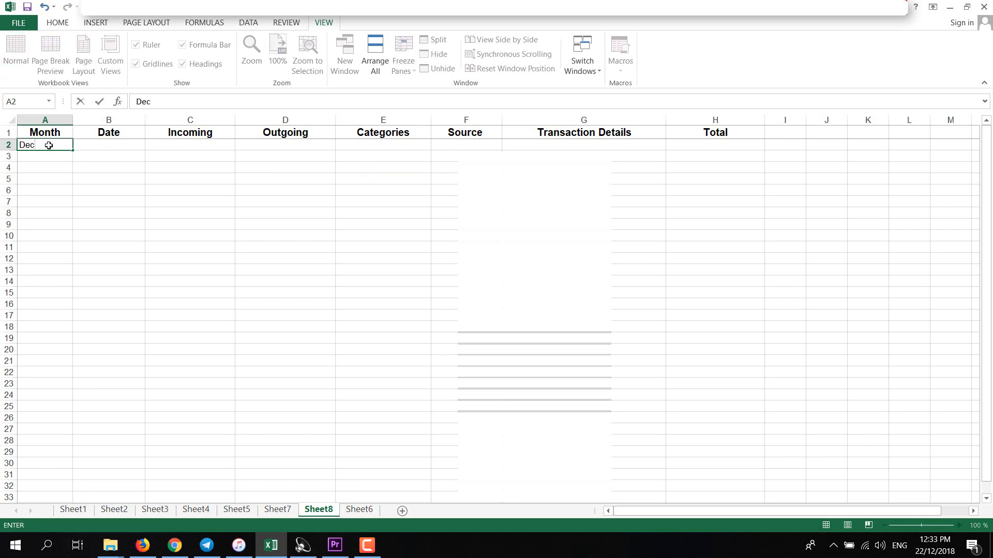
pyautogui.press('Tab')
pyautogui.write('01/12/2018')
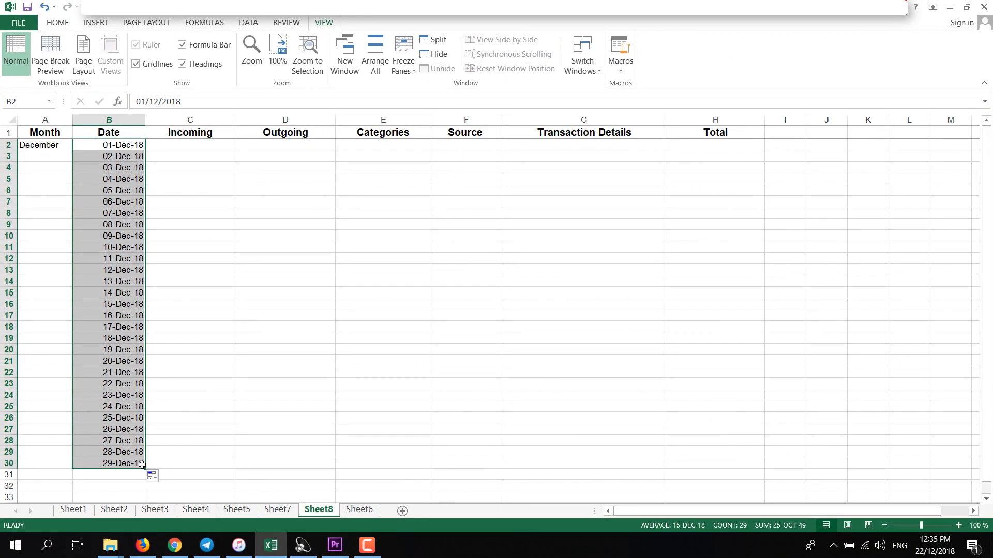
pyautogui.click(190, 463)
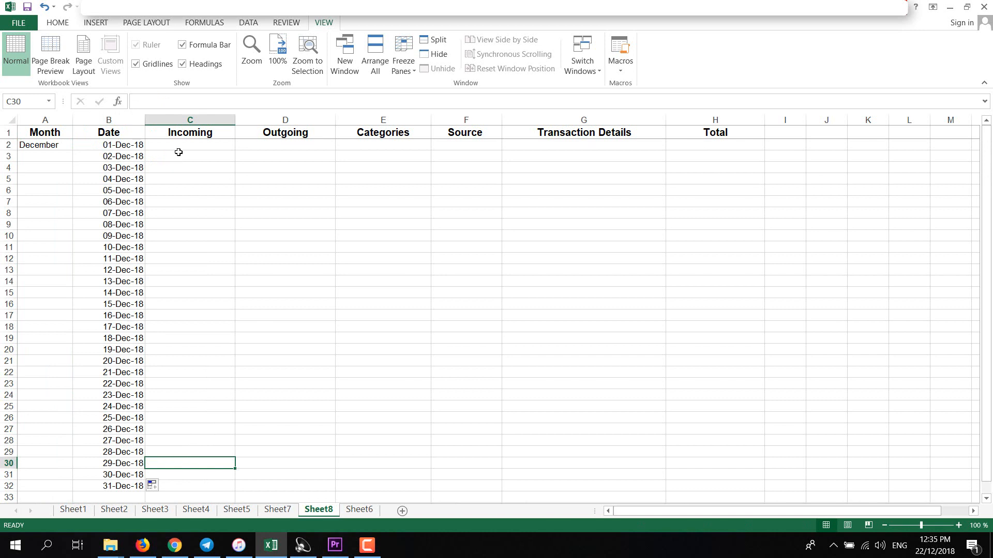
pyautogui.click(285, 144)
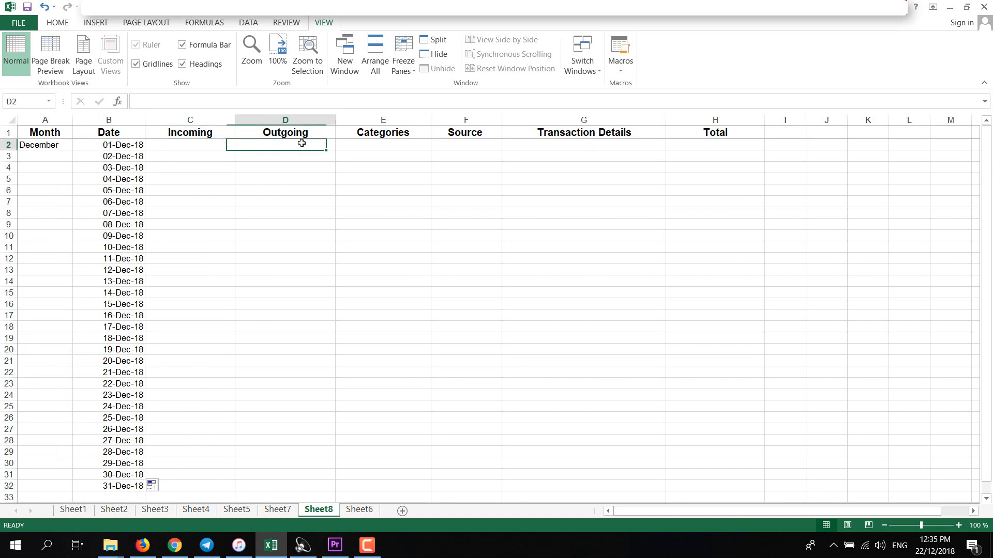
pyautogui.click(189, 144)
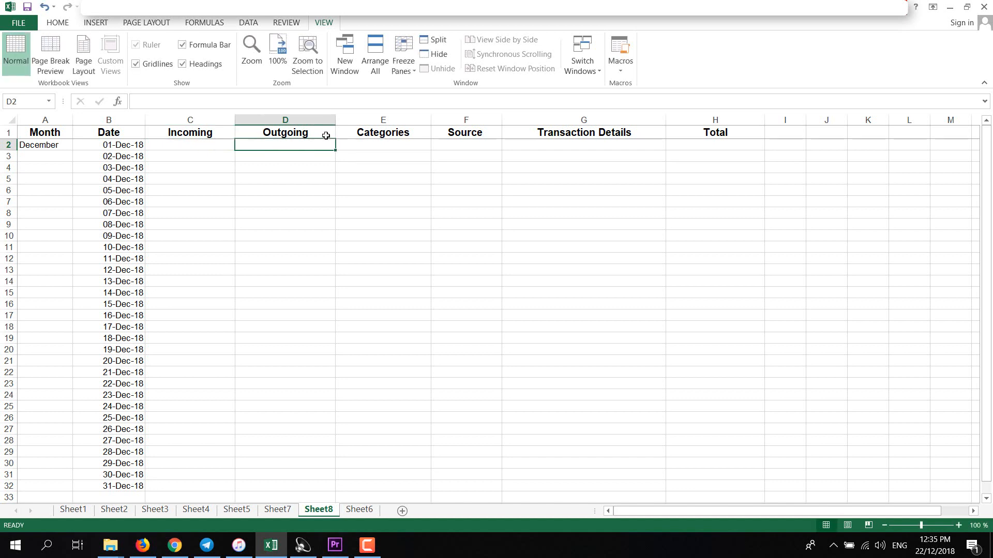
pyautogui.click(382, 144)
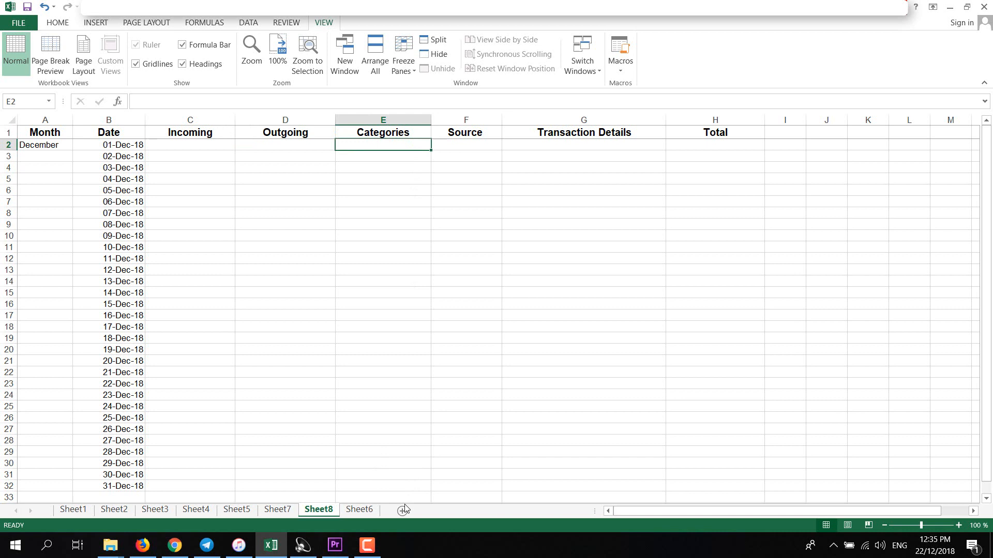
# - Add Sheet9 with 'categories' in A1 and 'source' in B1
pyautogui.click(404, 509)
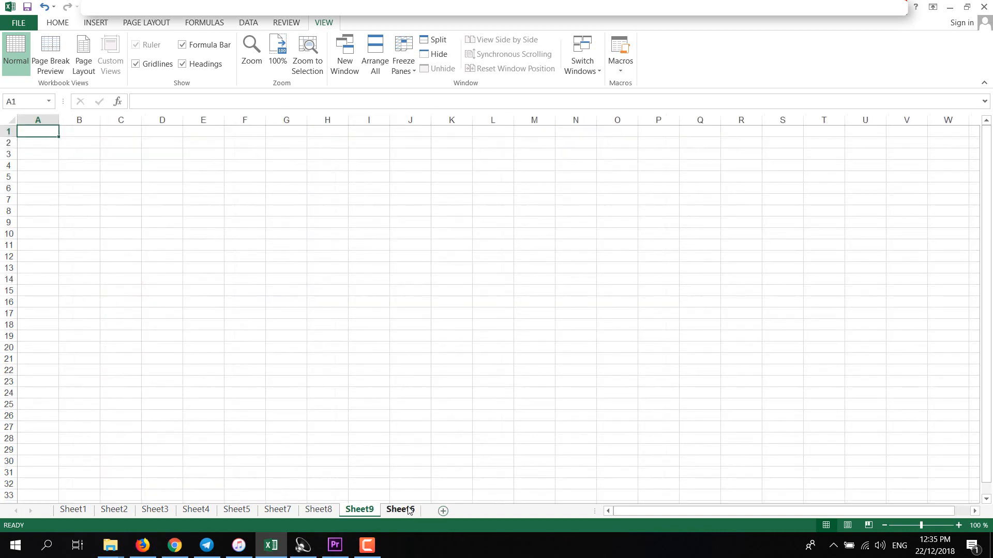
pyautogui.write('categories')
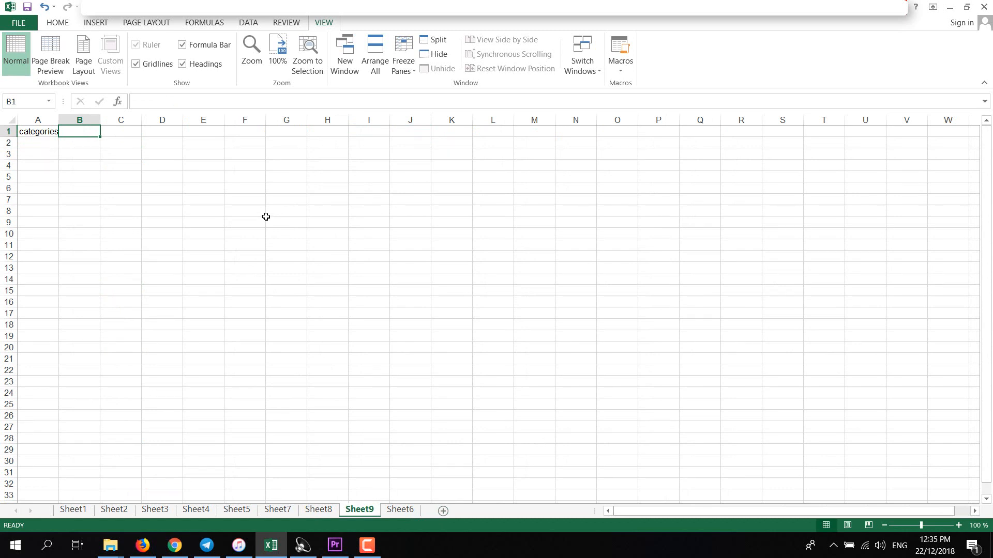
pyautogui.write('source')
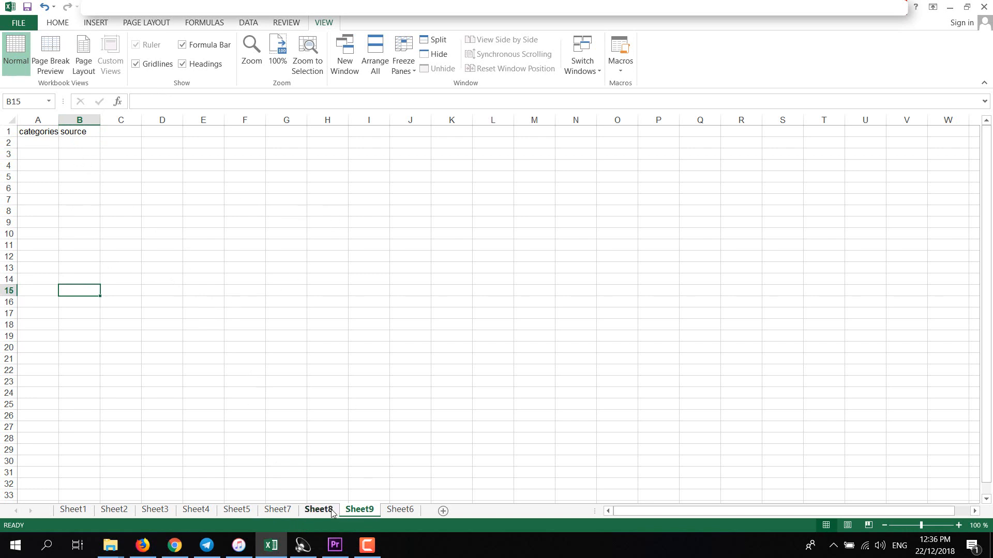
# - Review the Category and Source dropdown lists in E4 and F4 of the October sheet
pyautogui.click(318, 509)
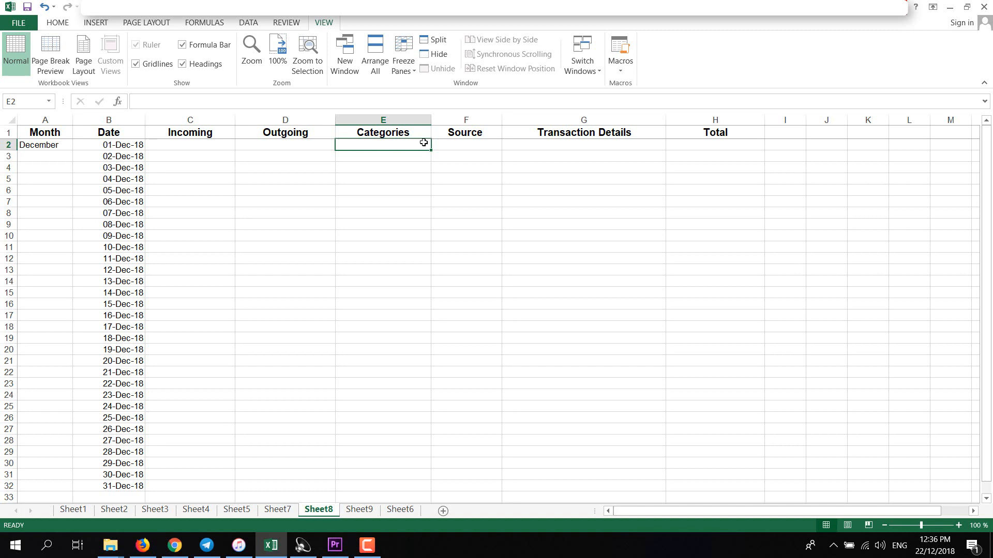
pyautogui.moveTo(425, 170)
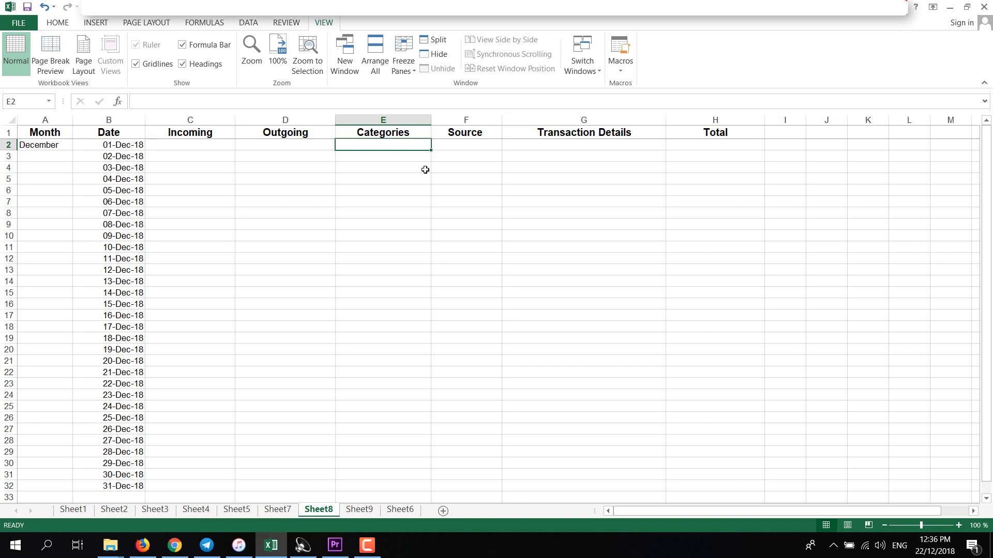
pyautogui.moveTo(249, 538)
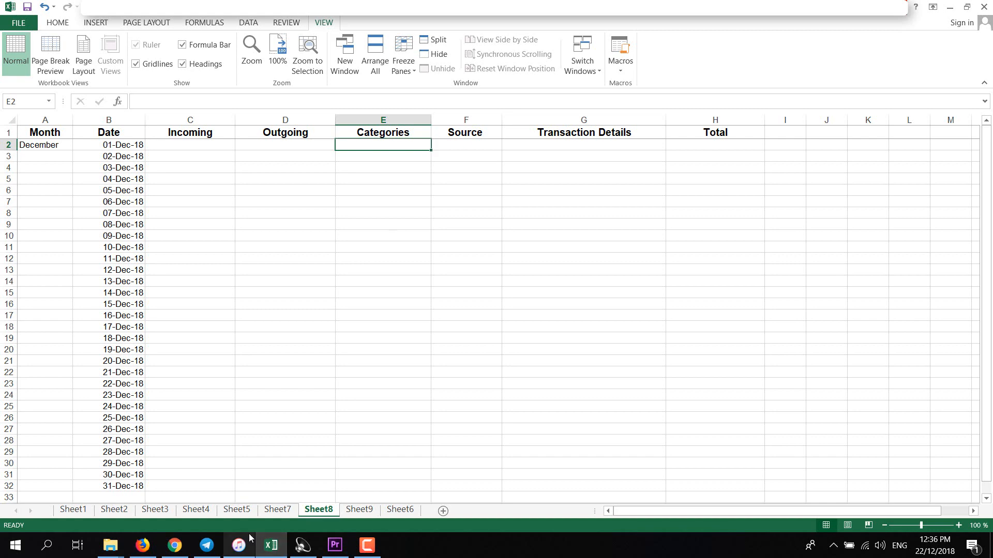
pyautogui.click(236, 508)
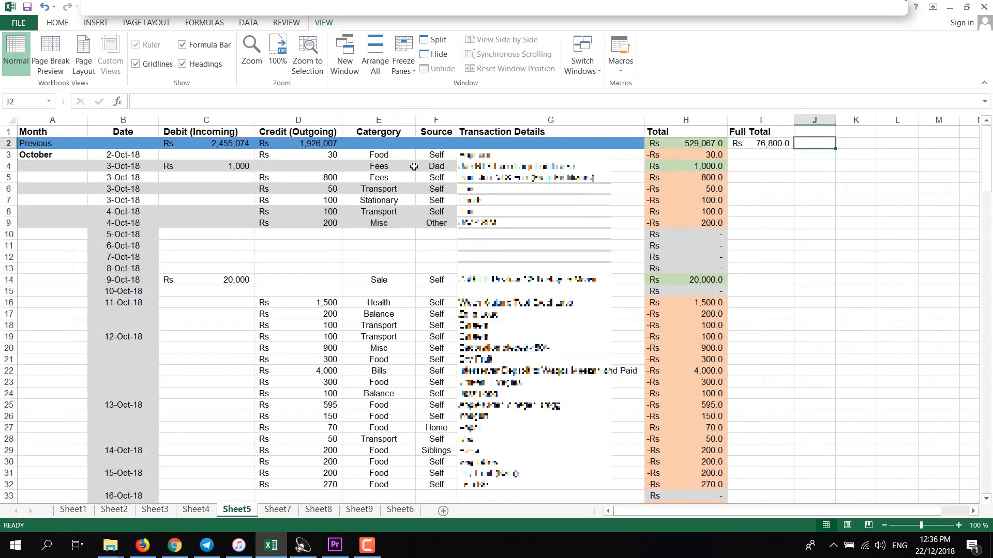
pyautogui.click(378, 165)
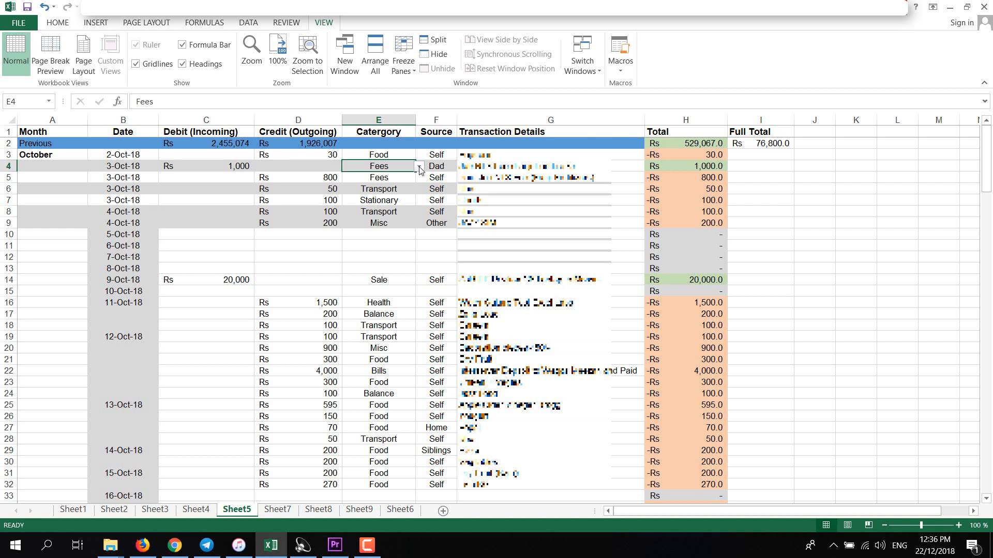
pyautogui.click(418, 165)
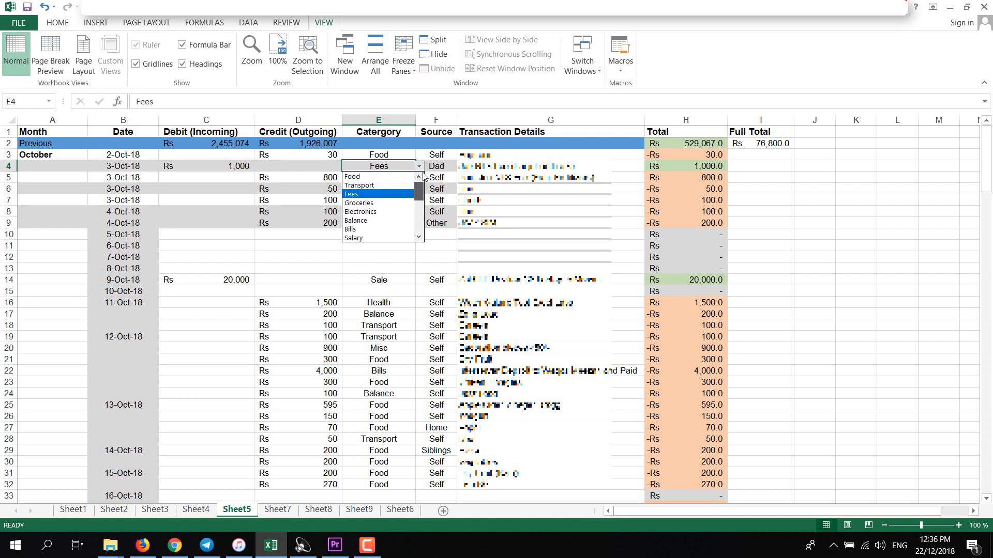
pyautogui.click(350, 193)
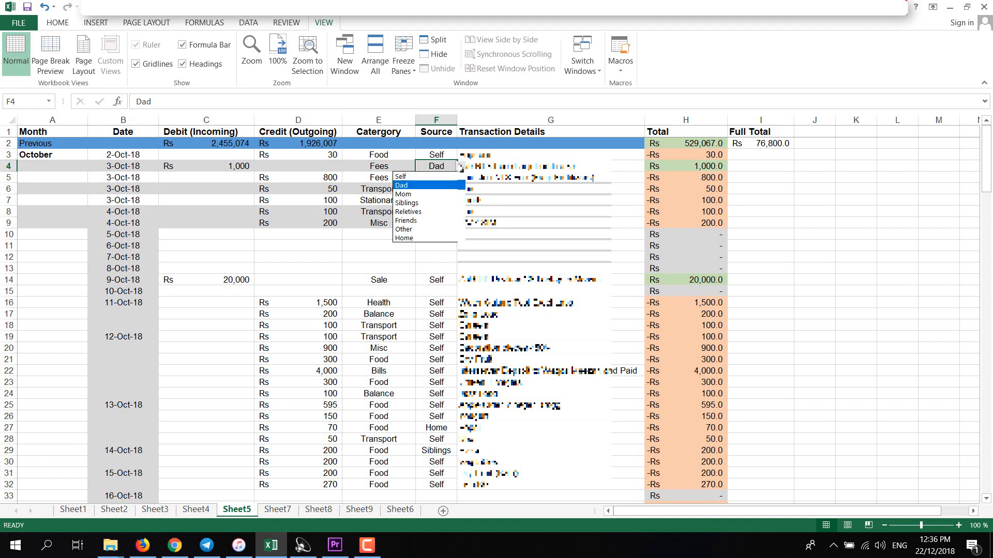
pyautogui.moveTo(402, 175)
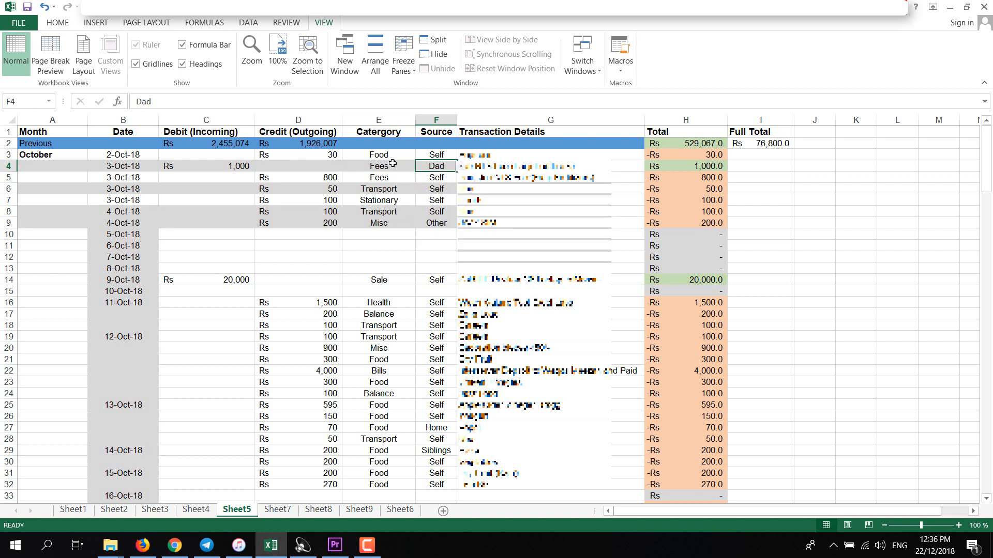
pyautogui.click(417, 165)
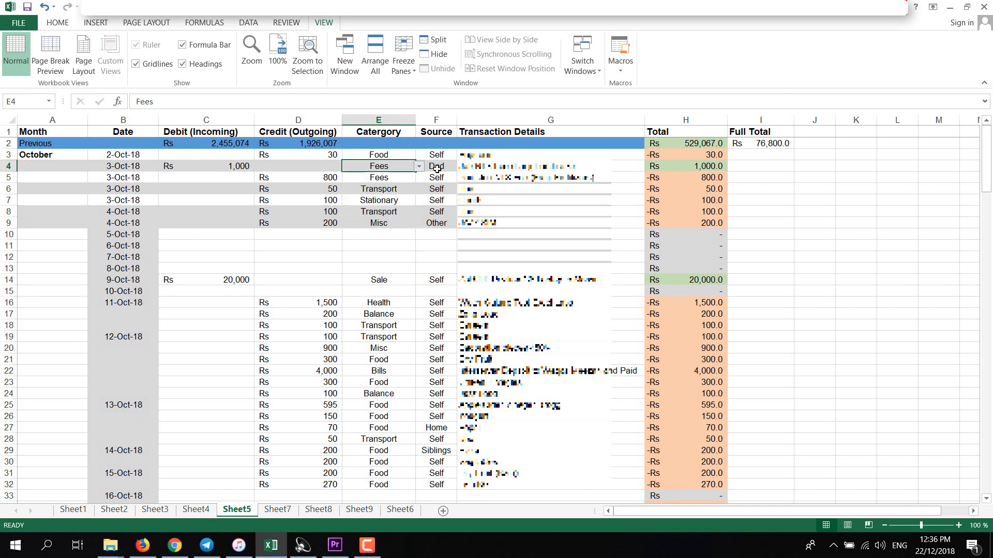
pyautogui.click(359, 510)
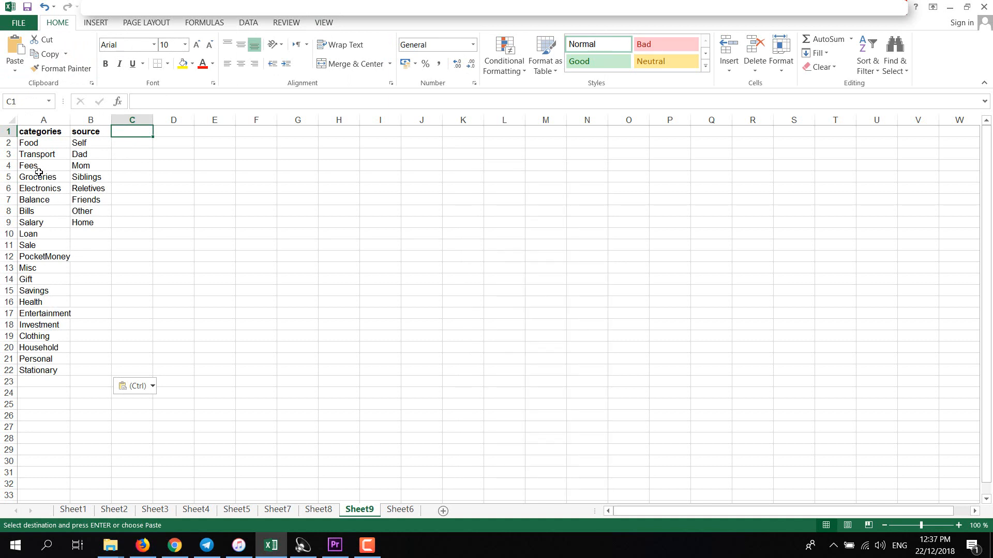
pyautogui.moveTo(43, 286)
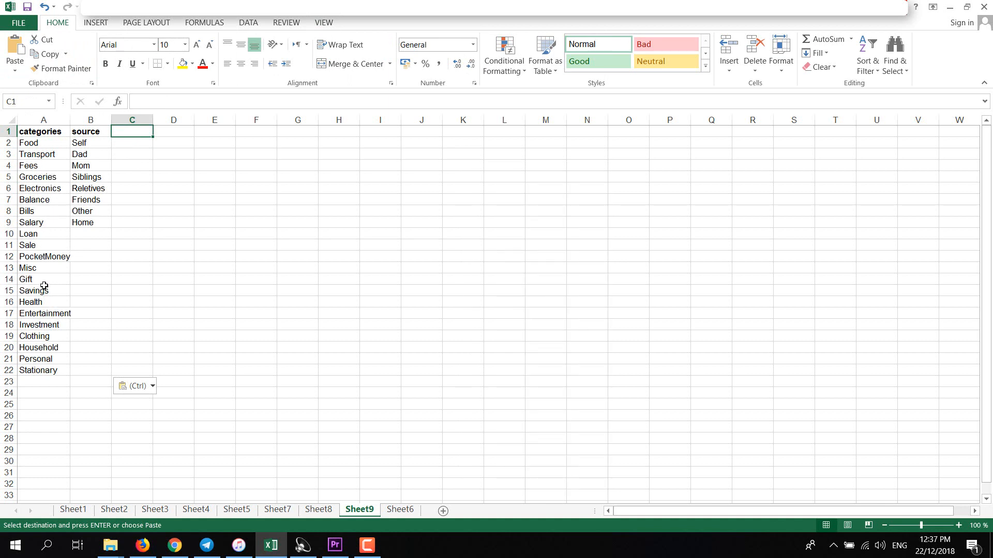
pyautogui.moveTo(95, 145)
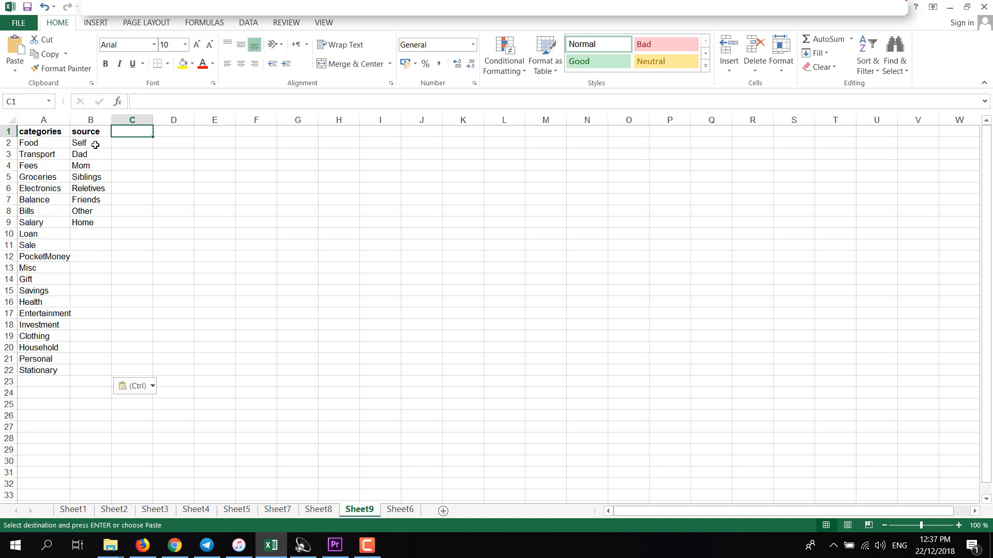
pyautogui.moveTo(107, 170)
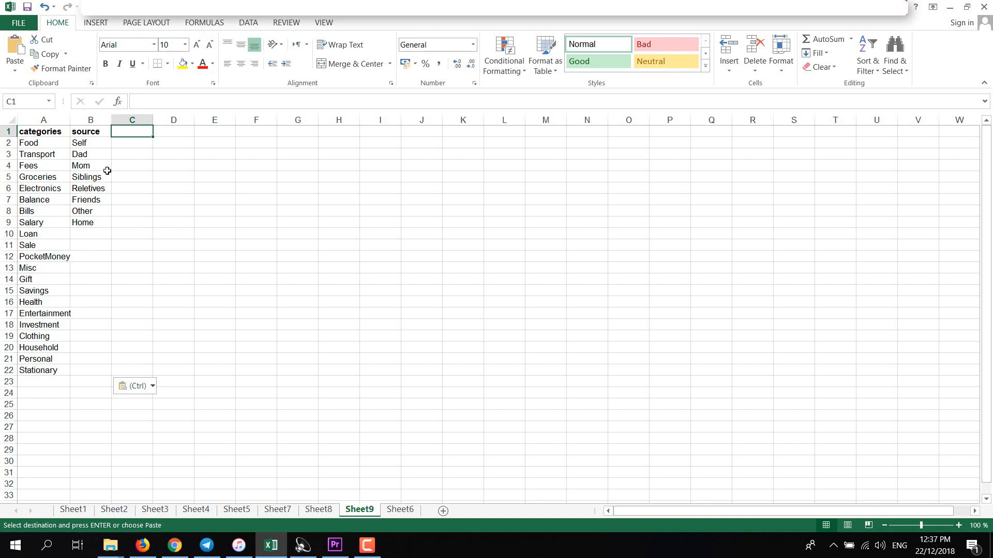
pyautogui.moveTo(99, 233)
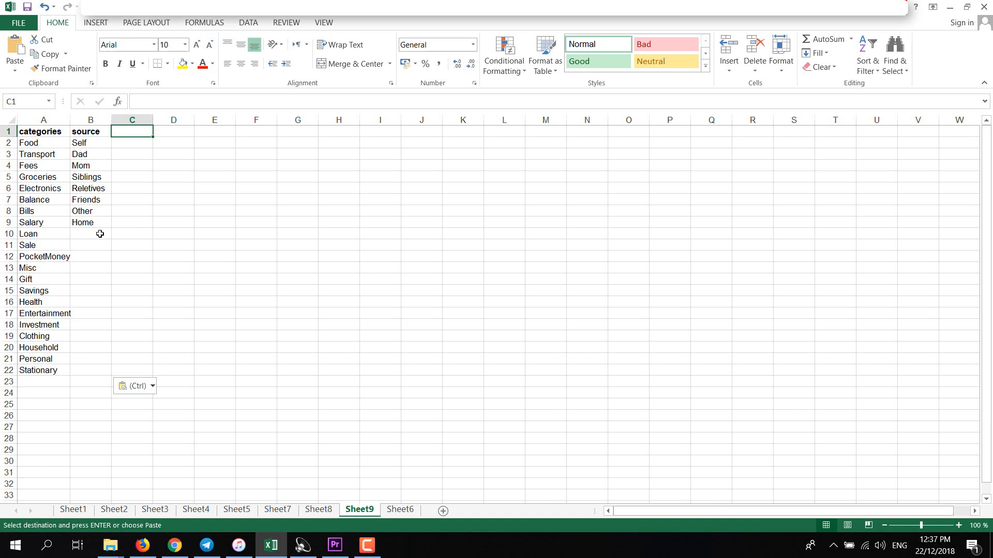
pyautogui.moveTo(91, 211)
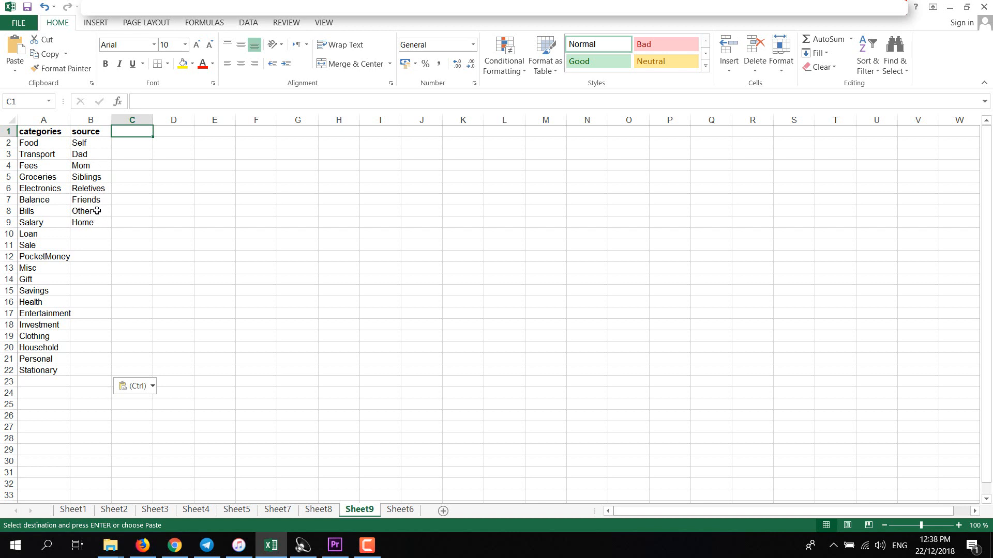
pyautogui.moveTo(90, 217)
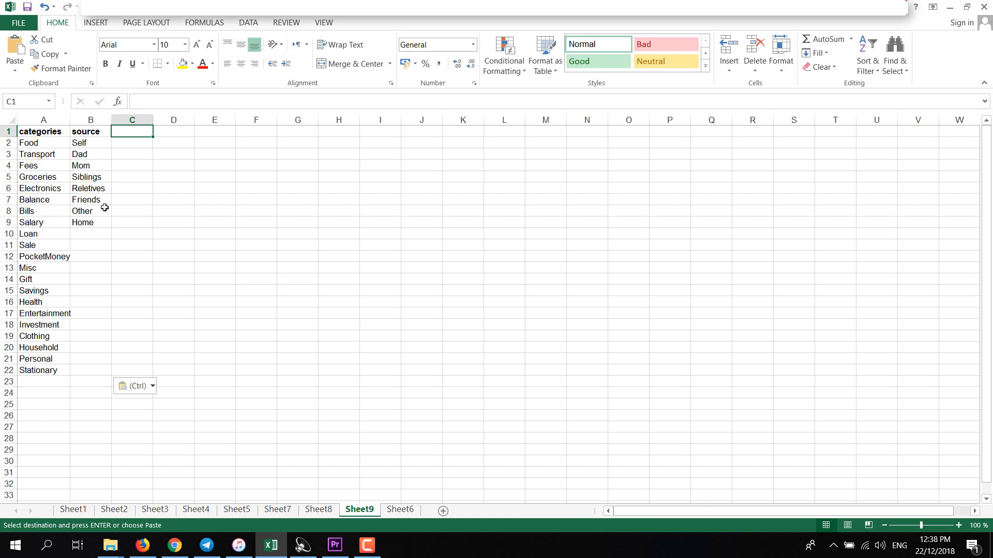
pyautogui.moveTo(100, 204)
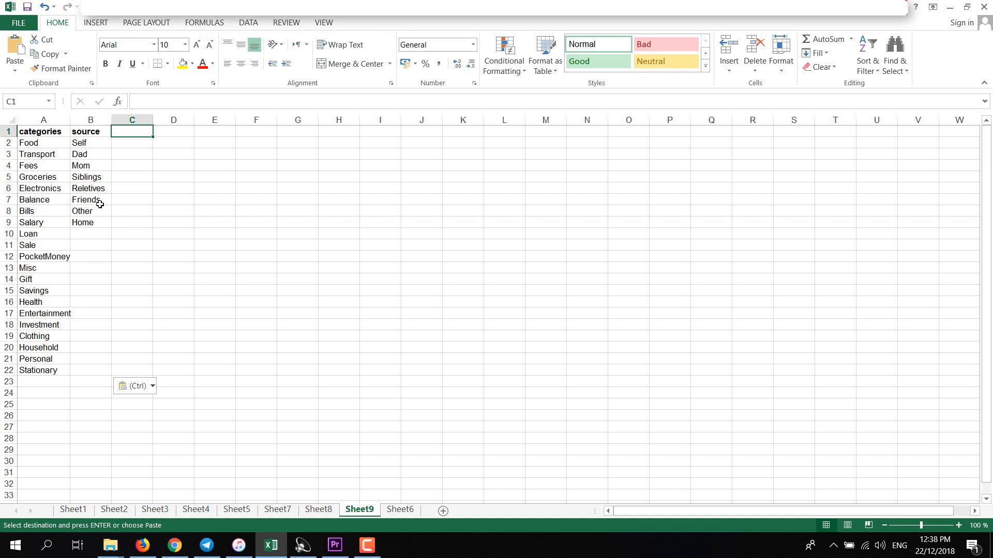
pyautogui.moveTo(357, 498)
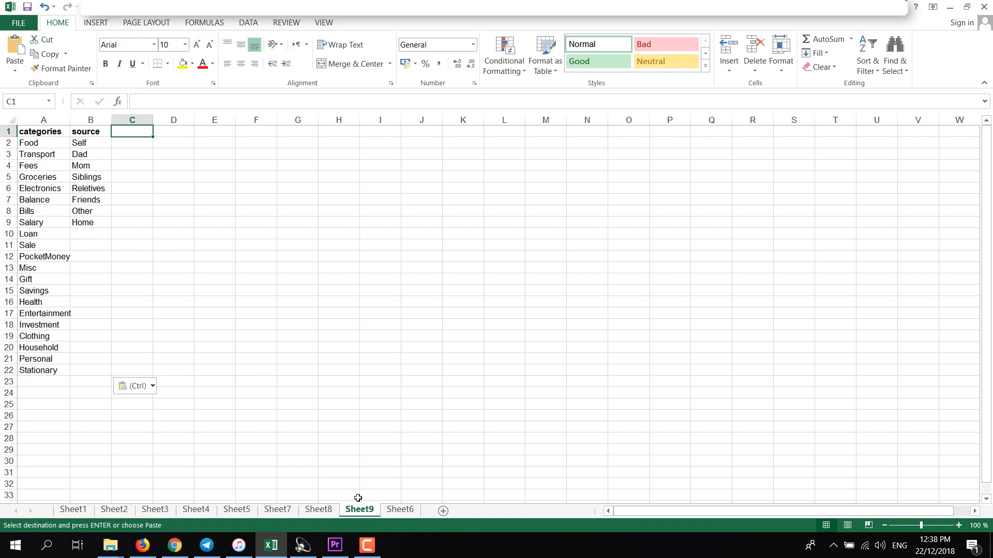
# - Validate E2:E32 as a List sourced from Sheet9!$A$2:$A$22 for the Categories dropdown
pyautogui.click(317, 509)
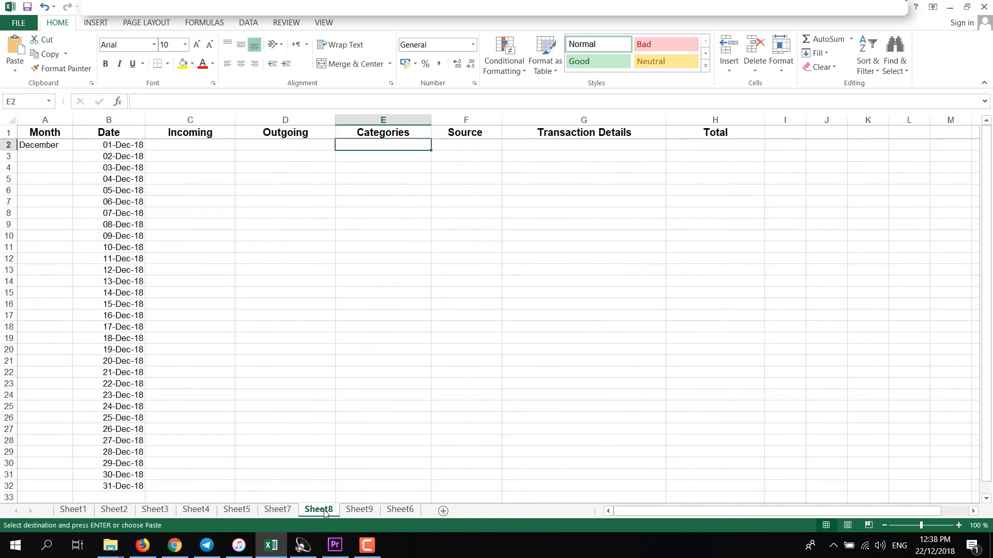
pyautogui.click(248, 22)
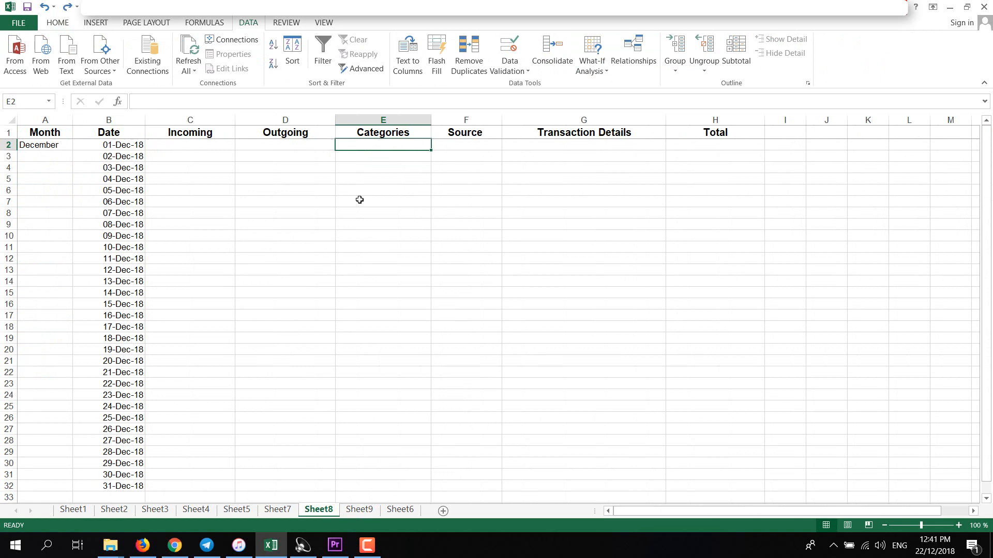
pyautogui.moveTo(391, 144)
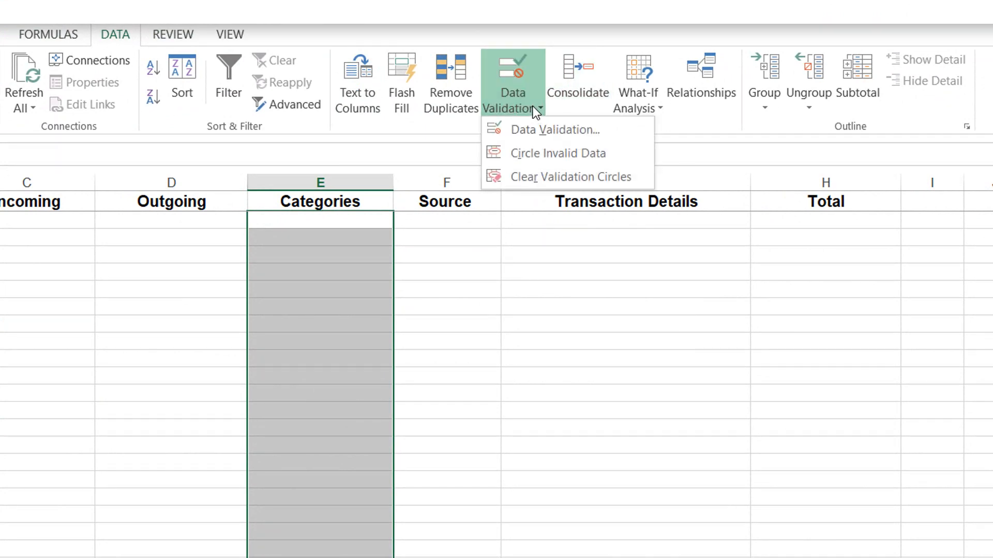
pyautogui.click(554, 130)
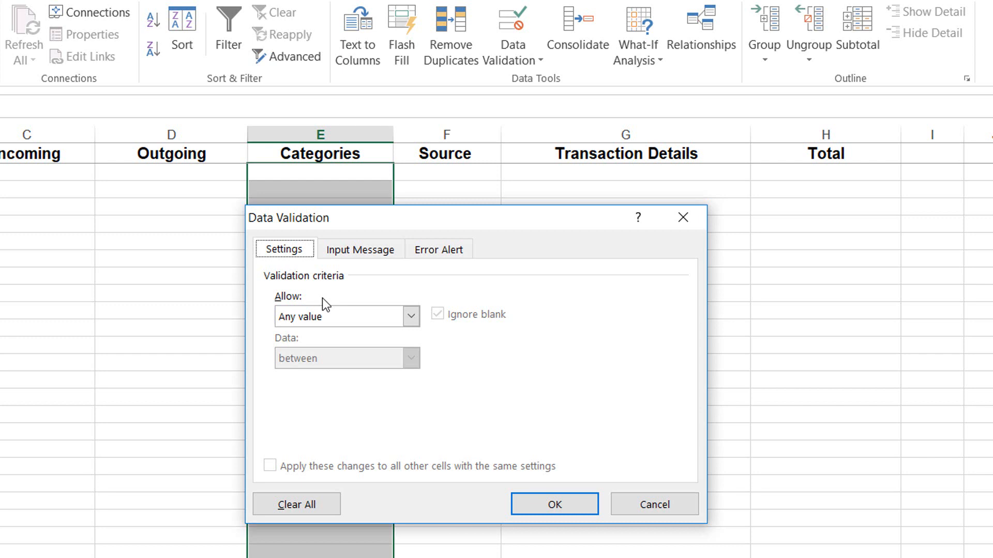
pyautogui.click(411, 316)
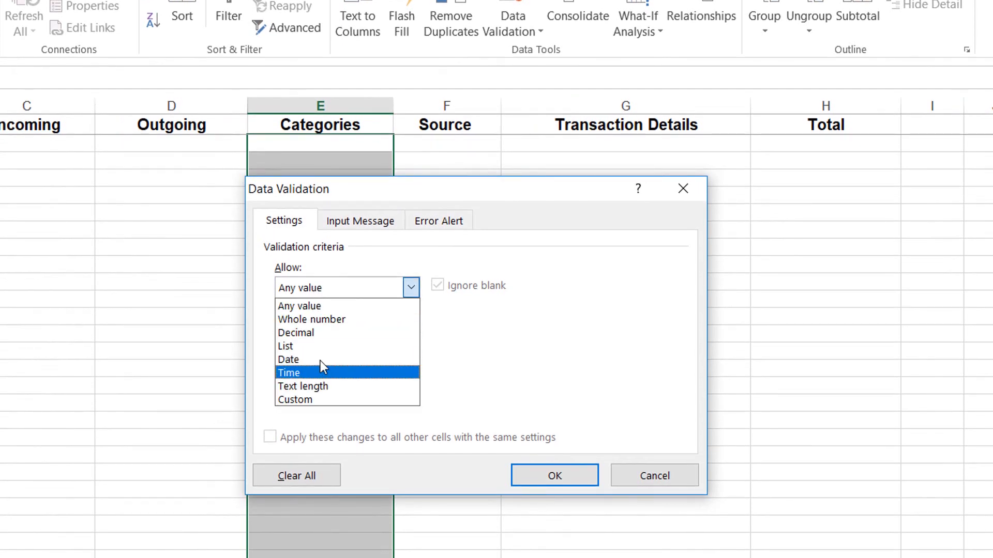
pyautogui.click(285, 347)
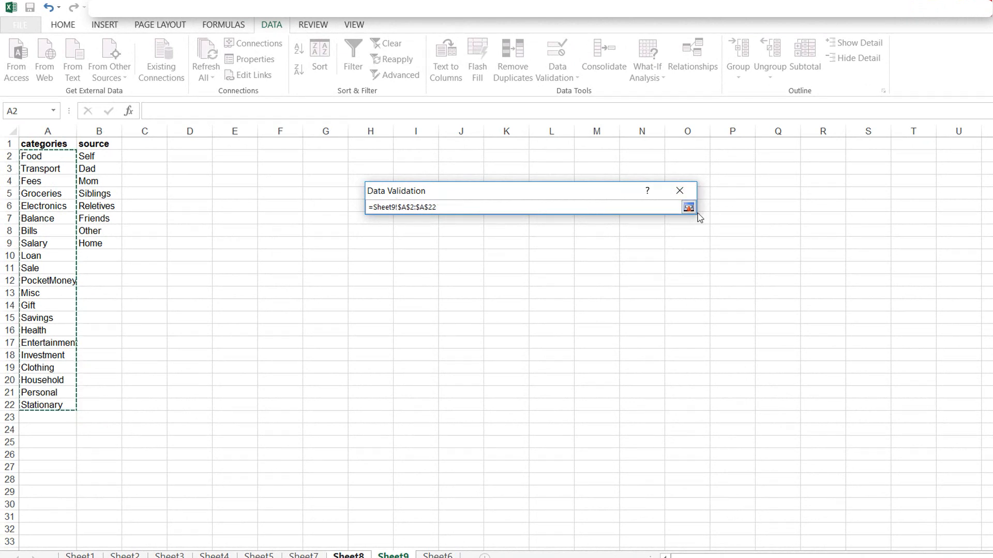
pyautogui.click(687, 207)
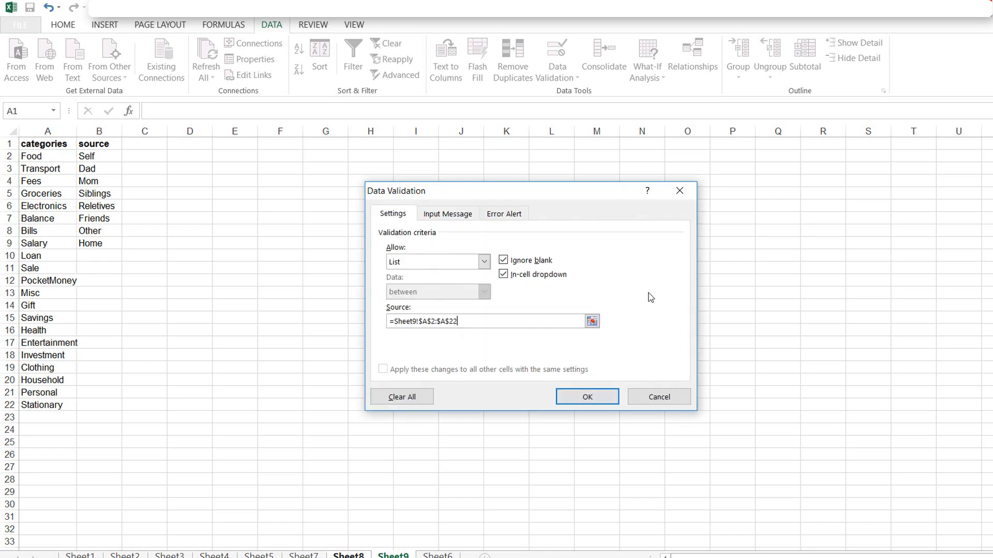
pyautogui.click(585, 397)
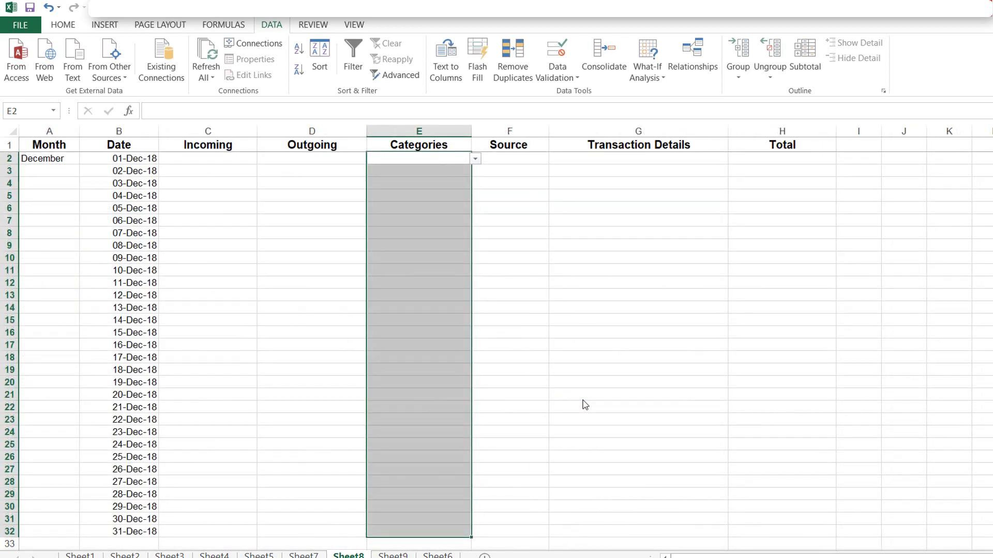
pyautogui.moveTo(464, 181)
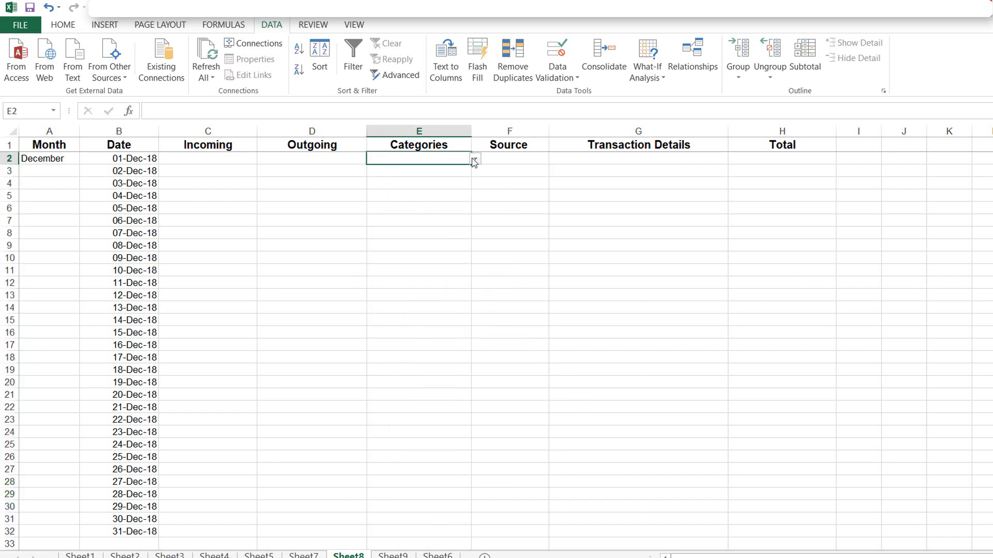
pyautogui.click(472, 158)
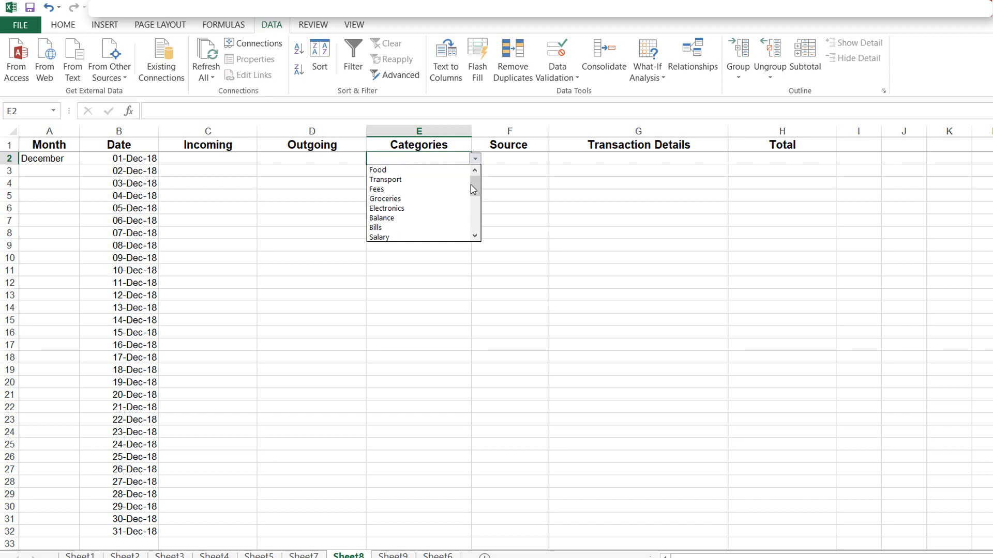
pyautogui.scroll(-3)
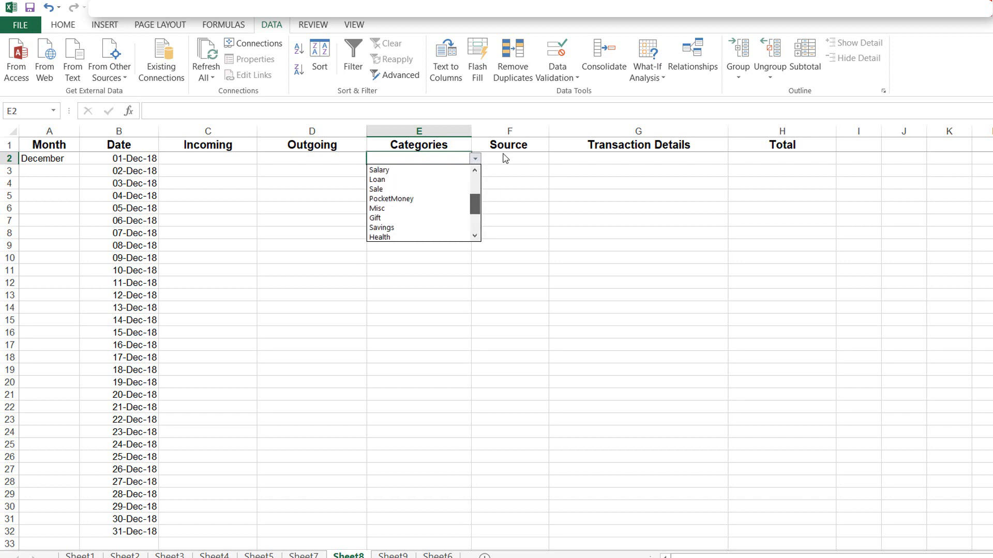
pyautogui.click(475, 158)
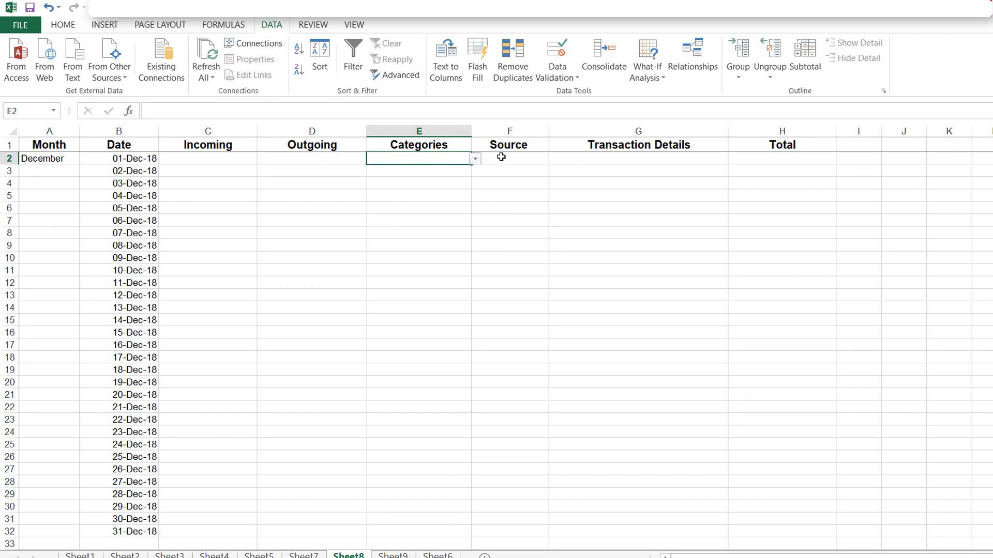
pyautogui.click(509, 158)
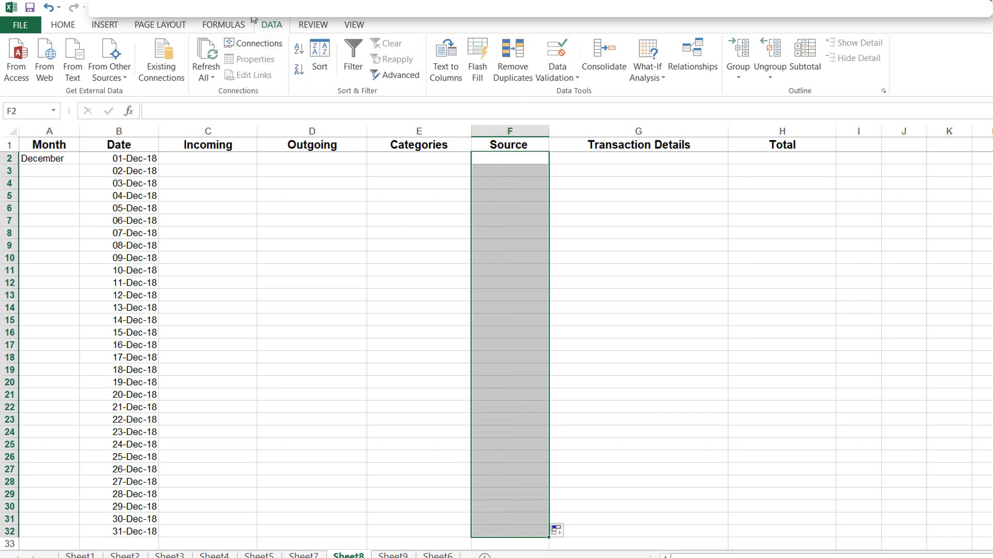
pyautogui.moveTo(556, 60)
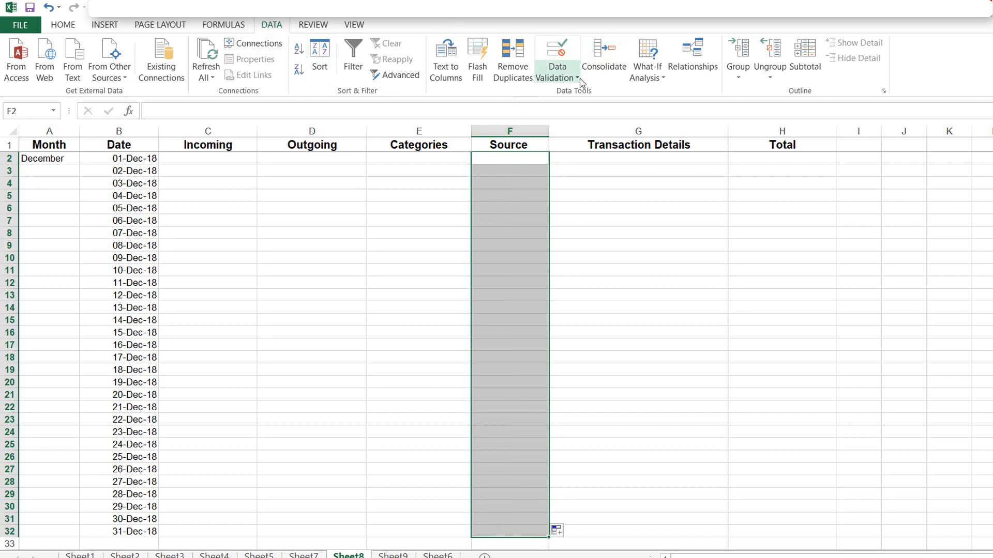
pyautogui.moveTo(594, 92)
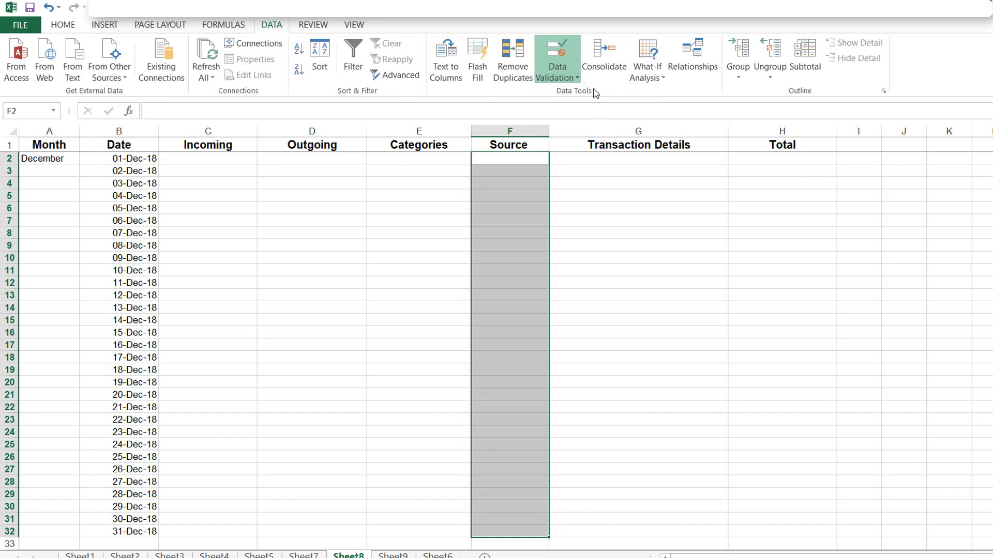
# - Validate F2:F32 as a List sourced from Sheet9!$B$2:$B$9 and check the dropdown in F2
pyautogui.click(556, 50)
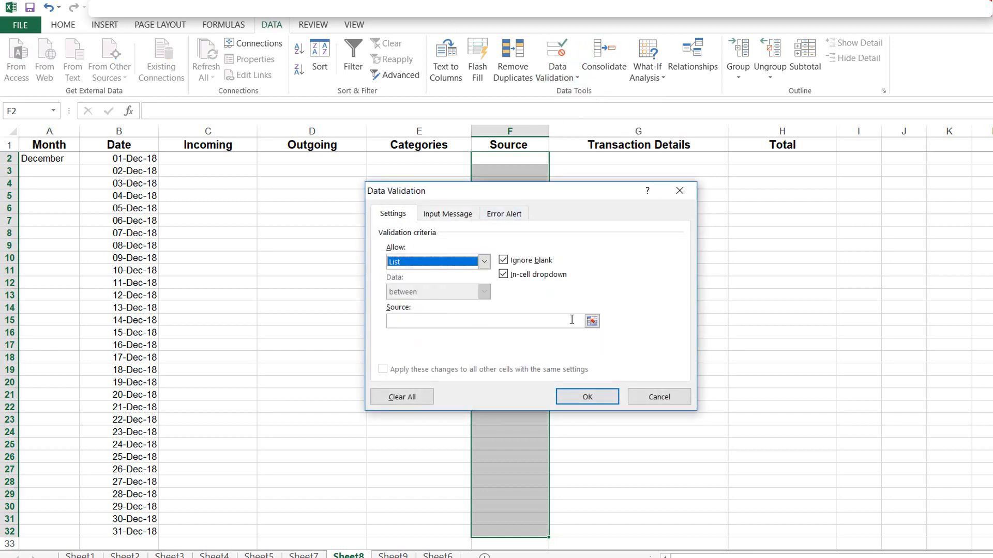
pyautogui.click(592, 320)
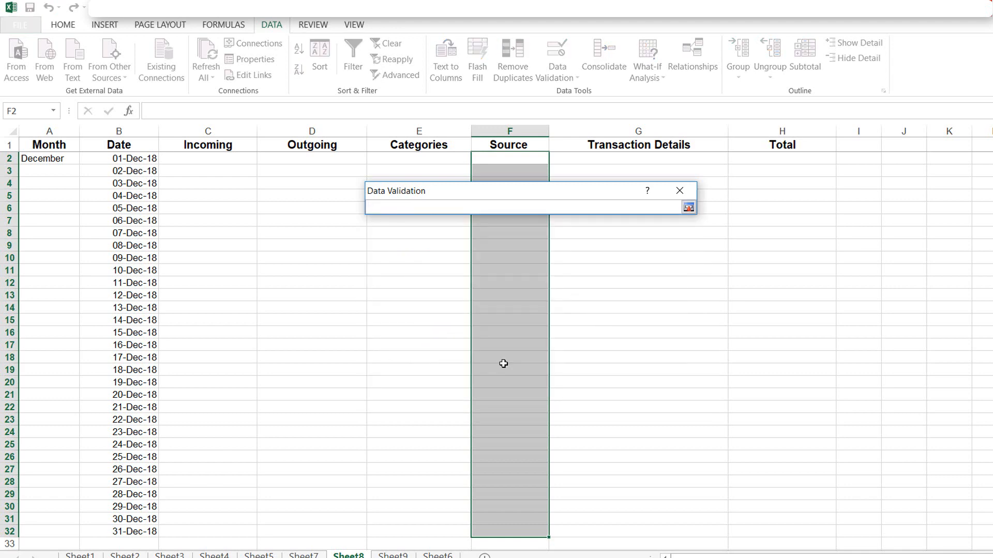
pyautogui.click(392, 556)
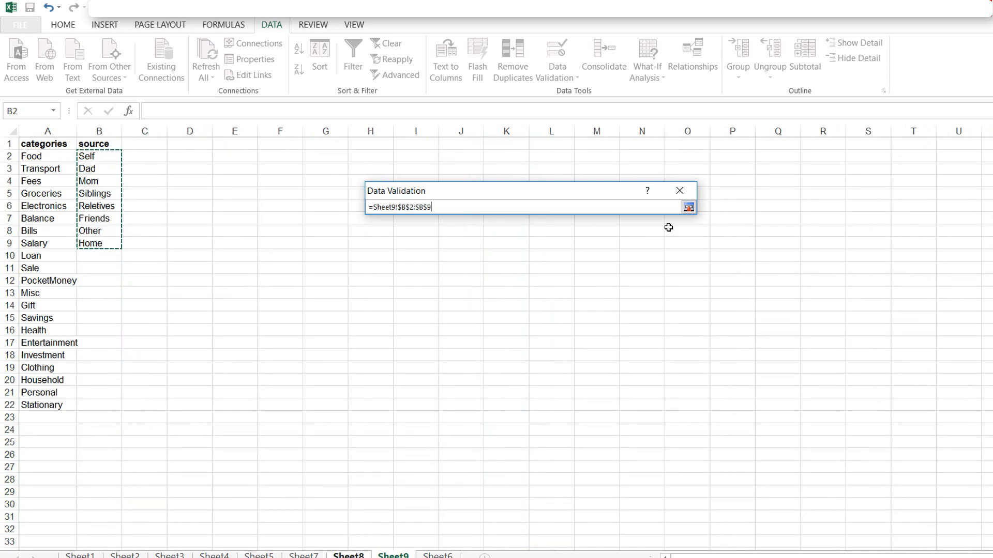
pyautogui.click(688, 207)
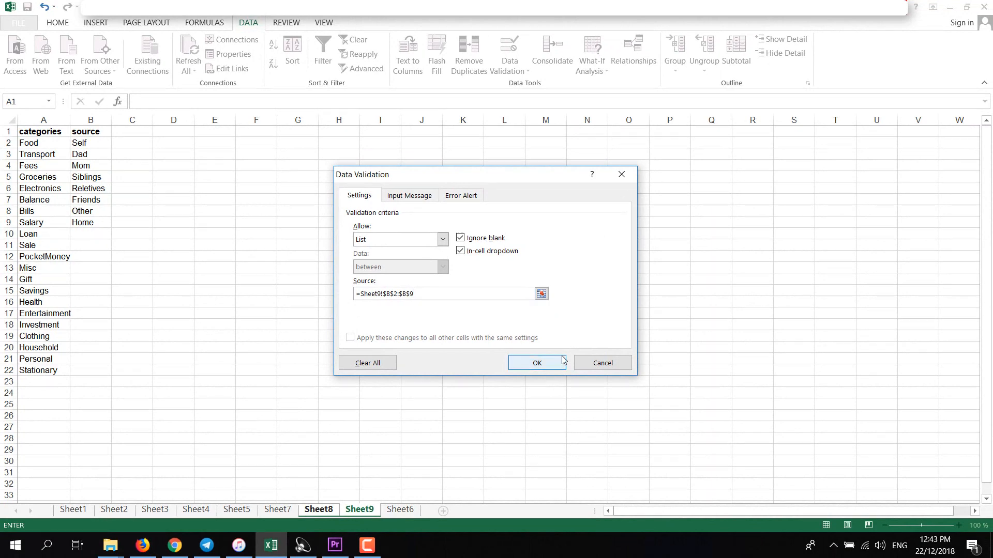
pyautogui.click(537, 363)
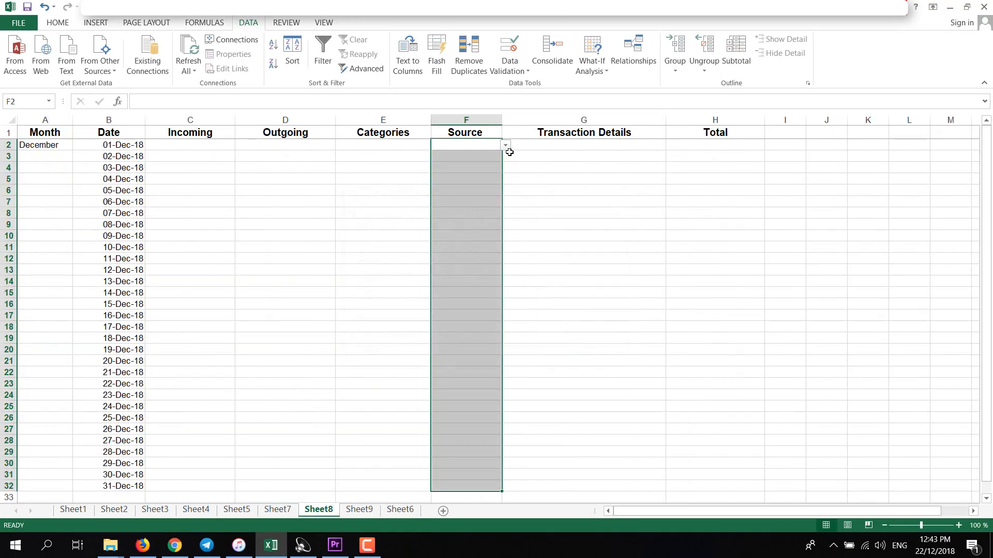
pyautogui.click(465, 145)
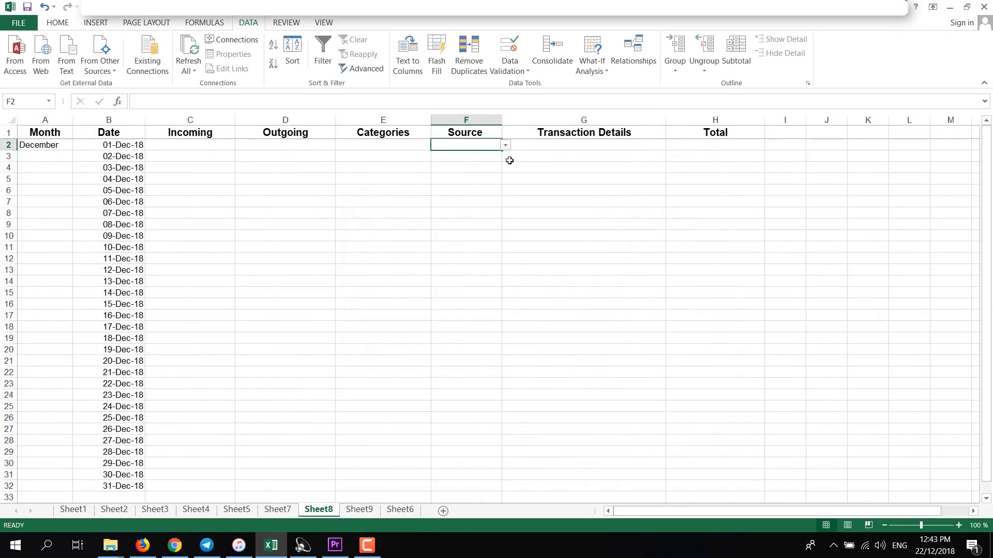
pyautogui.click(505, 145)
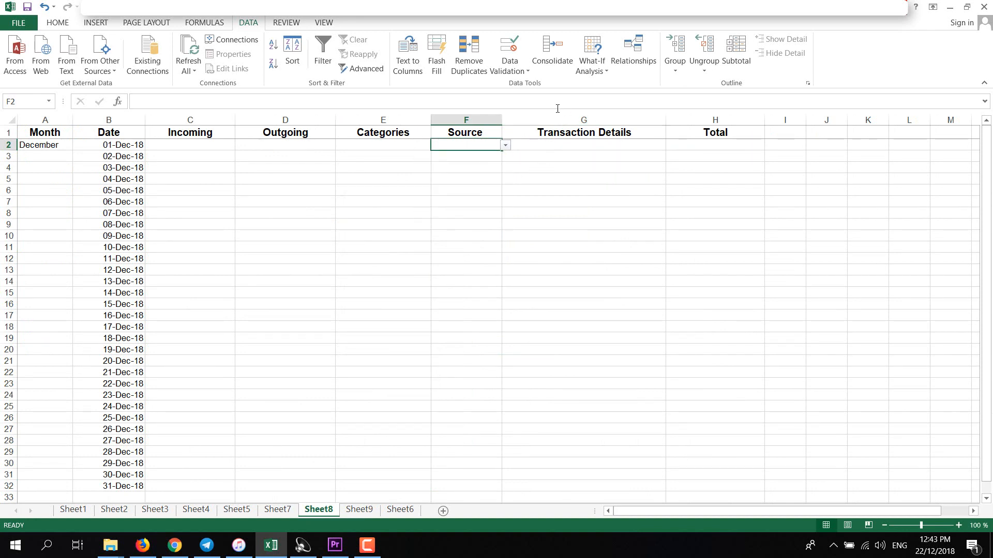
# - Enter the Total formula =C2-D2 in cell H2
pyautogui.click(582, 179)
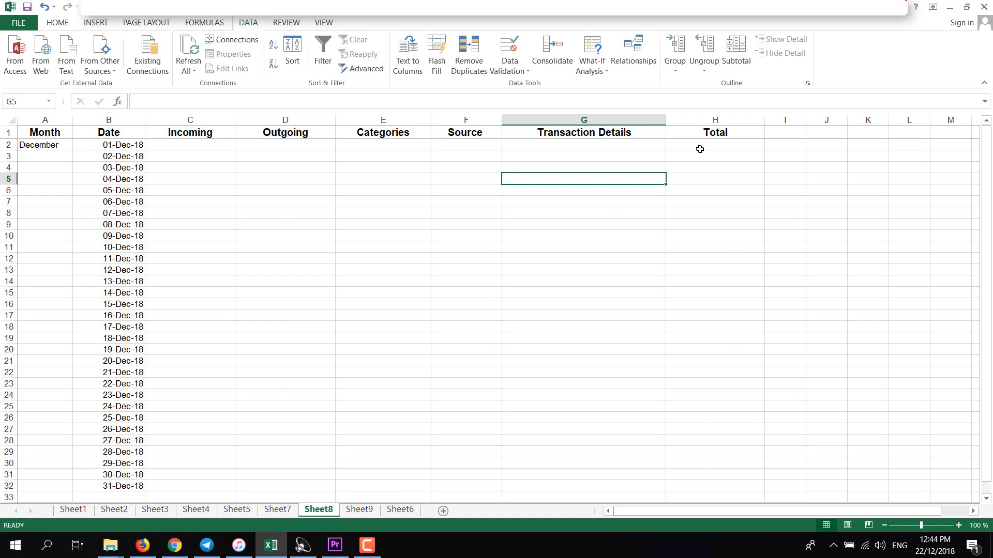
pyautogui.click(715, 145)
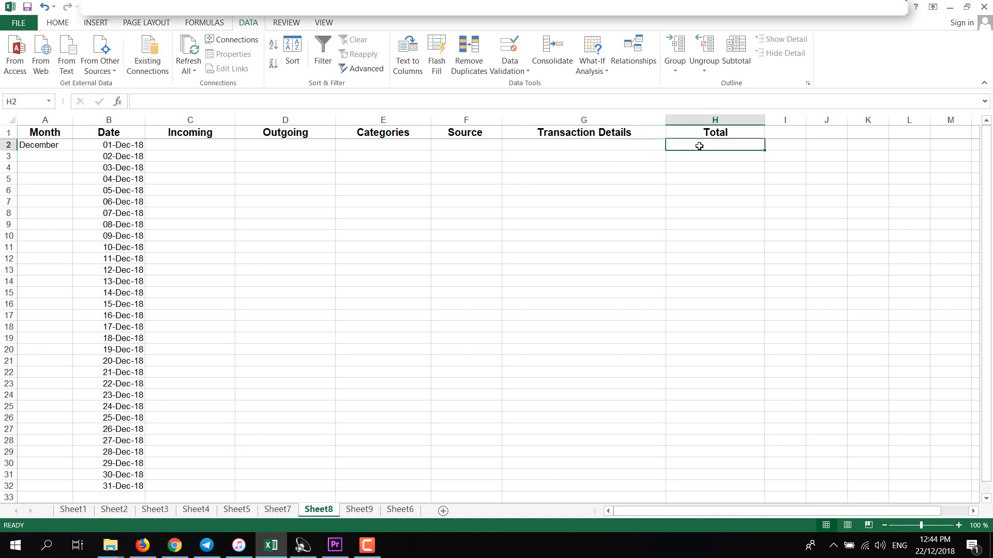
pyautogui.moveTo(294, 101)
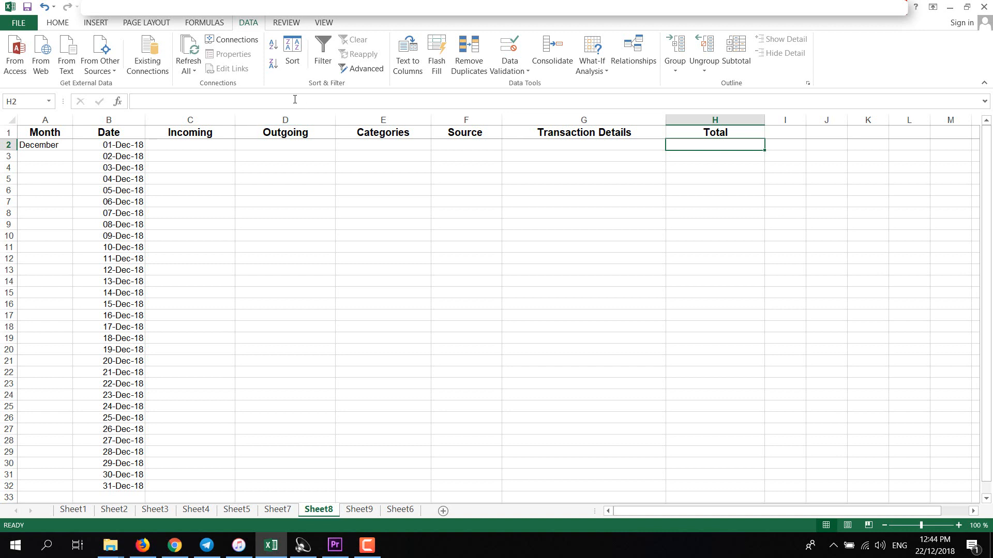
pyautogui.write('=')
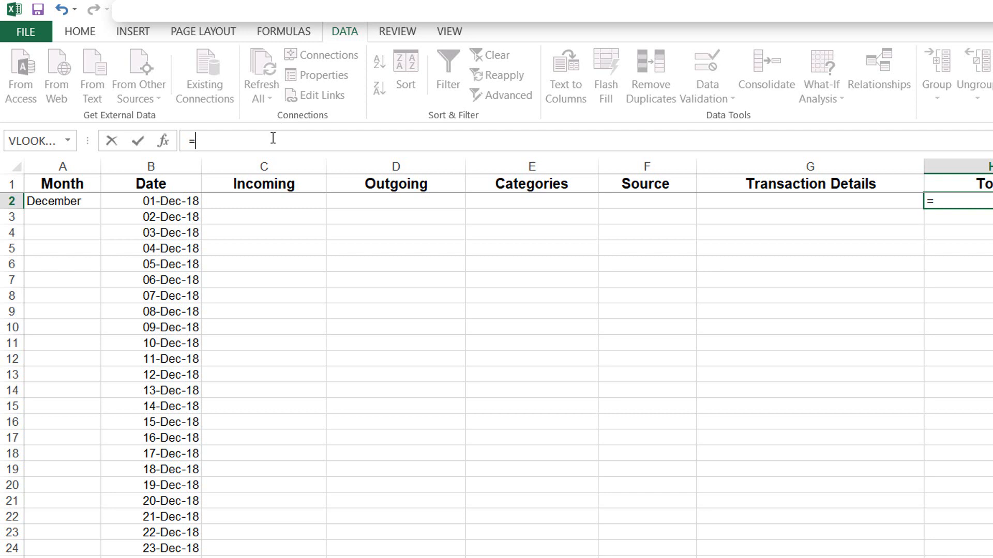
pyautogui.write('c2')
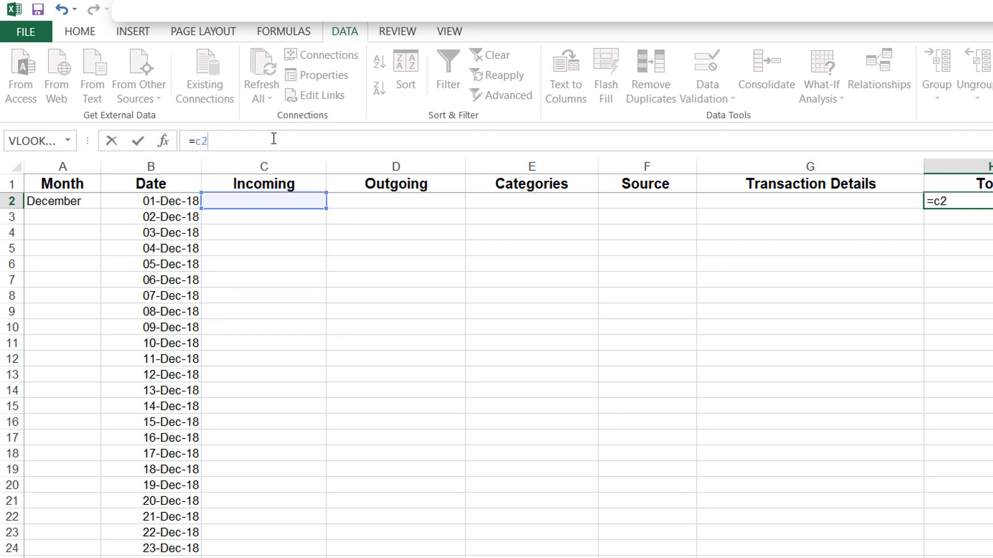
pyautogui.write('-')
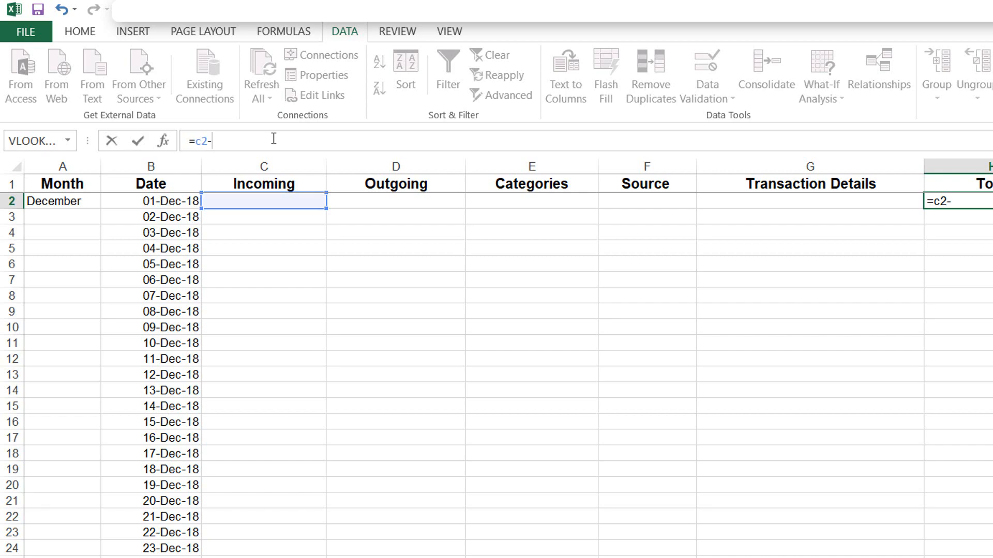
pyautogui.click(395, 200)
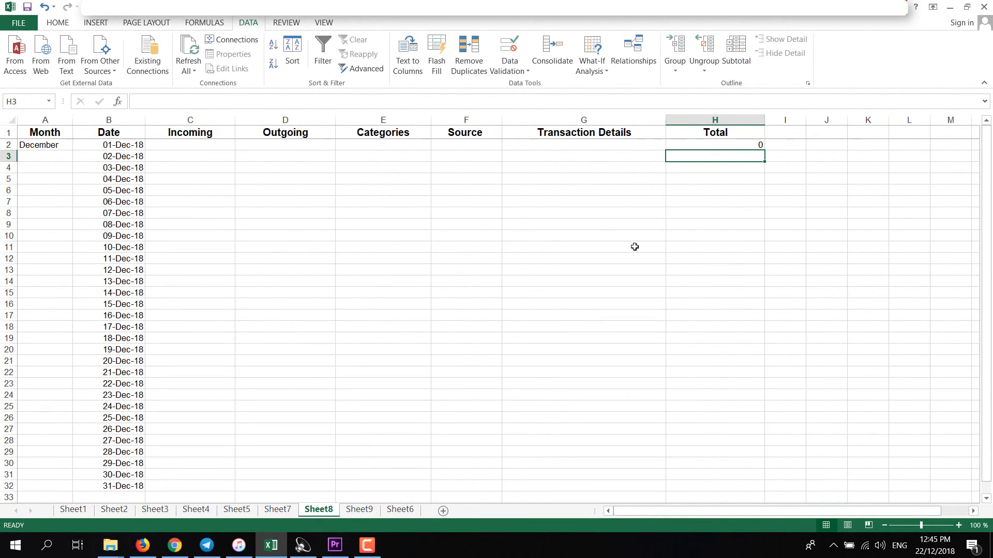
# - Fill the Total formula down H2:H32 so every December row shows 0
pyautogui.click(715, 145)
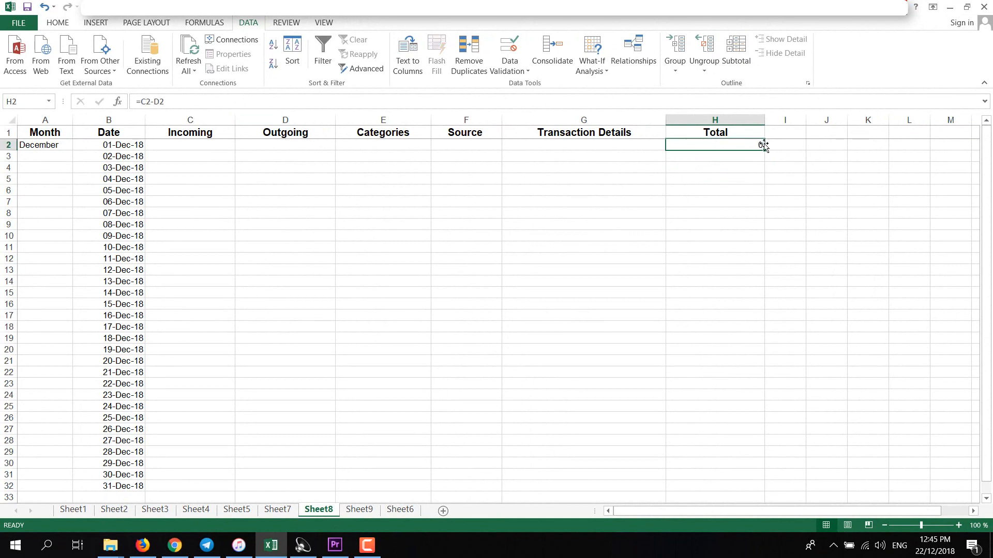
pyautogui.moveTo(767, 150)
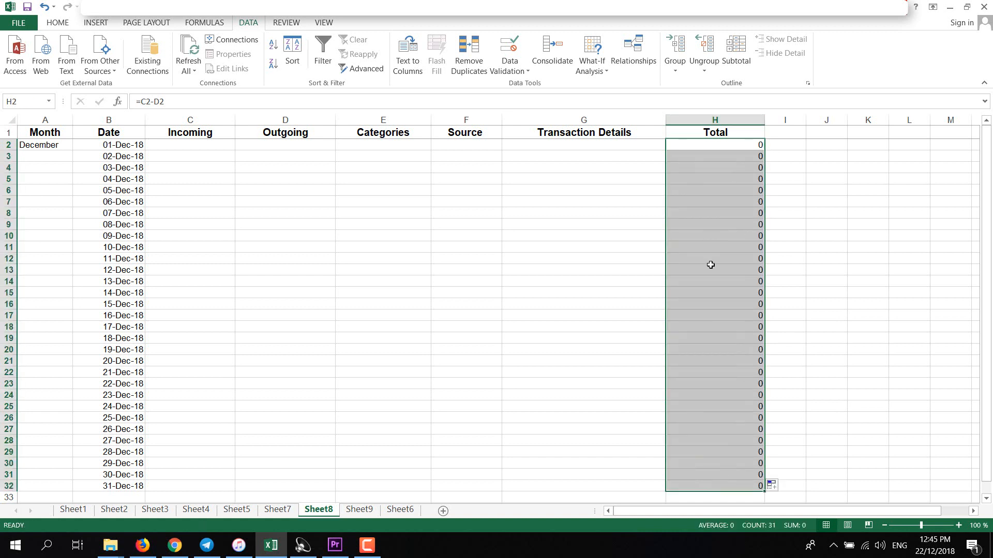
pyautogui.click(714, 144)
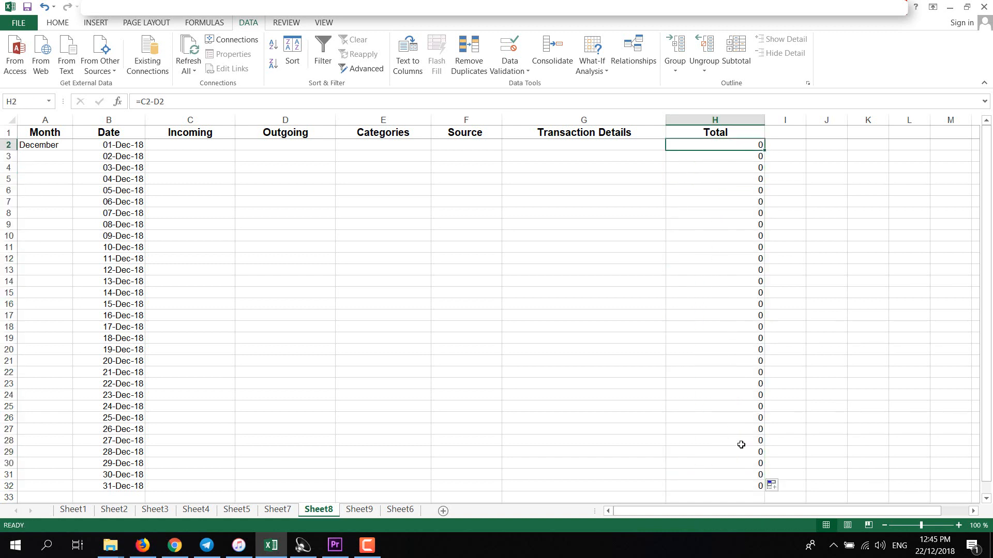
pyautogui.click(189, 145)
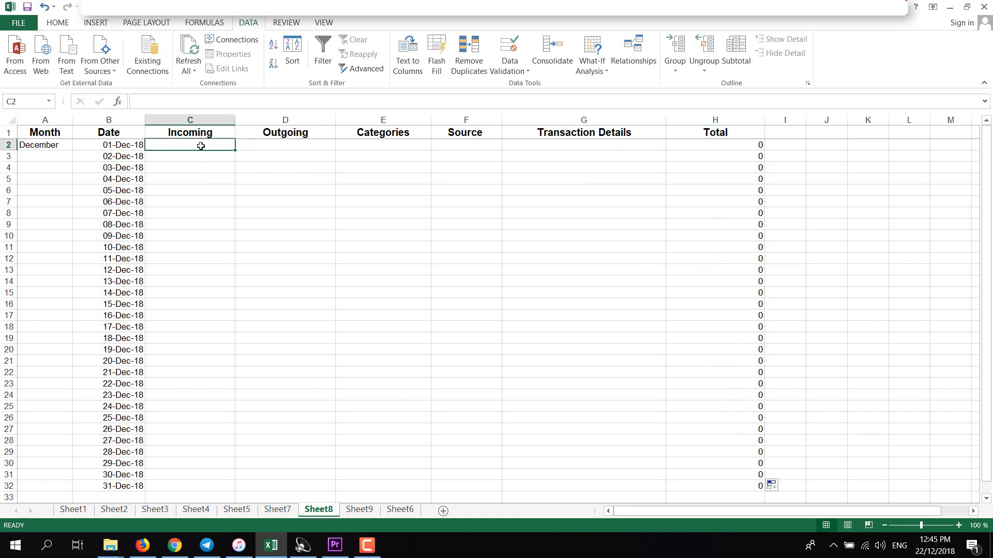
# - Enter 1000 Incoming in C2 and 2000 Outgoing in D3, giving Totals 1000 and -2000
pyautogui.write('1000')
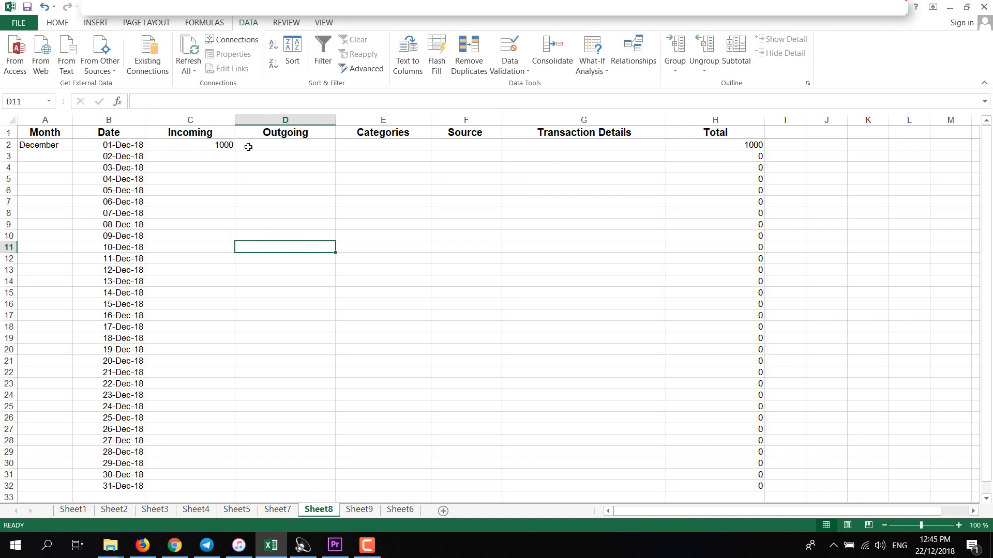
pyautogui.click(284, 144)
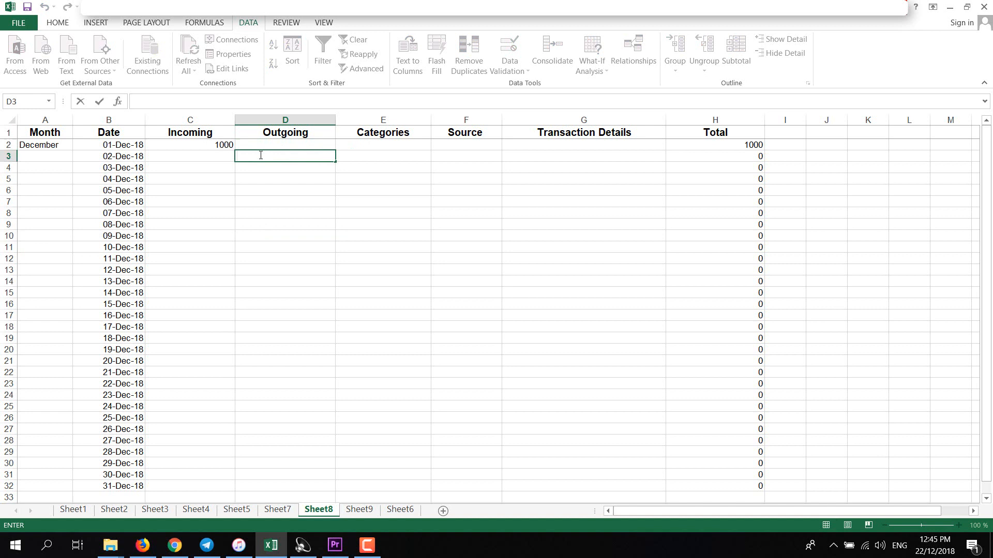
pyautogui.write('2000')
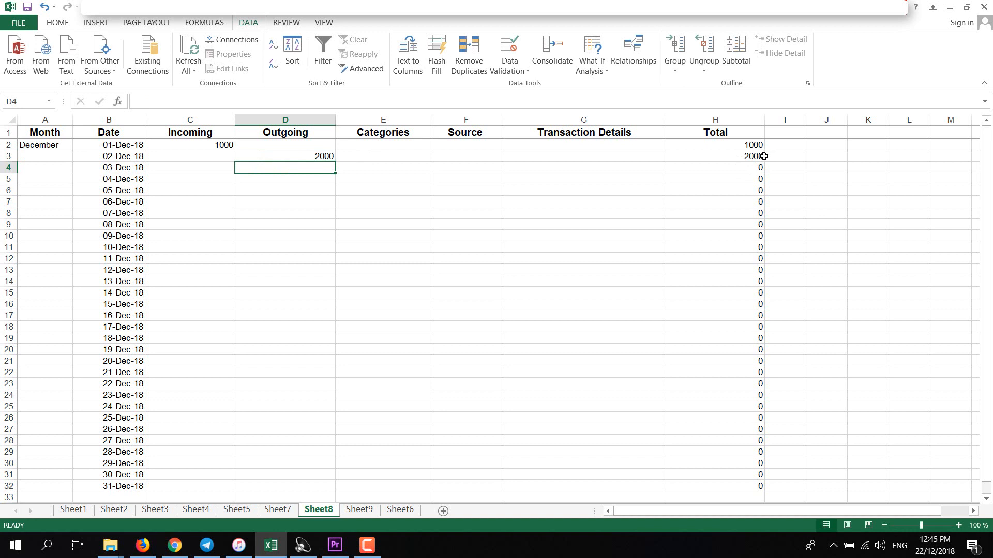
pyautogui.moveTo(757, 166)
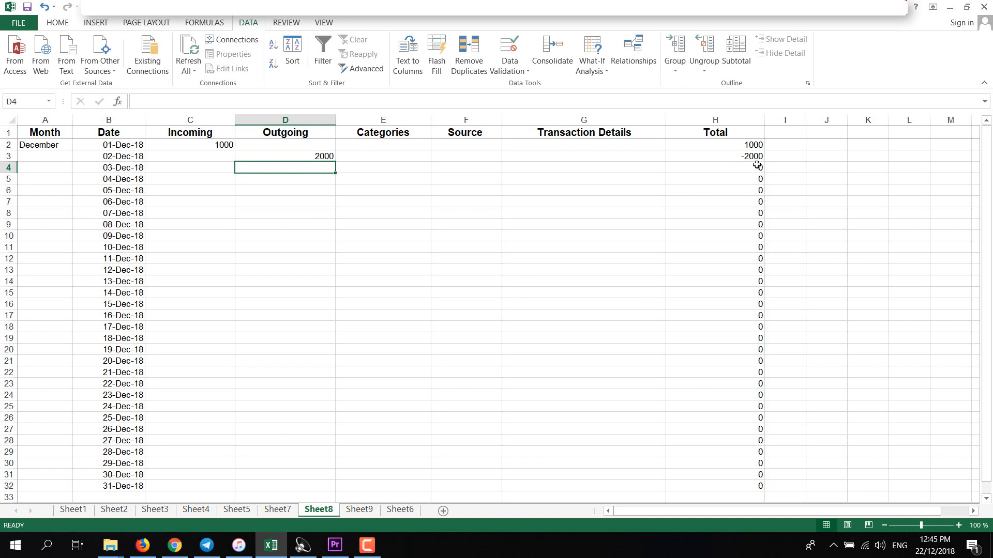
pyautogui.moveTo(754, 144)
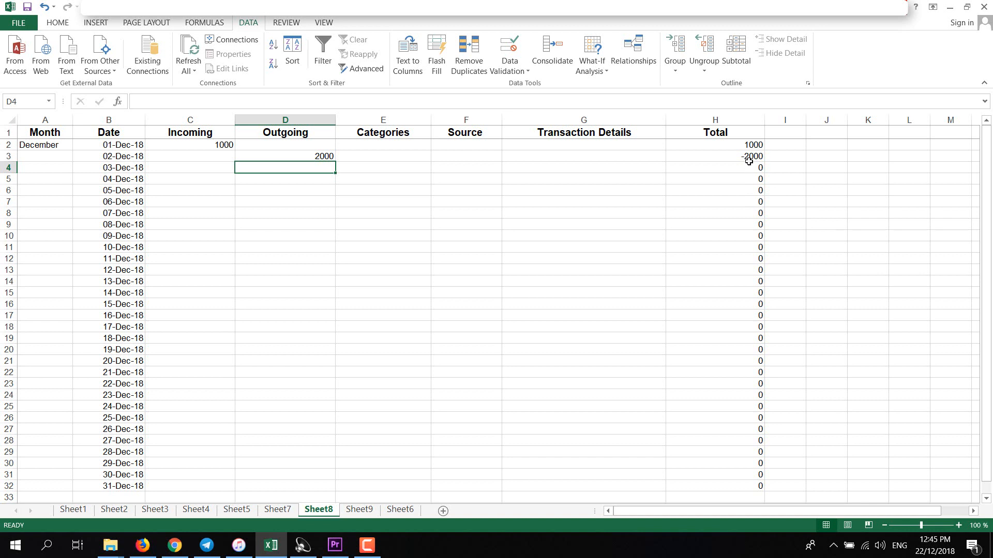
pyautogui.moveTo(747, 152)
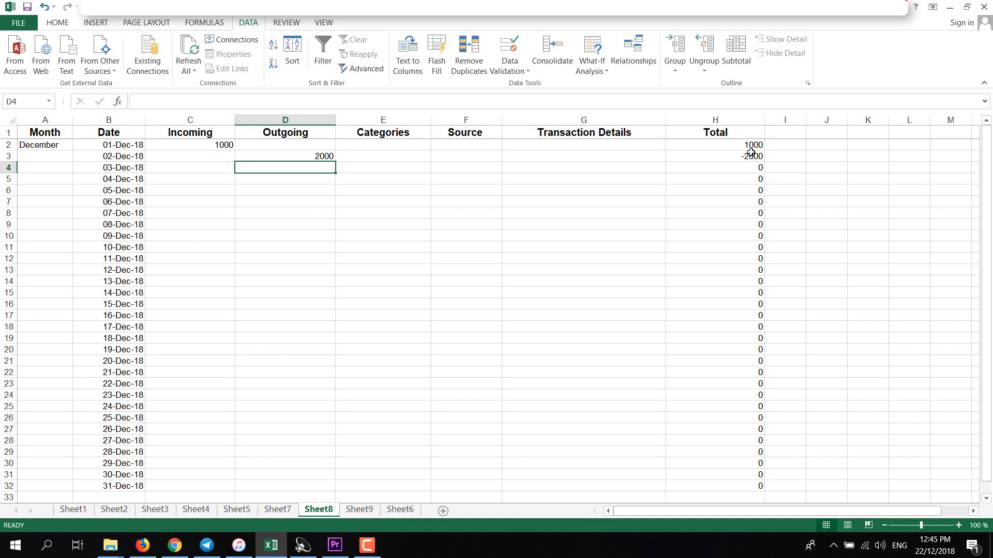
pyautogui.moveTo(735, 149)
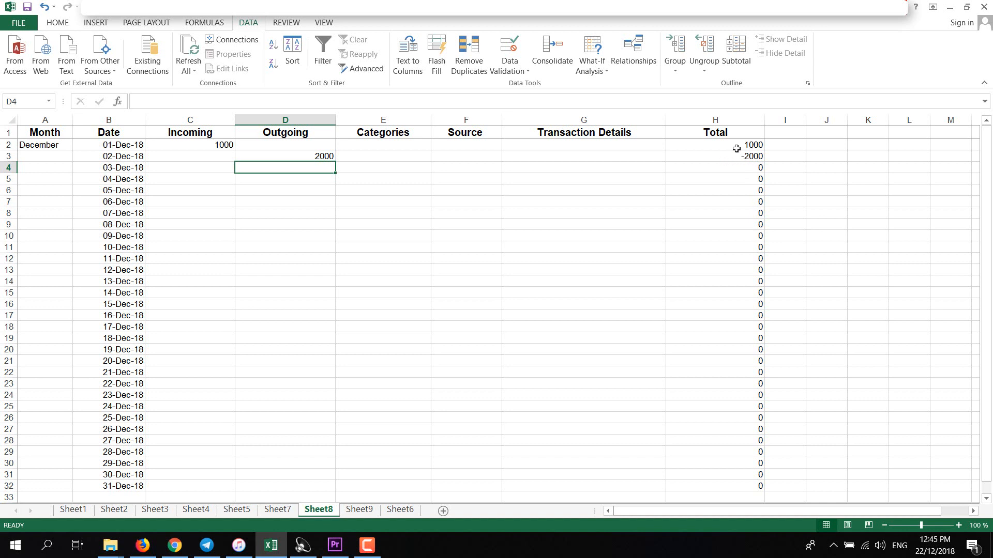
pyautogui.moveTo(732, 145)
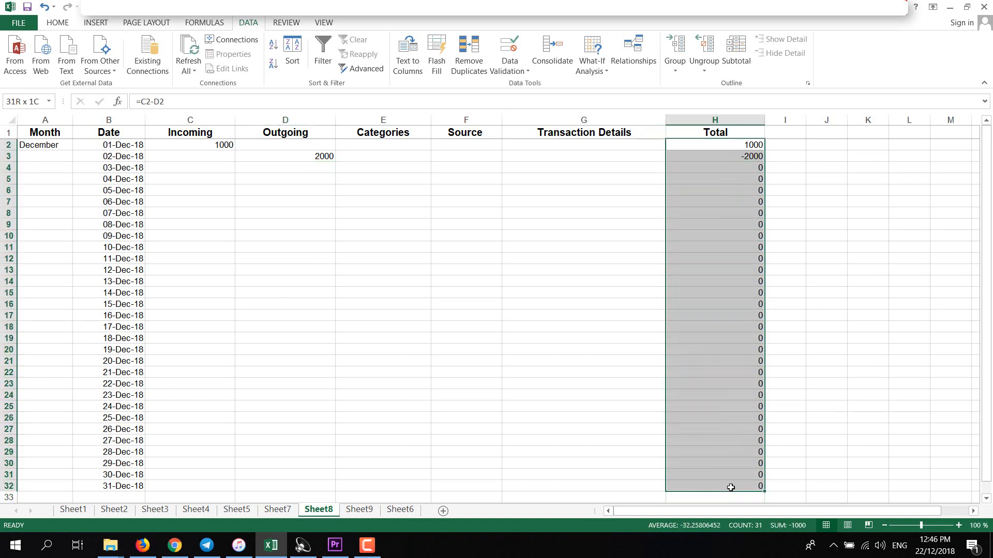
# - Bring up Home > Conditional Formatting choices for the Total column
pyautogui.click(714, 144)
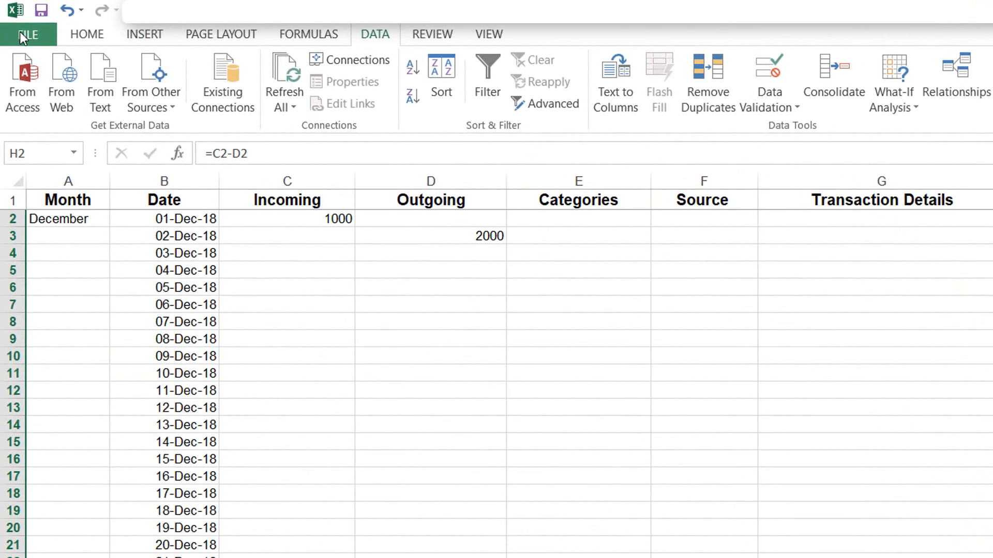
pyautogui.click(86, 34)
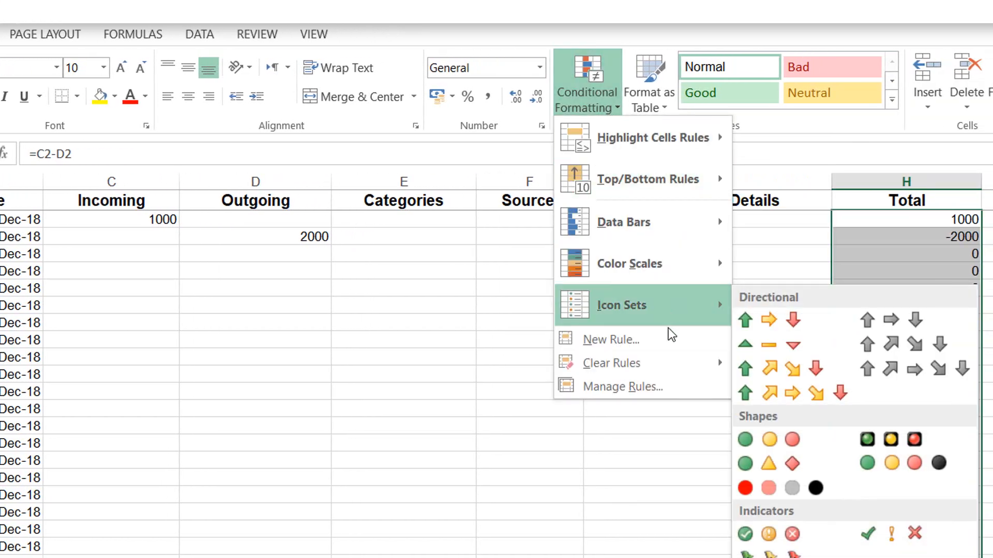
# - Start a 2-Color Scale rule with Number minimum -0 and Number maximum 0
pyautogui.click(610, 339)
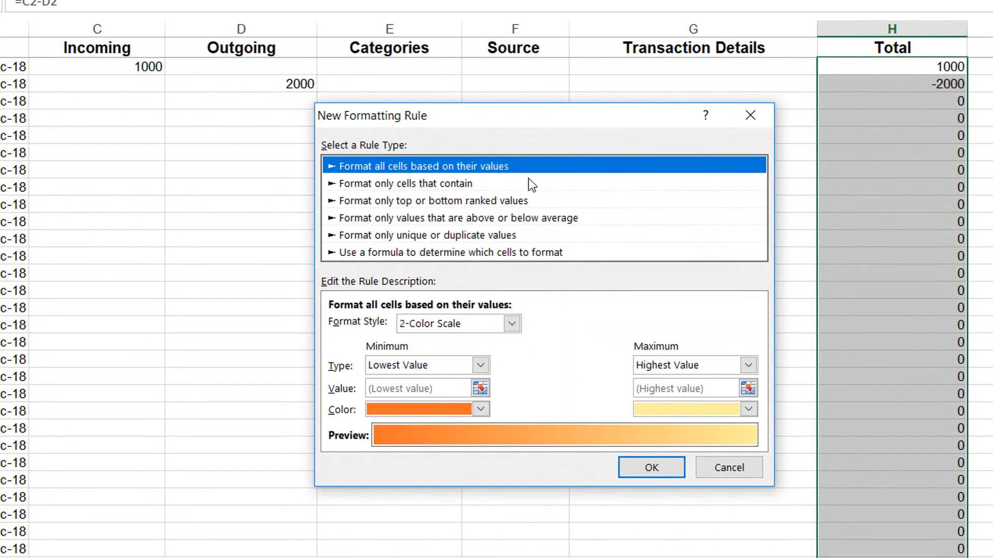
pyautogui.moveTo(378, 175)
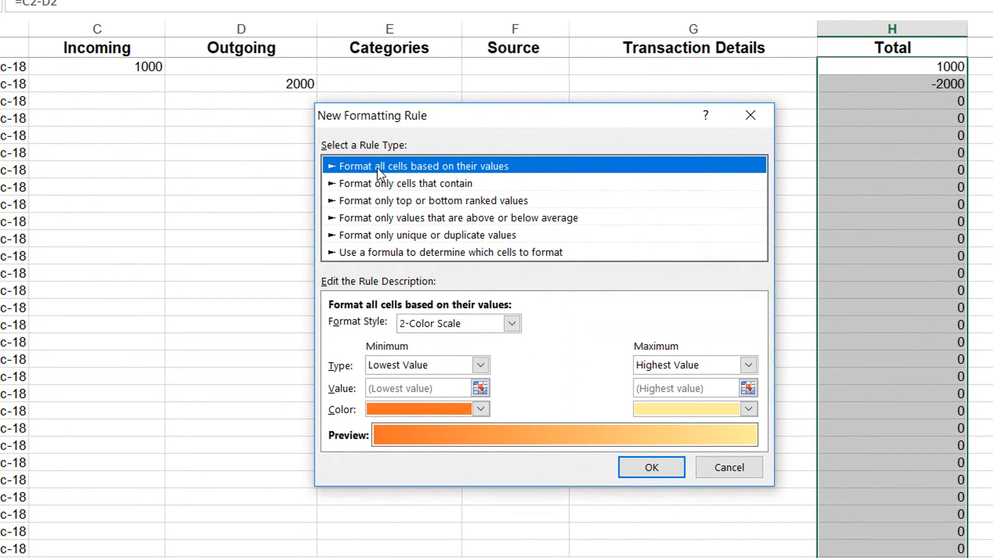
pyautogui.moveTo(503, 288)
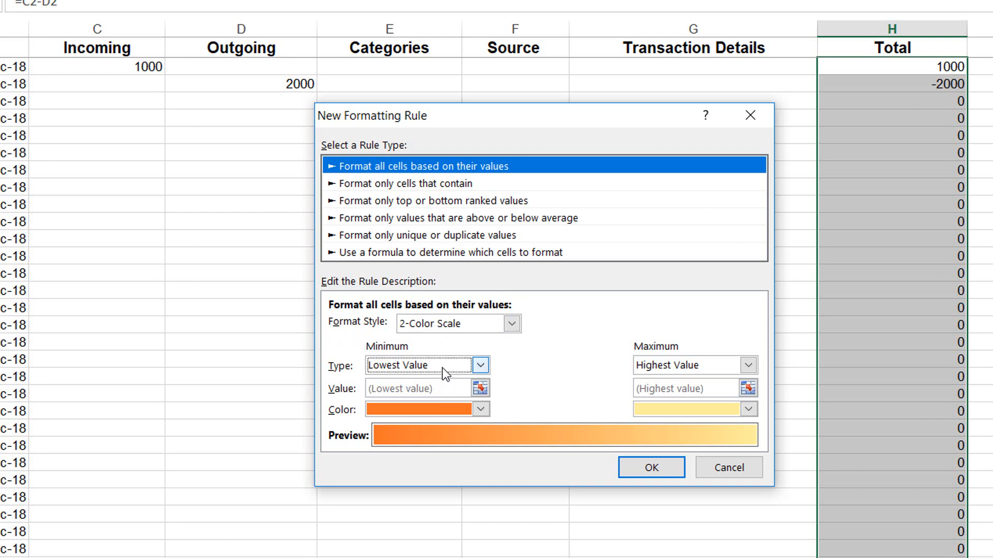
pyautogui.click(479, 365)
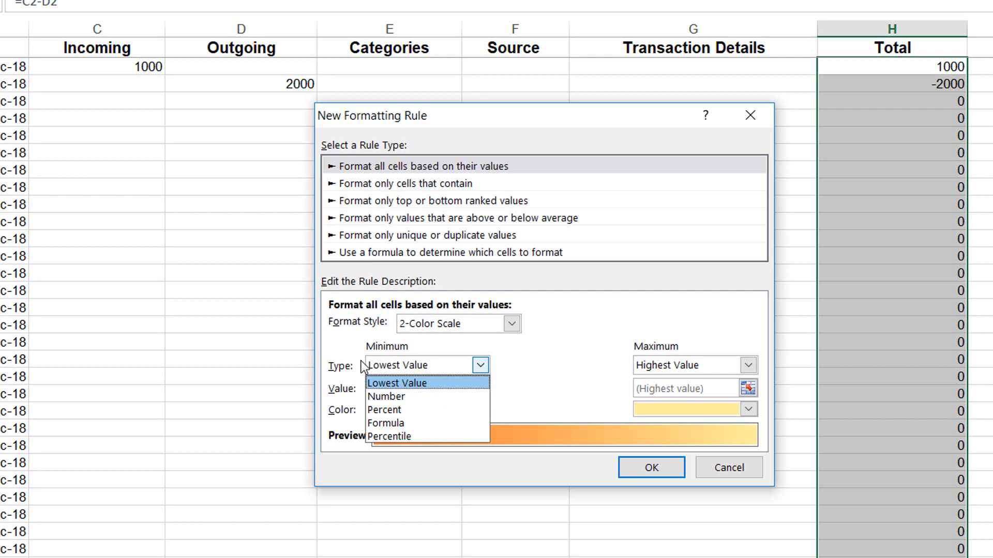
pyautogui.click(386, 396)
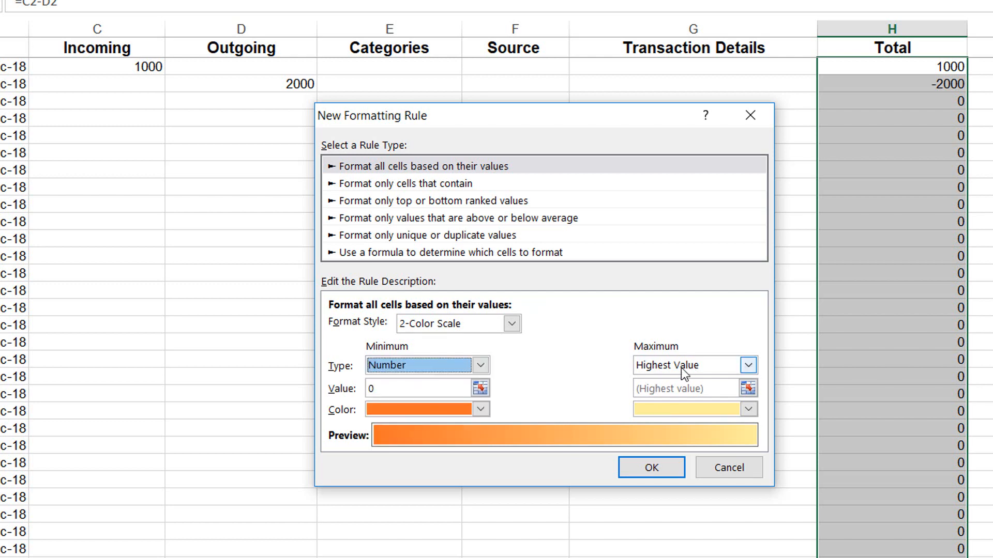
pyautogui.click(689, 365)
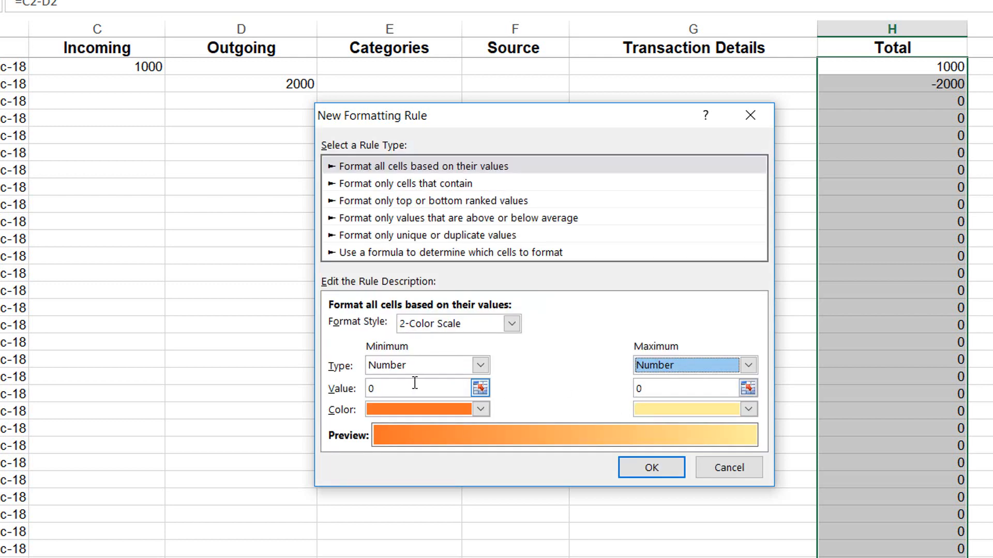
pyautogui.click(411, 388)
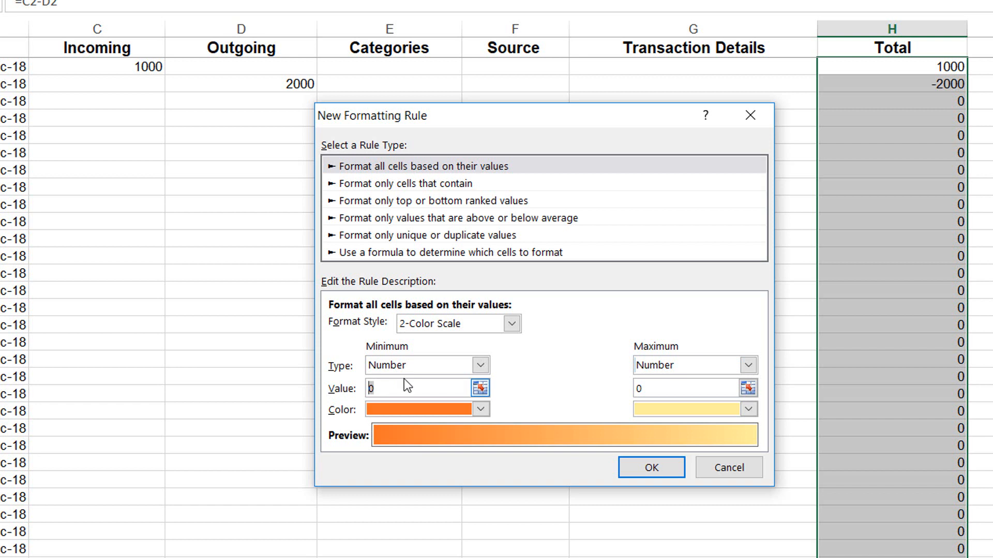
pyautogui.write('-')
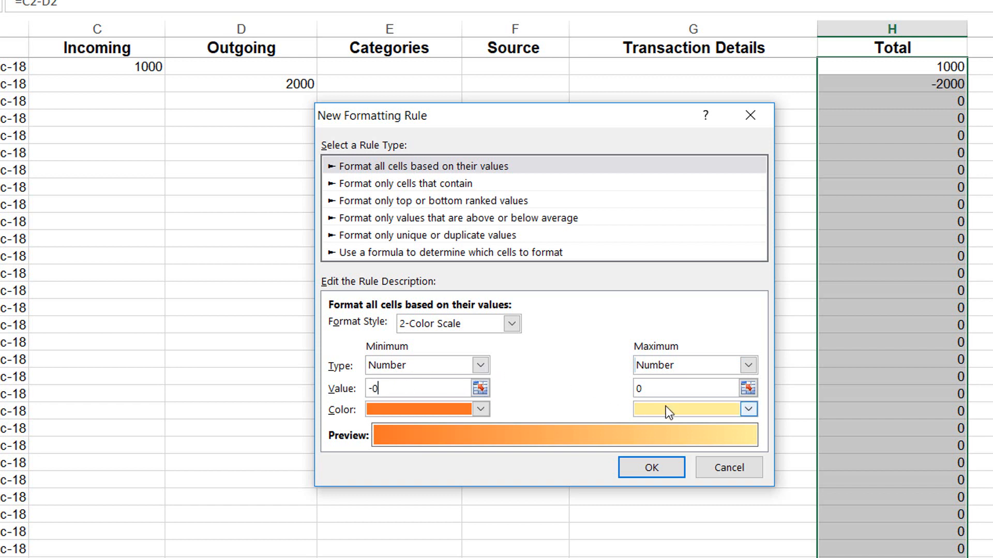
pyautogui.click(687, 388)
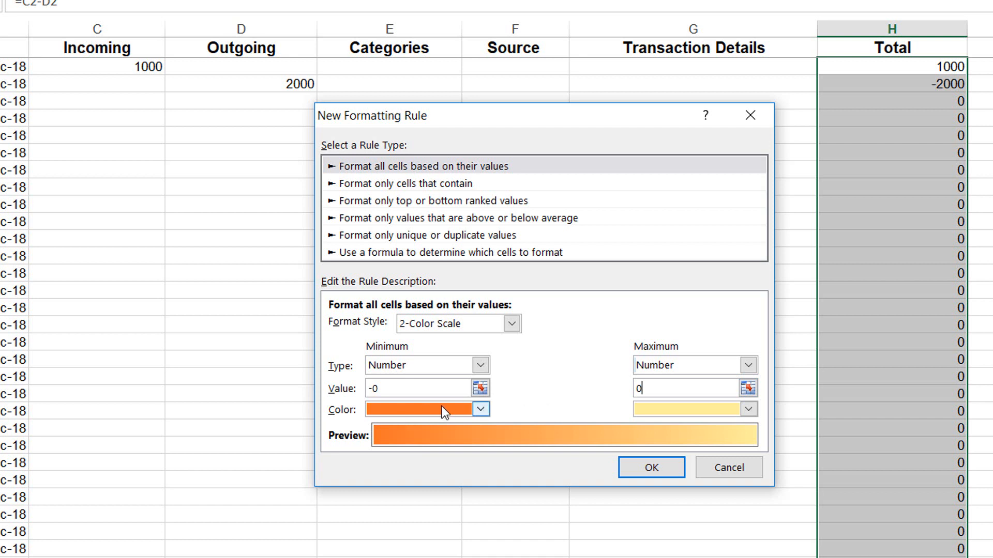
# - Colour the minimum light orange and the maximum light green, and apply the rule
pyautogui.click(480, 409)
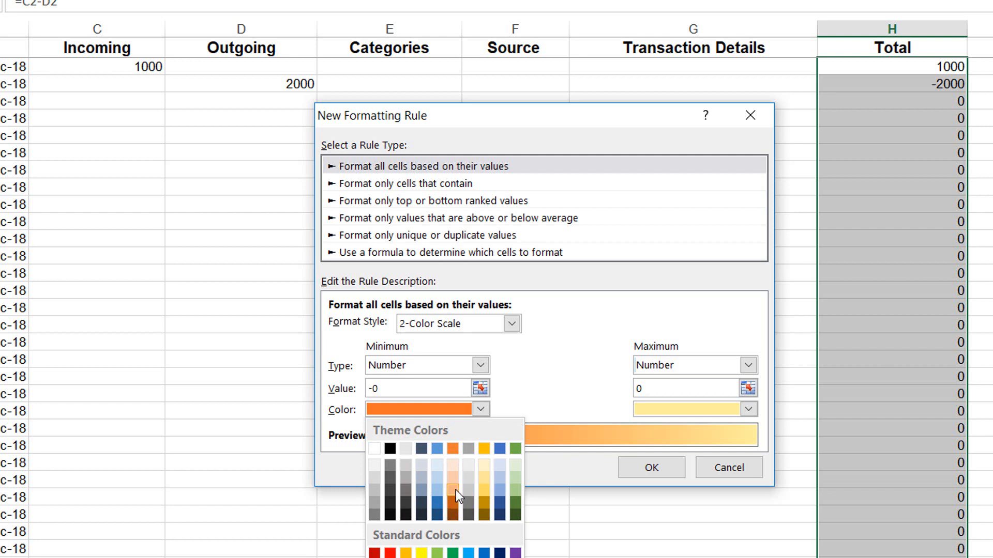
pyautogui.click(457, 489)
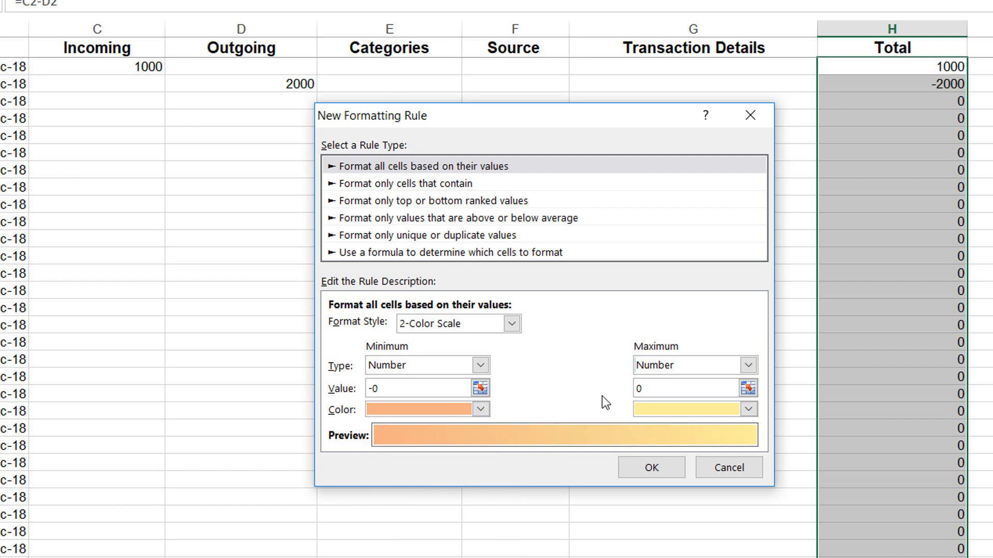
pyautogui.click(748, 410)
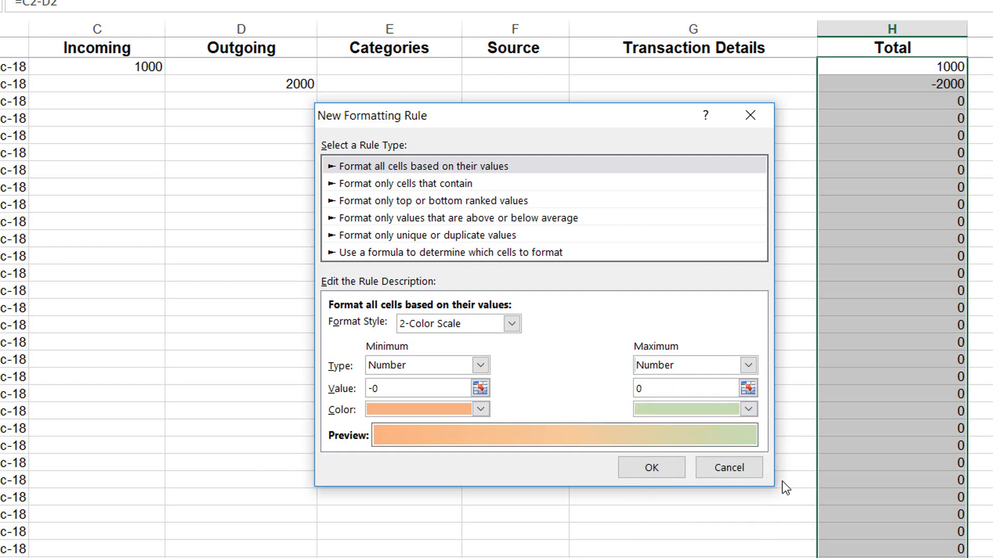
pyautogui.click(650, 467)
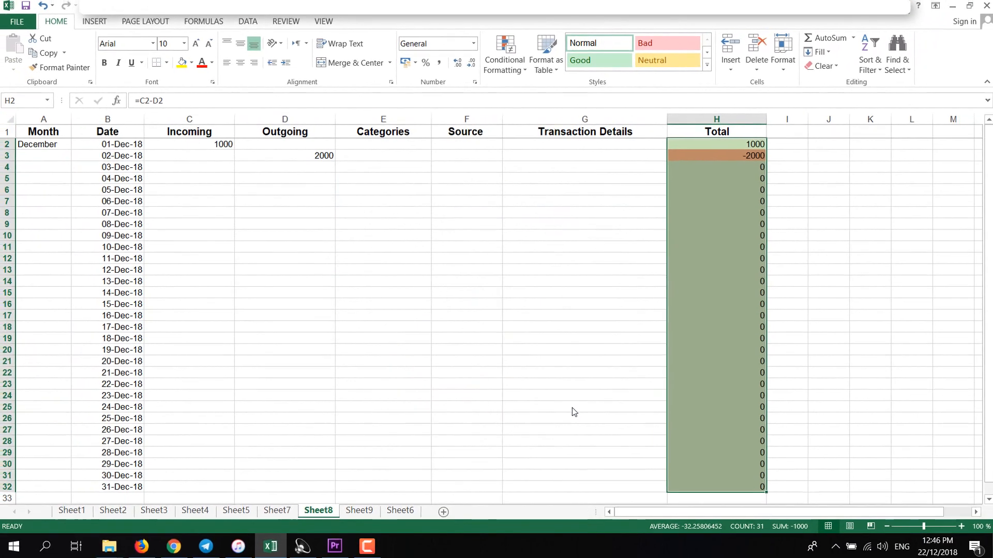
pyautogui.click(827, 224)
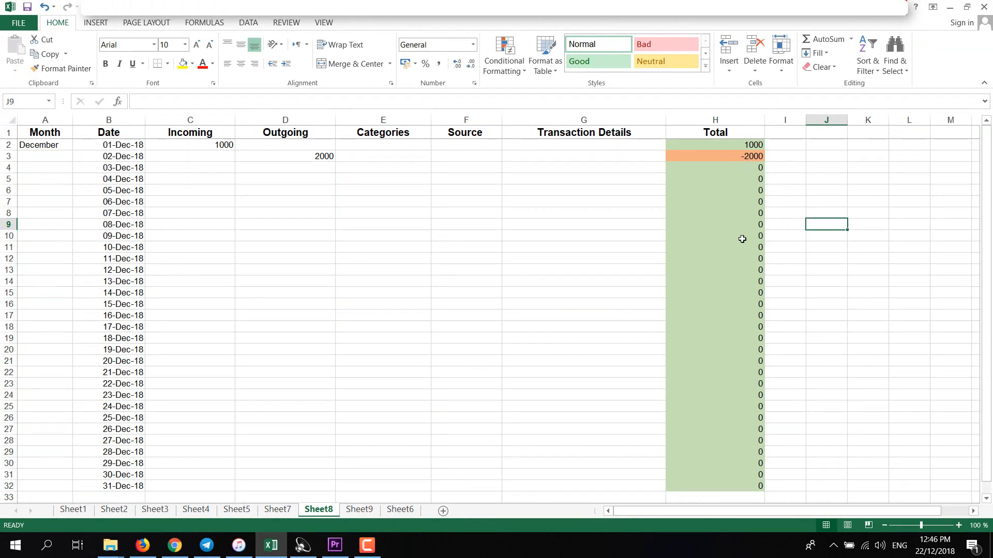
pyautogui.moveTo(742, 156)
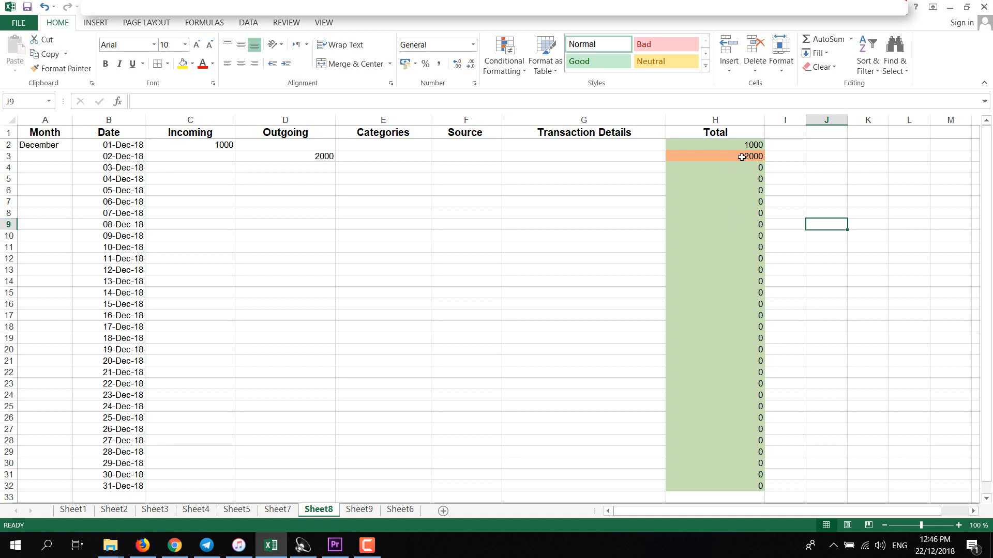
pyautogui.click(714, 156)
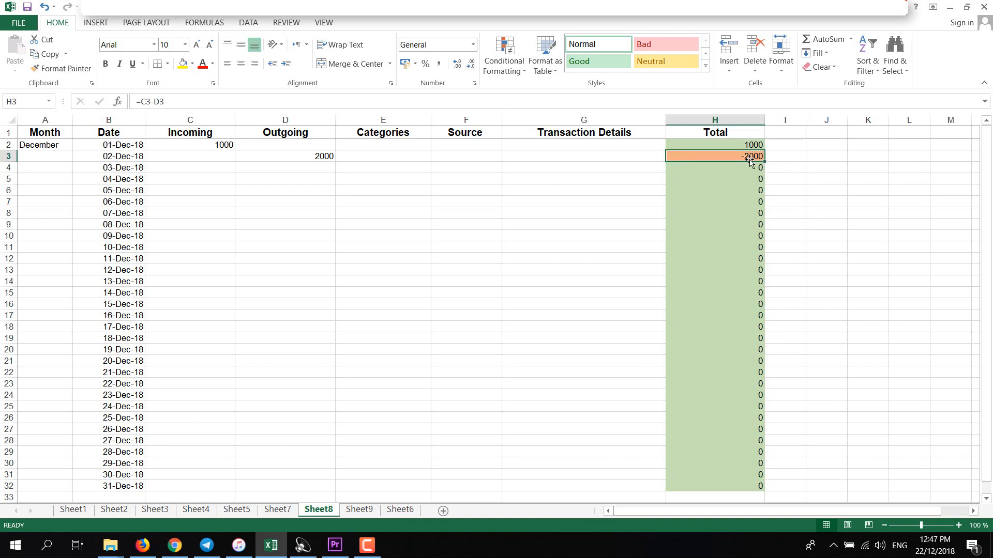
pyautogui.moveTo(736, 151)
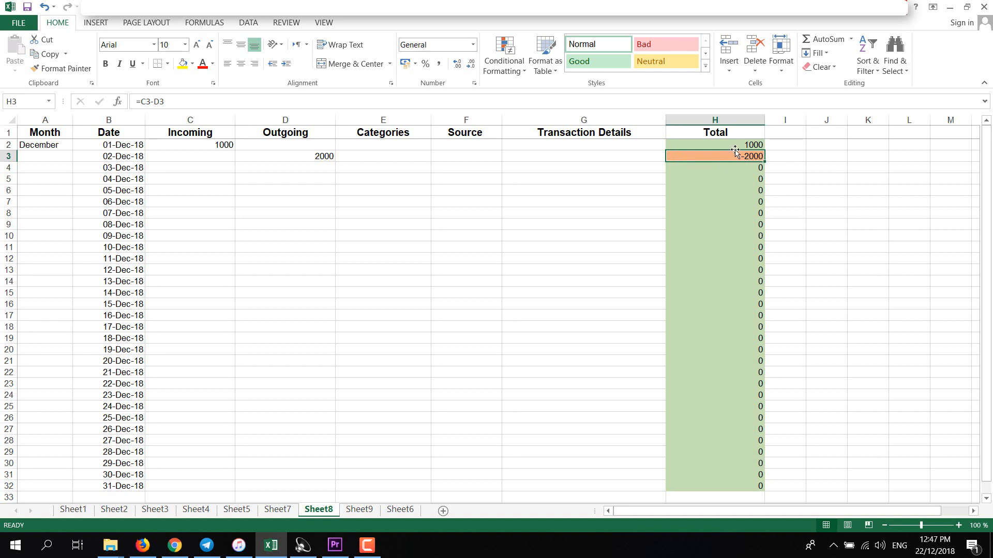
pyautogui.moveTo(751, 143)
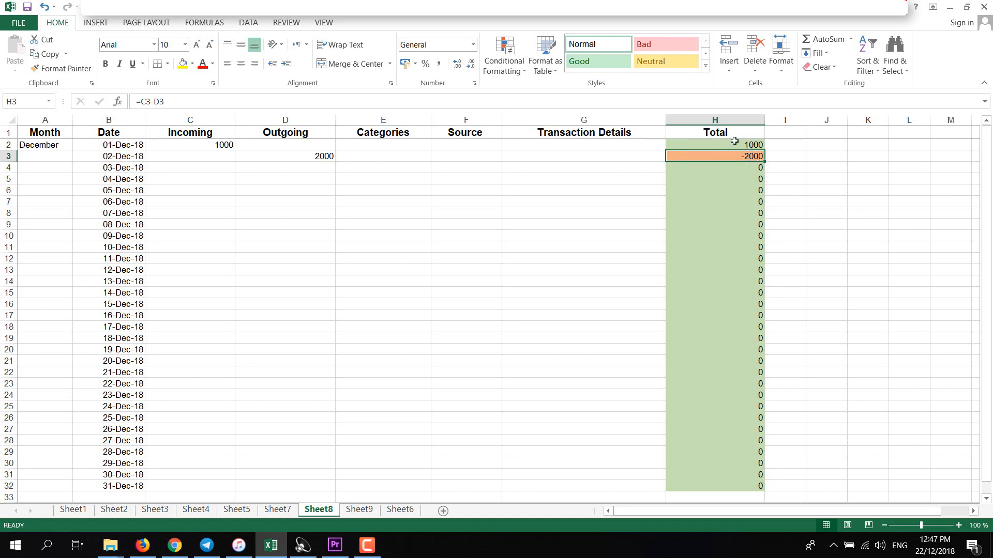
pyautogui.moveTo(361, 141)
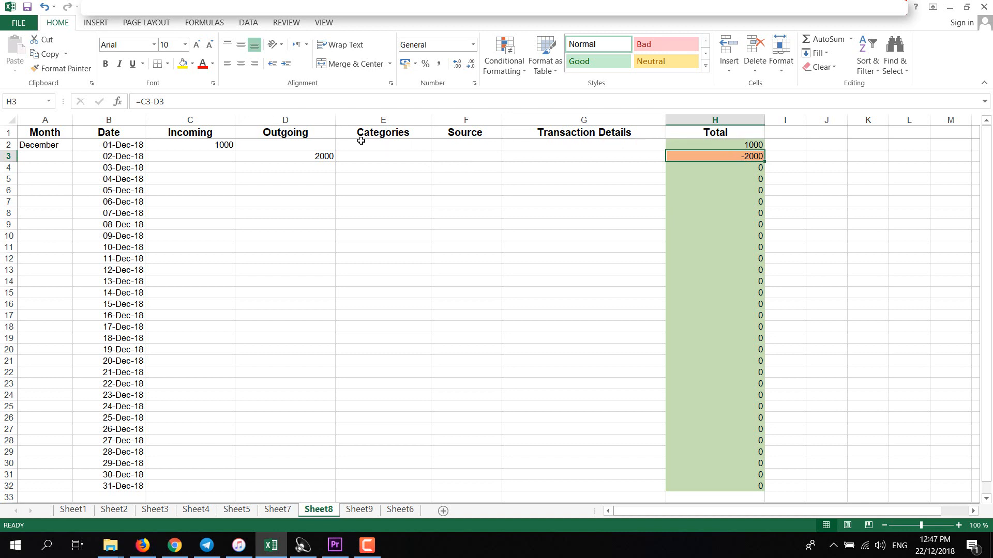
# - Fill the first entry as Salary, source Other, details 'Salary from Office'
pyautogui.click(382, 145)
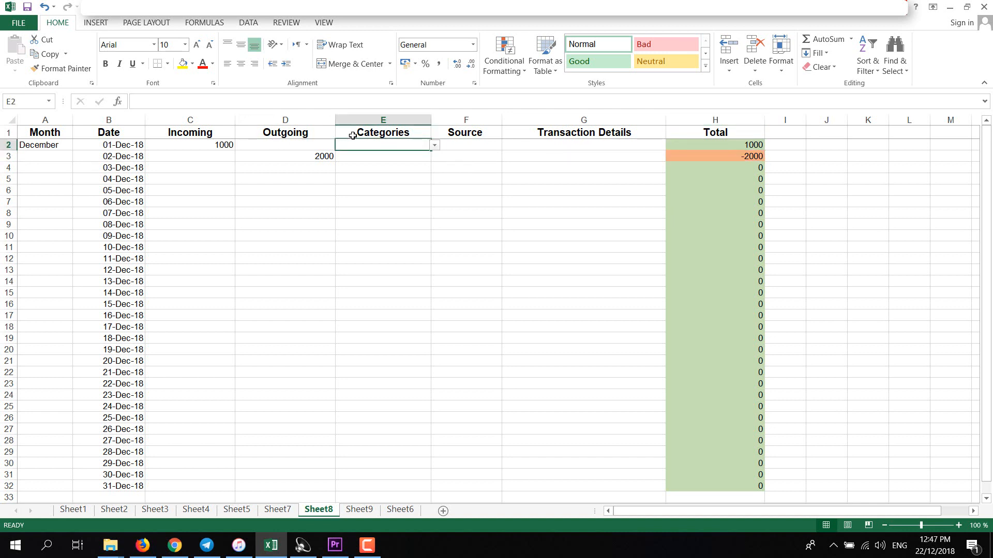
pyautogui.click(433, 145)
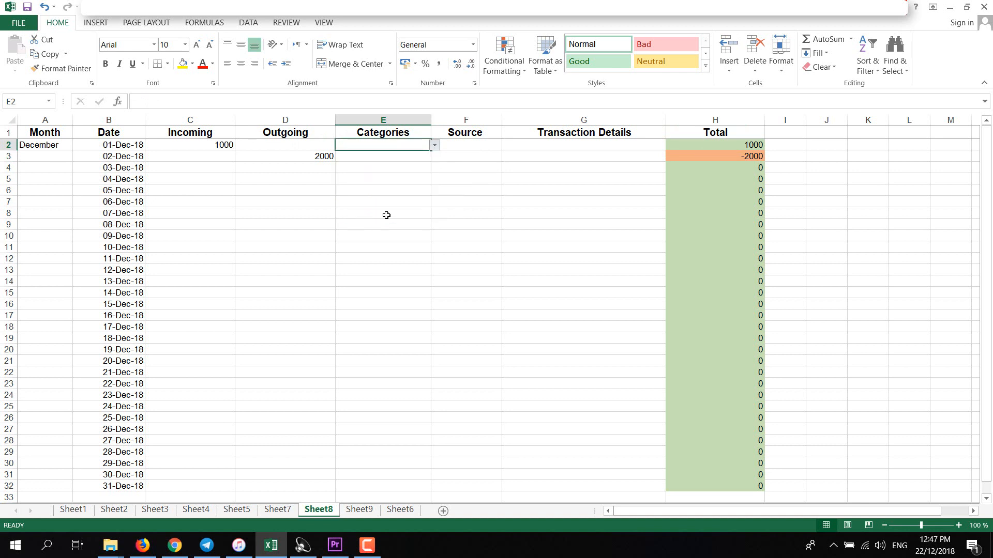
pyautogui.write('Salary')
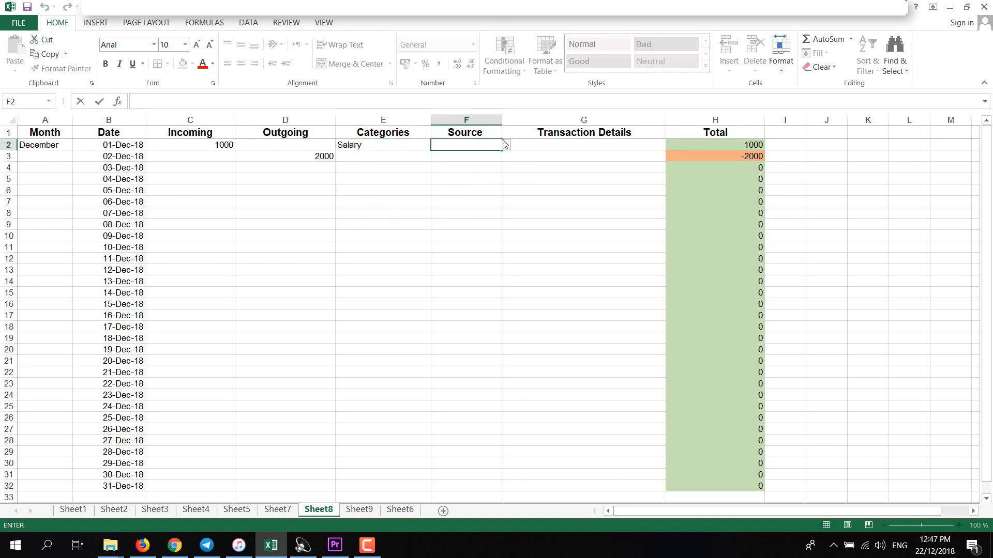
pyautogui.click(505, 145)
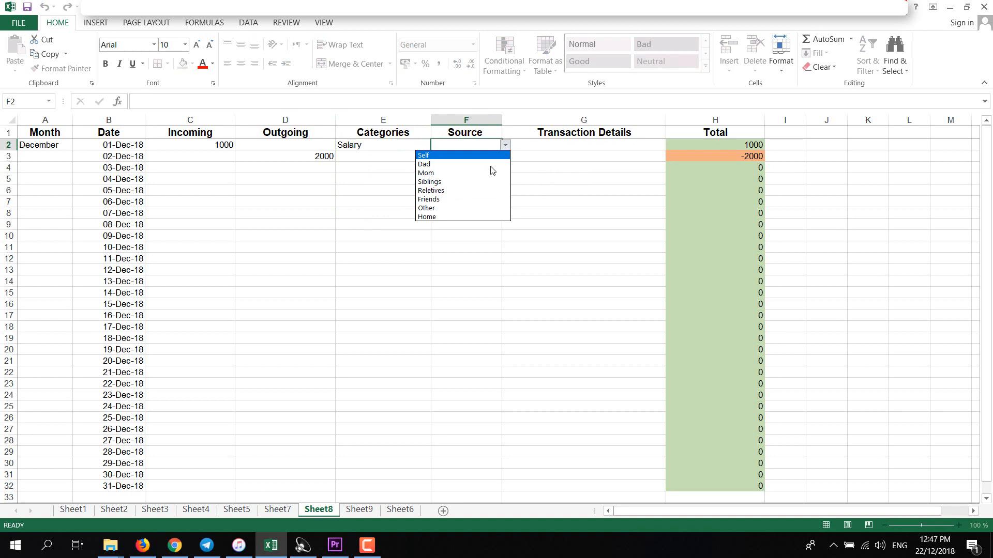
pyautogui.moveTo(456, 208)
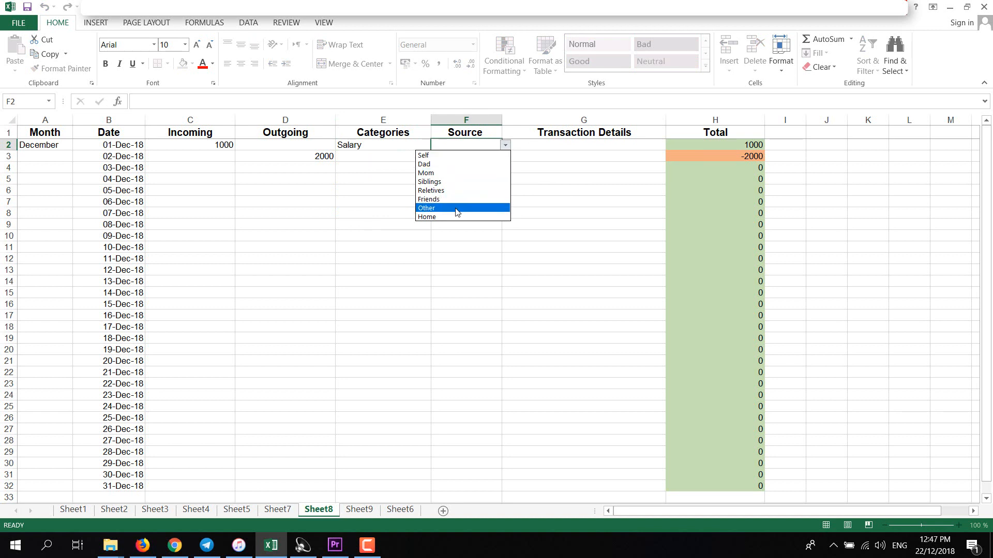
pyautogui.moveTo(446, 200)
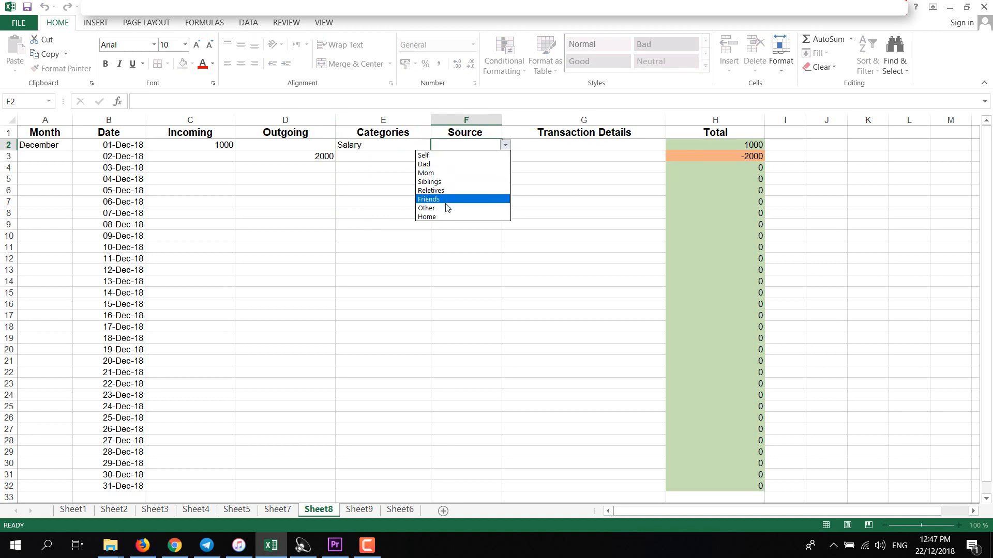
pyautogui.click(426, 208)
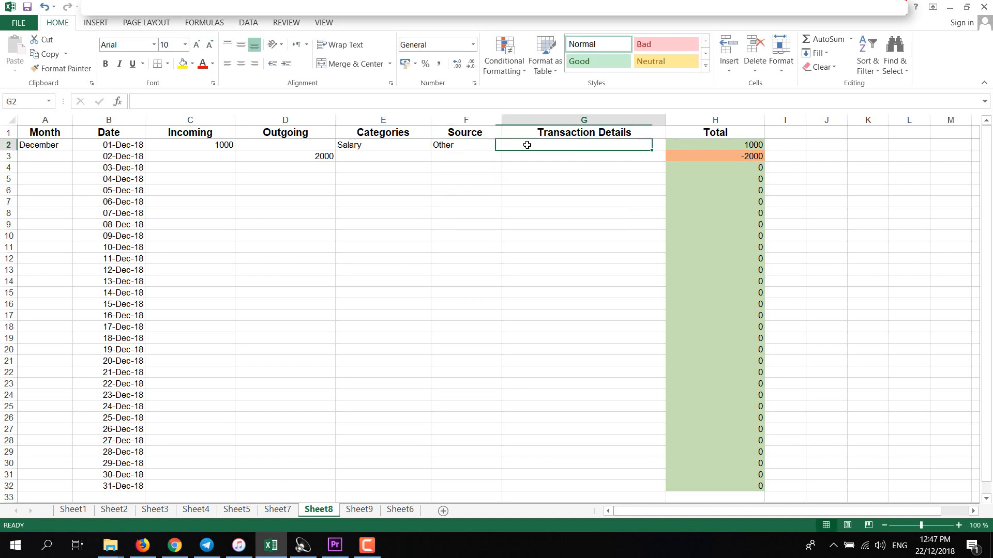
pyautogui.write('Sa')
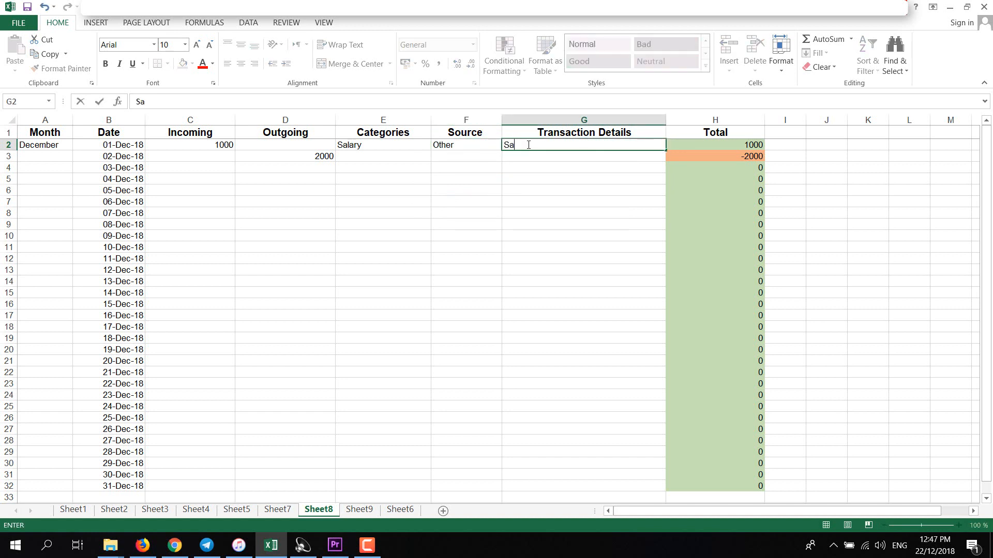
pyautogui.write('lary from')
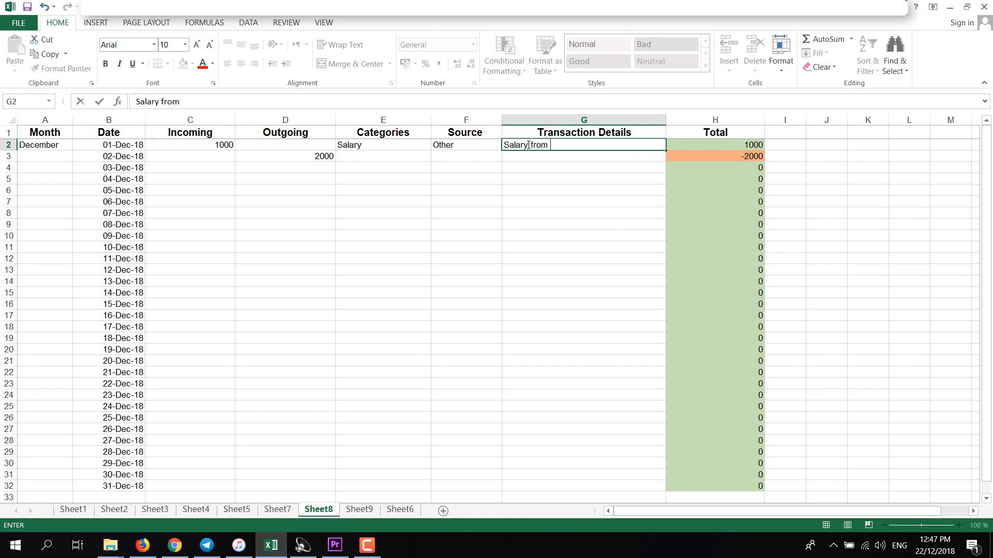
pyautogui.write('Office')
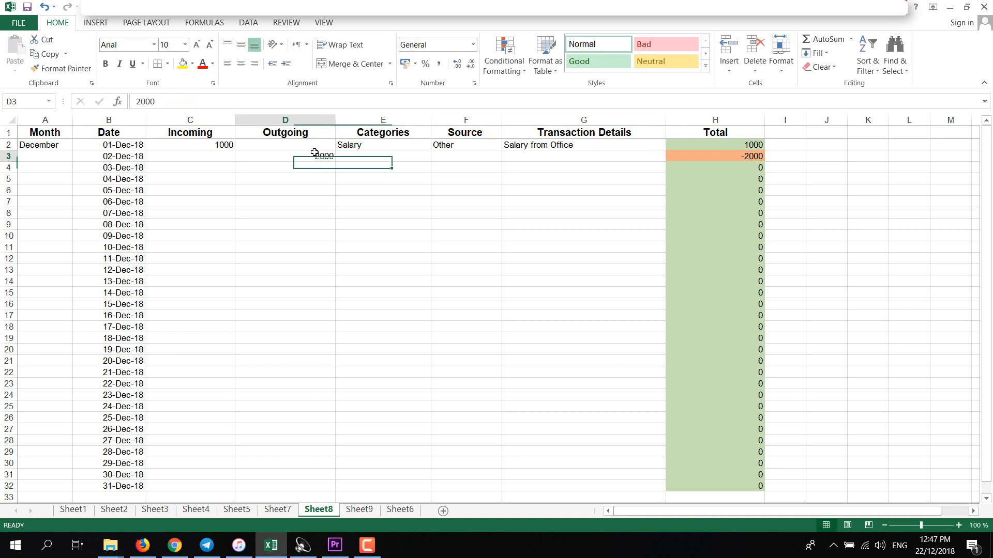
# - Fill the second entry as Food, source Self, details 'Fruits and Vegies'
pyautogui.click(435, 156)
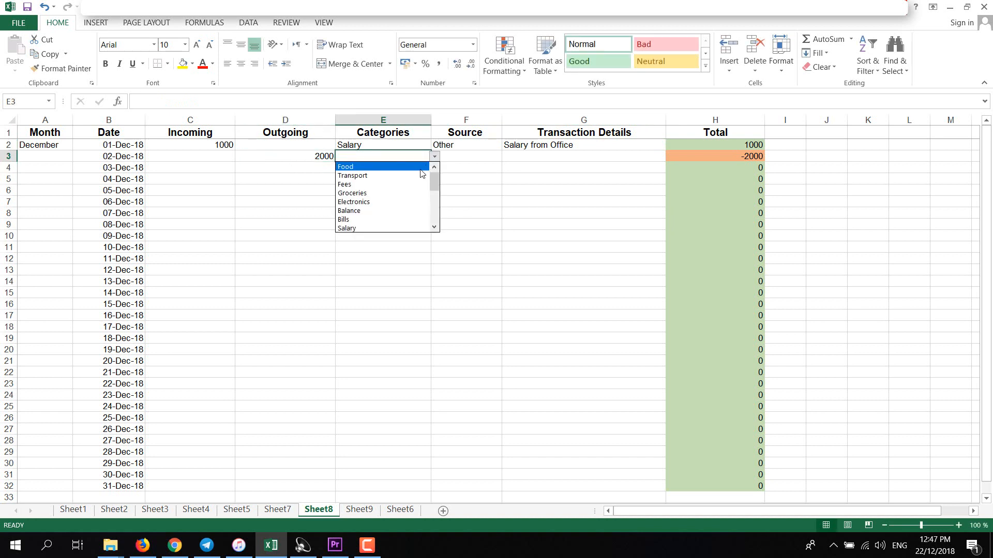
pyautogui.click(346, 166)
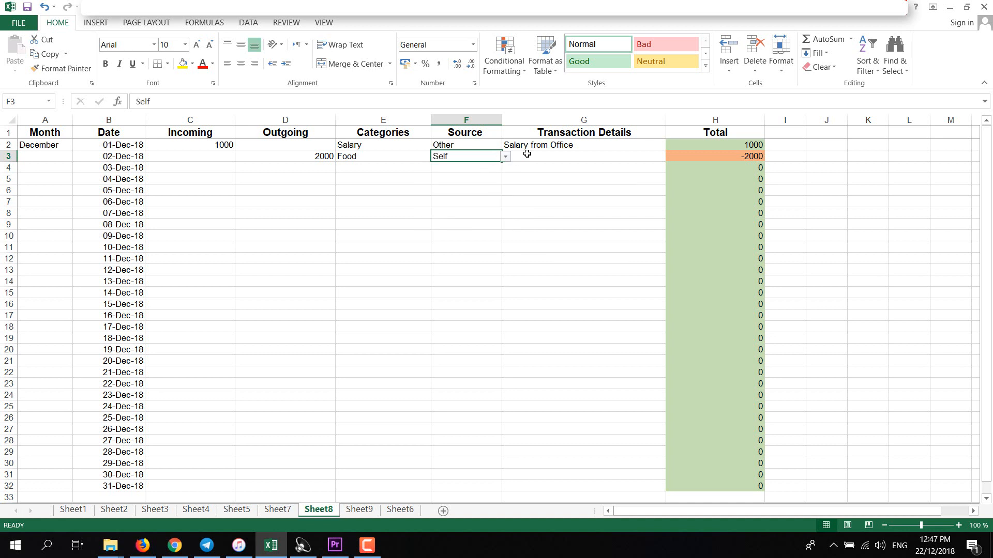
pyautogui.click(581, 156)
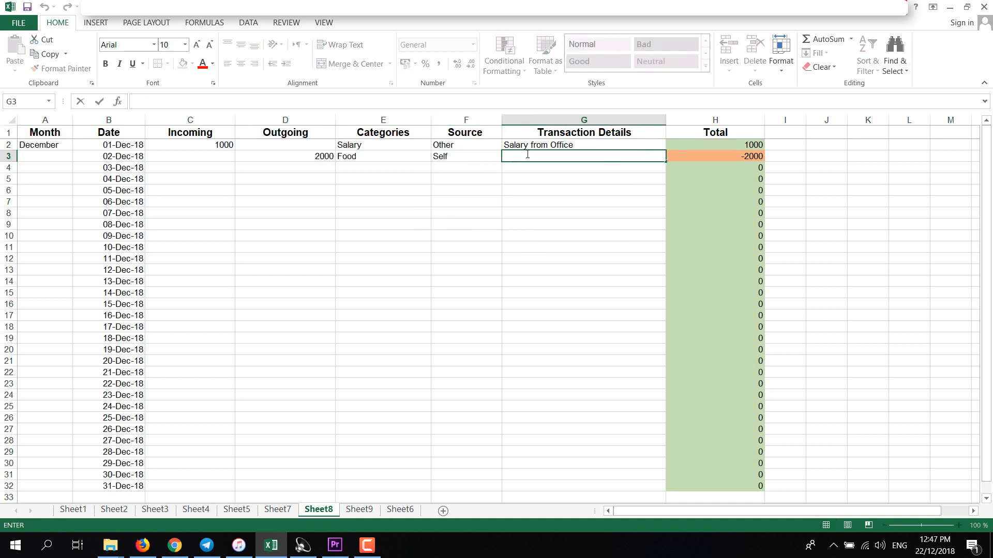
pyautogui.write('Fru')
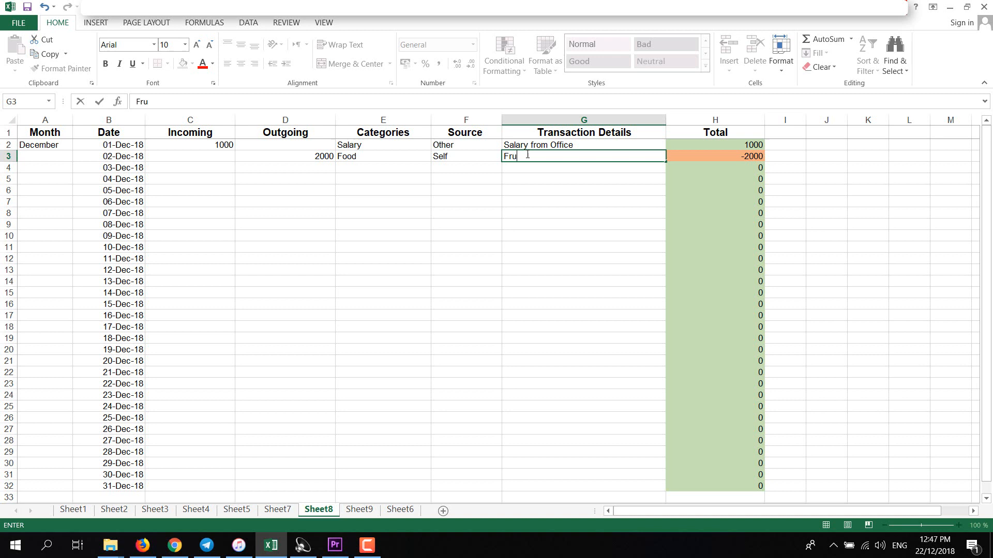
pyautogui.write('its and V')
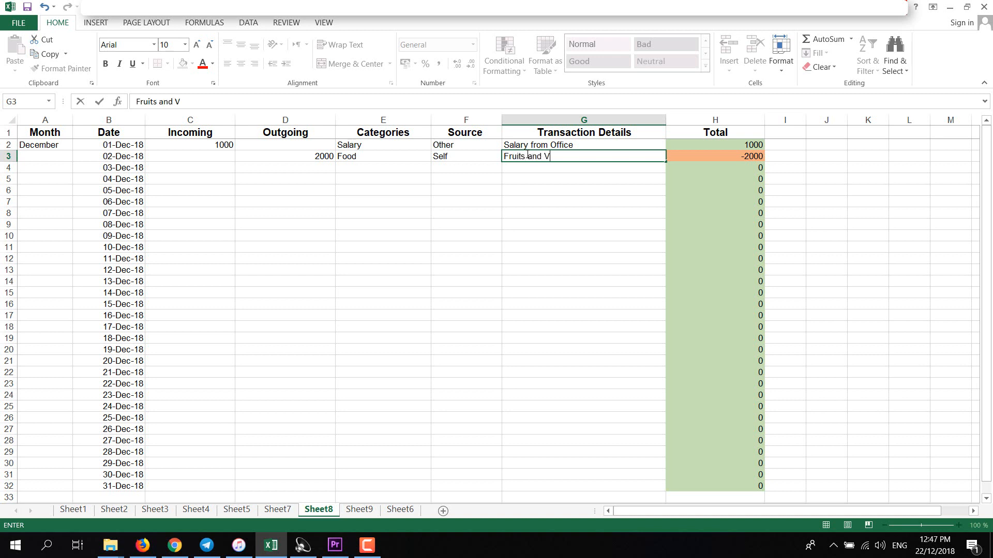
pyautogui.write('egies')
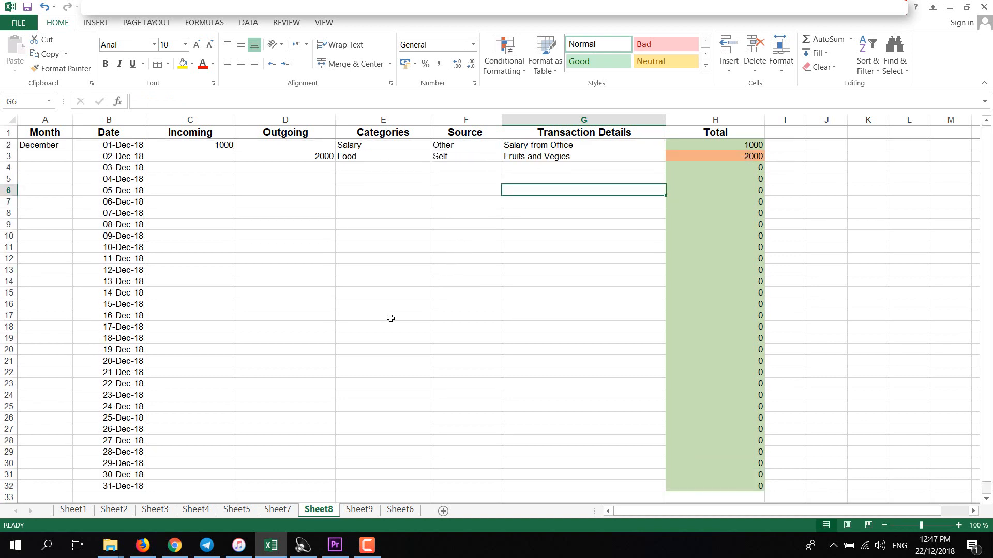
pyautogui.scroll(-3)
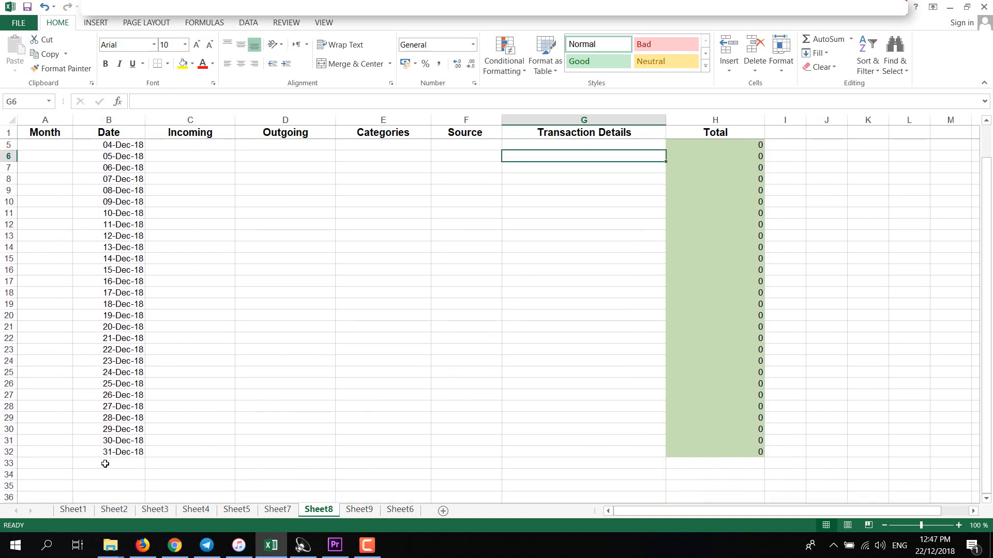
# - Label row 33 'Total December' in cell A33
pyautogui.click(45, 463)
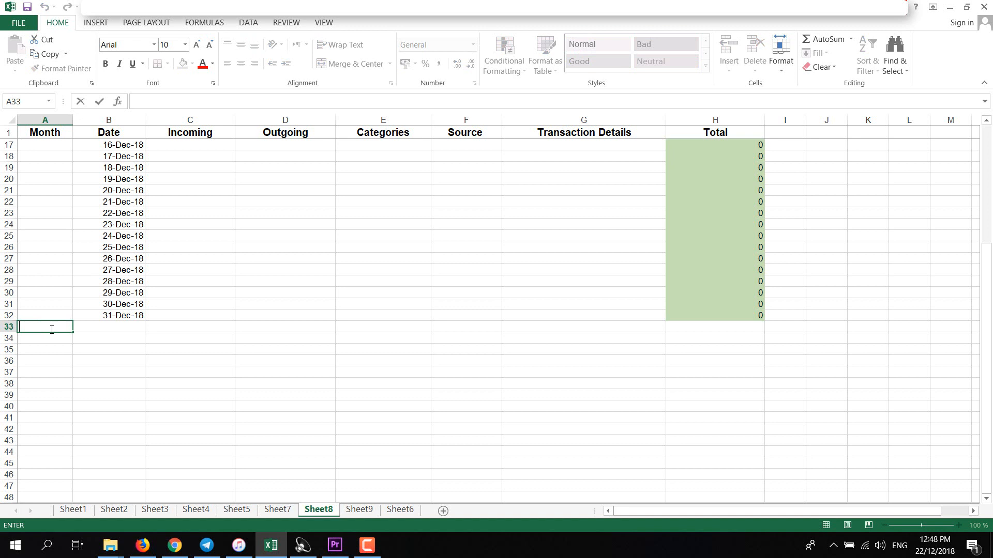
pyautogui.write('Total')
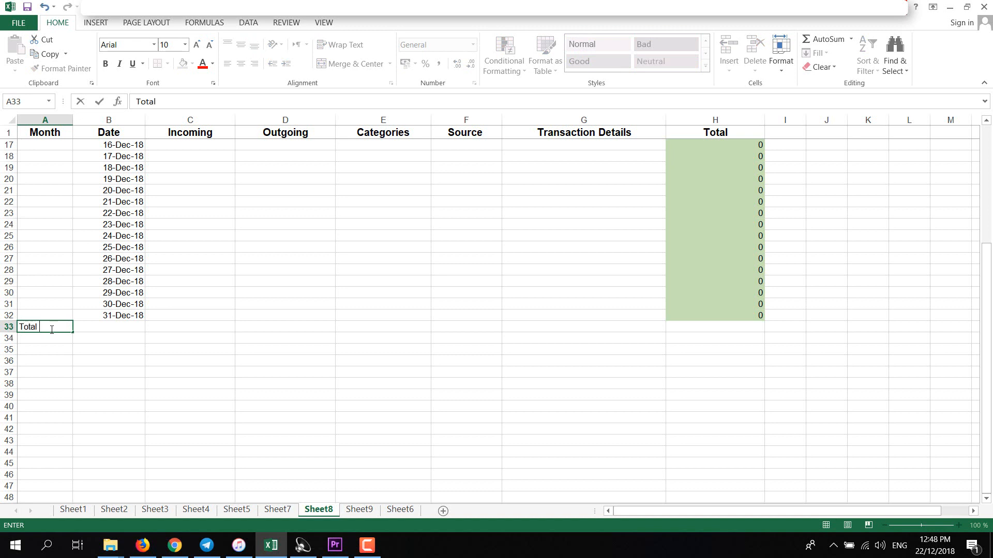
pyautogui.write('December')
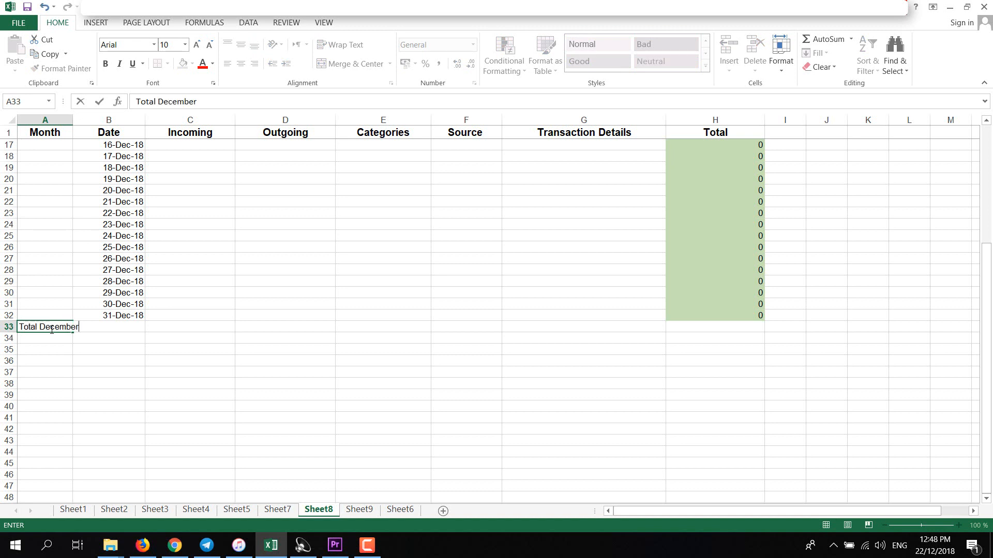
# - Total Incoming in C33 with =SUM(C2:C32), giving 1000
pyautogui.click(189, 327)
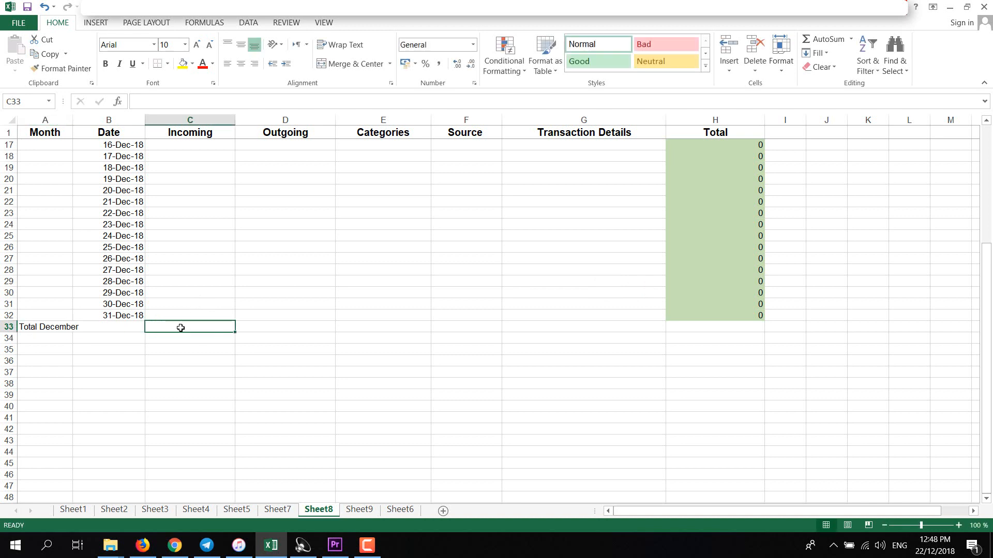
pyautogui.write('=')
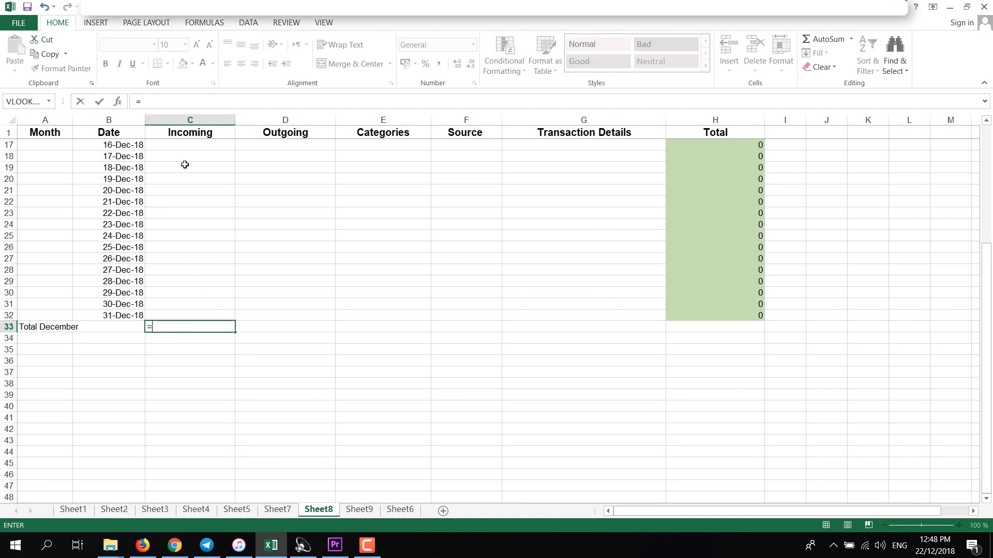
pyautogui.write('su')
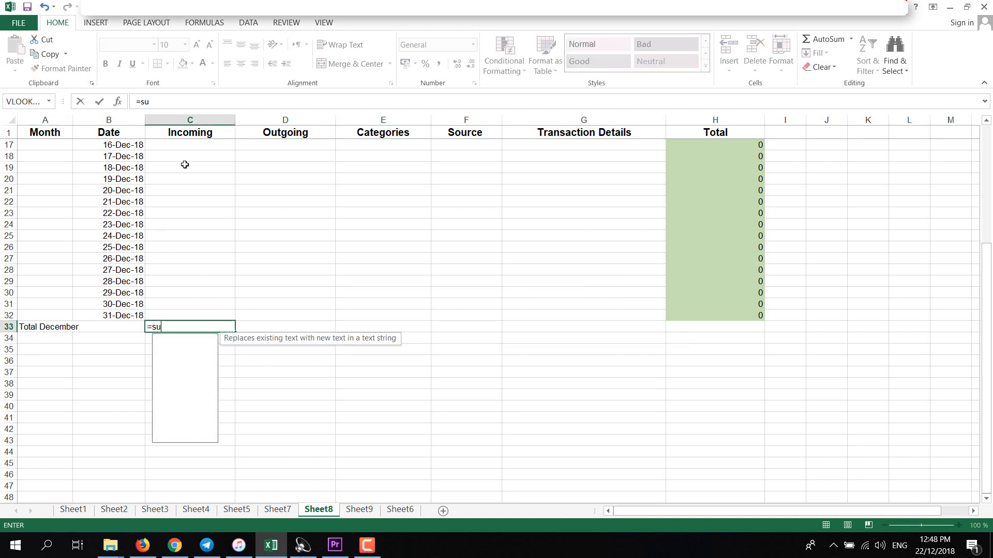
pyautogui.write('m(')
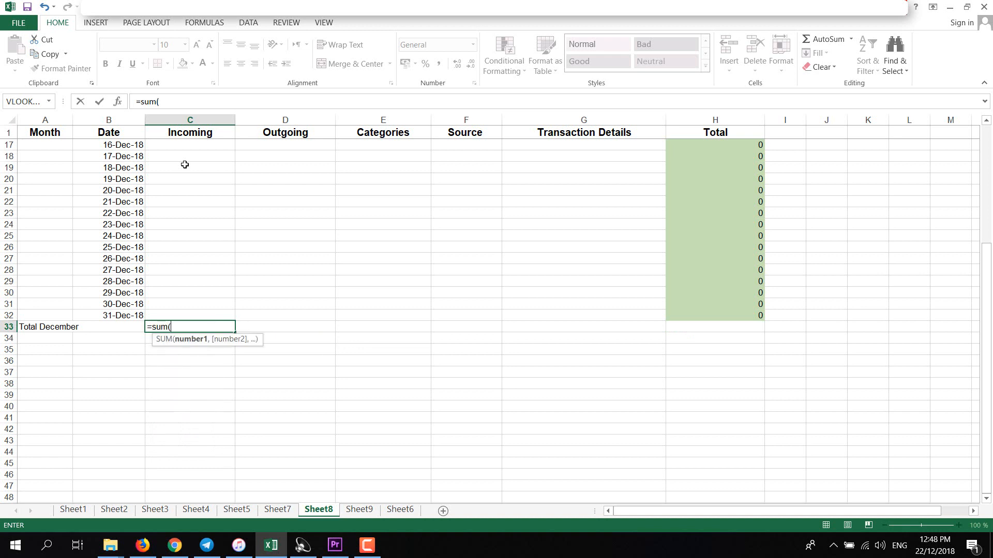
pyautogui.write('c2')
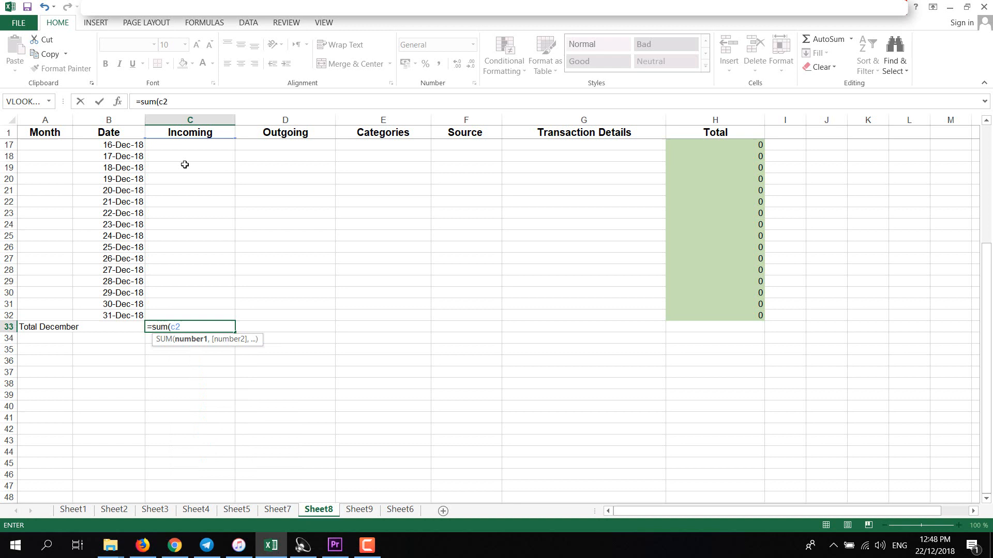
pyautogui.scroll(3)
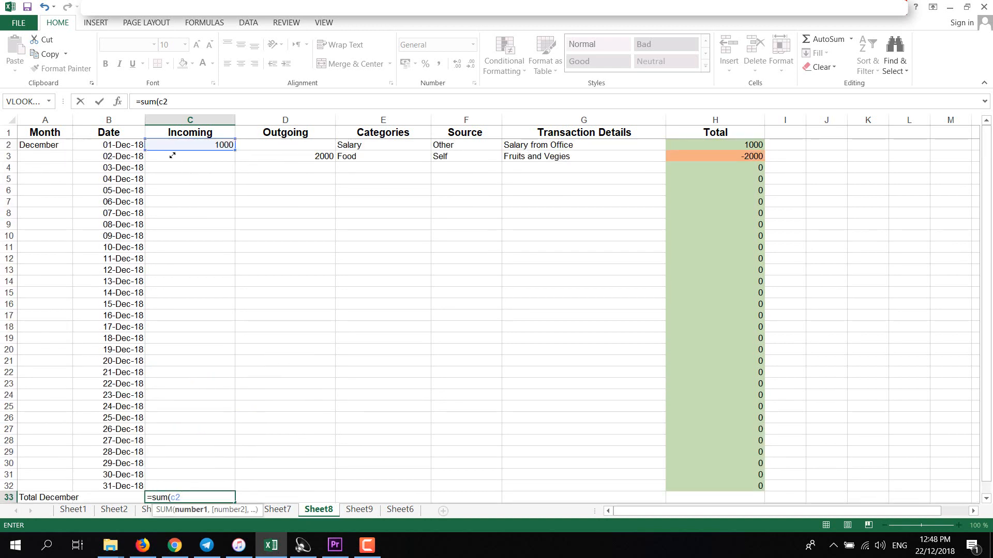
pyautogui.write(':c32')
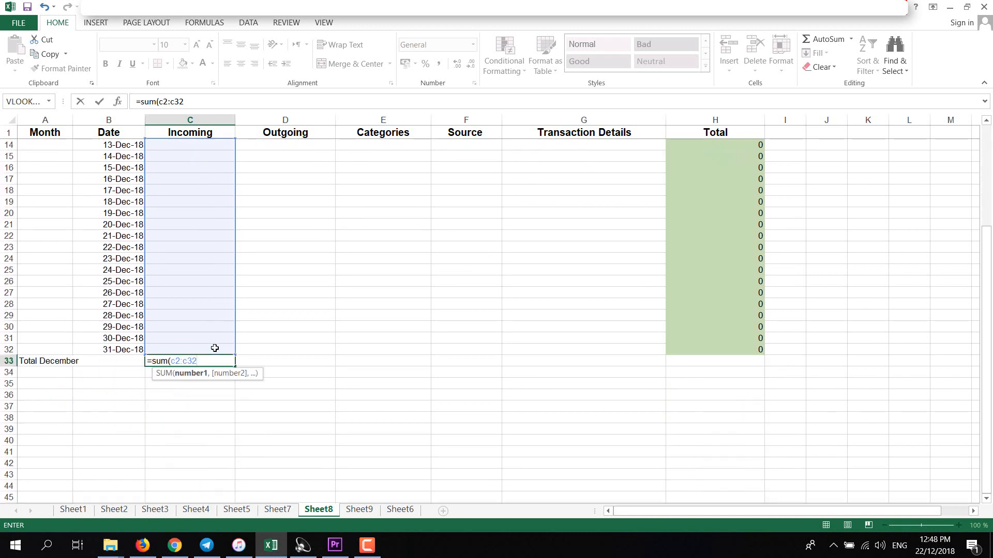
pyautogui.write(')')
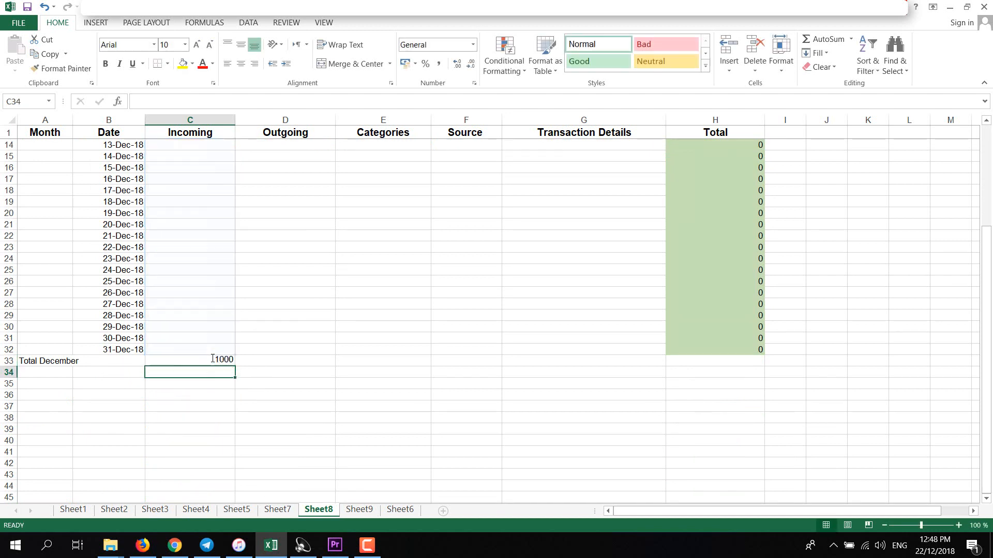
pyautogui.scroll(3)
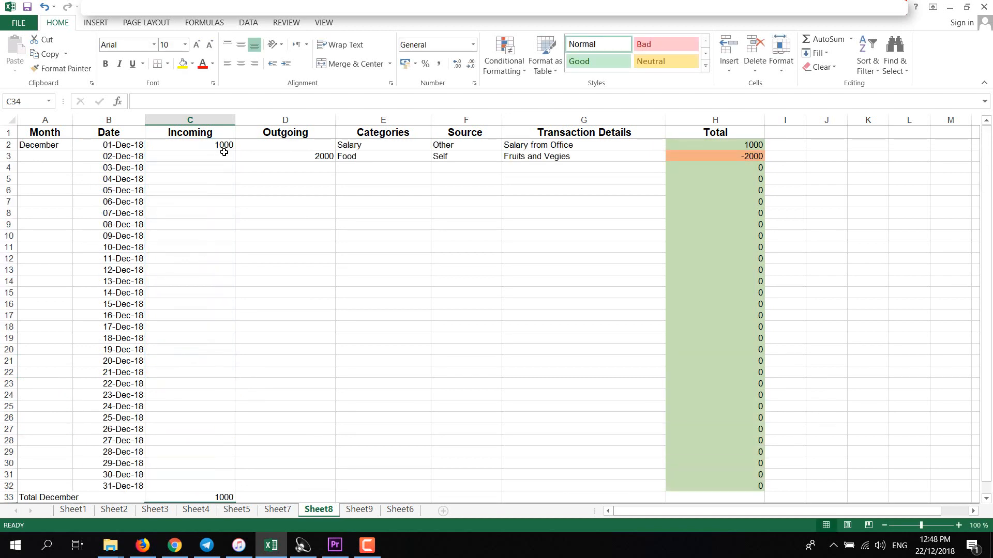
pyautogui.scroll(-3)
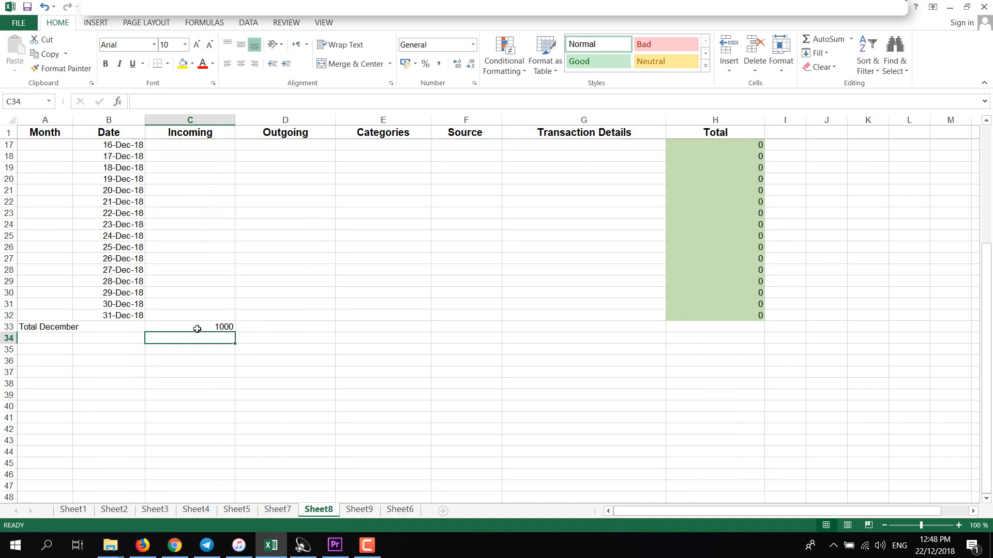
pyautogui.click(189, 327)
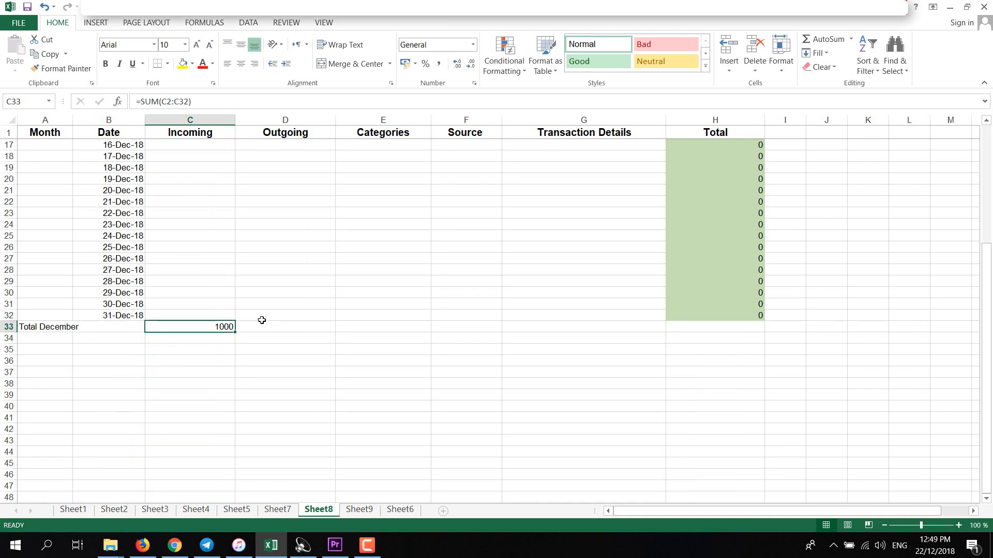
pyautogui.click(284, 325)
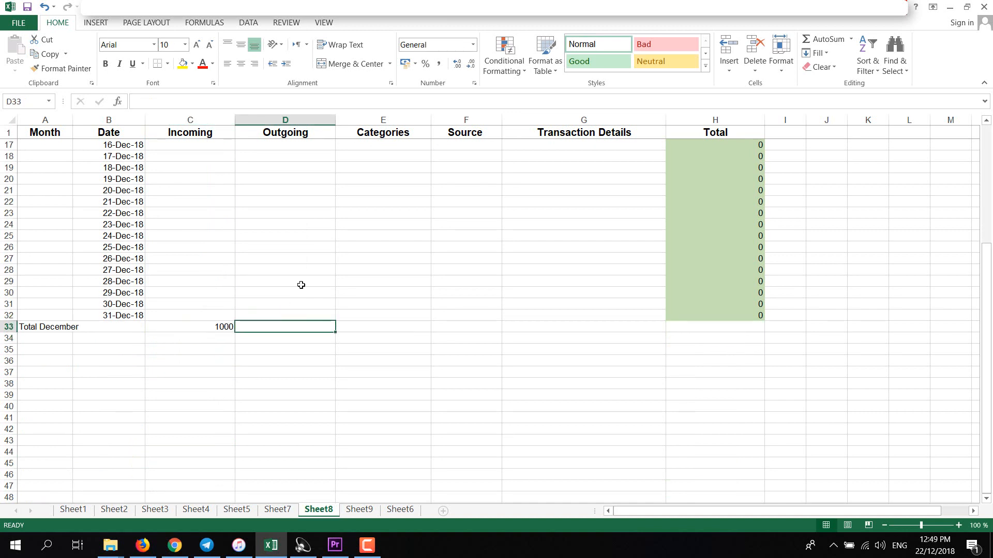
# - Copy the sum into D33 for Outgoing 2000 and fill the Total formula into H33 for -1000
pyautogui.click(191, 327)
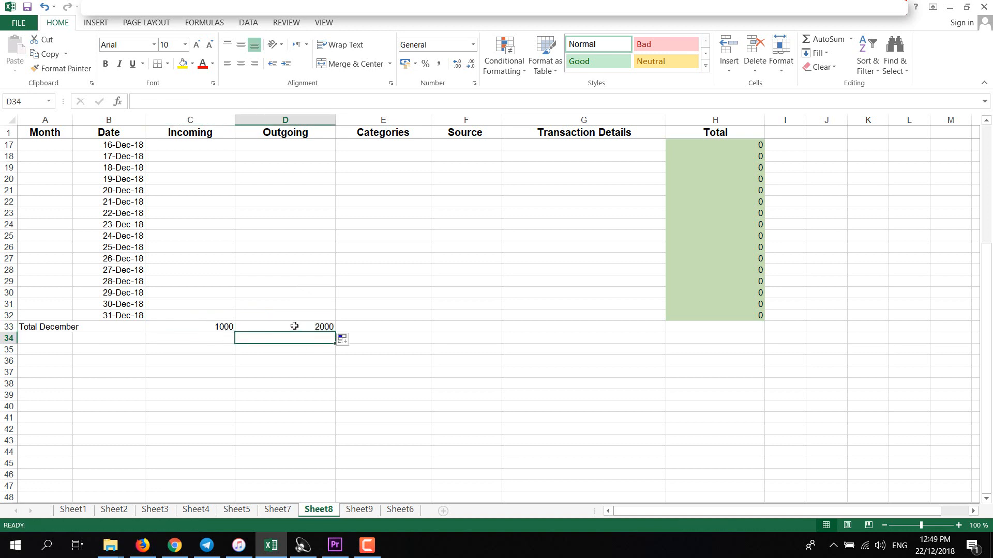
pyautogui.click(285, 326)
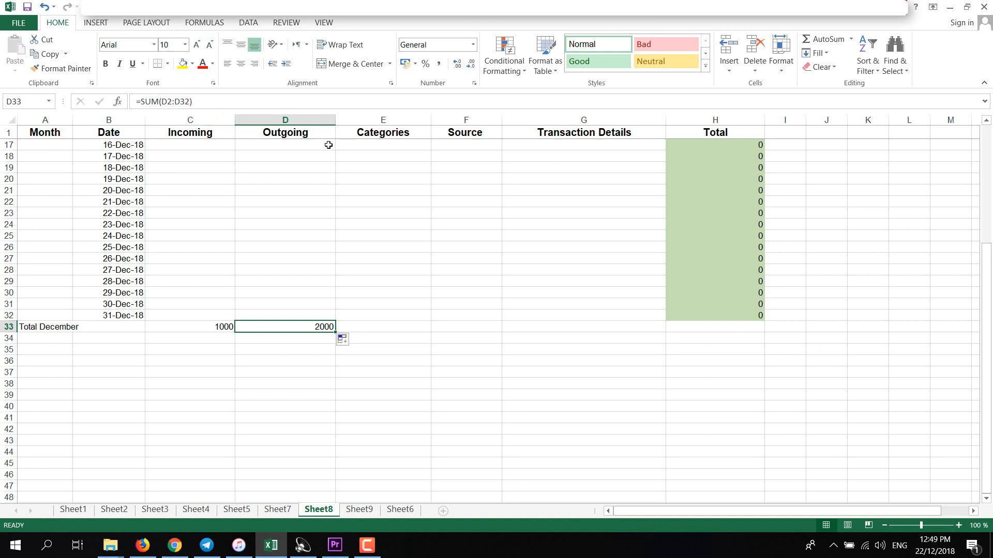
pyautogui.moveTo(171, 101)
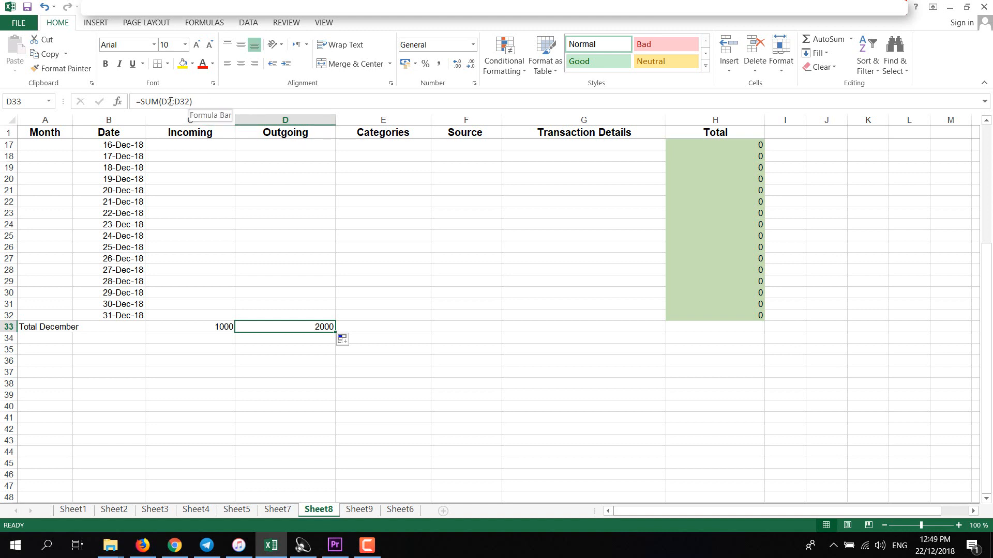
pyautogui.moveTo(313, 285)
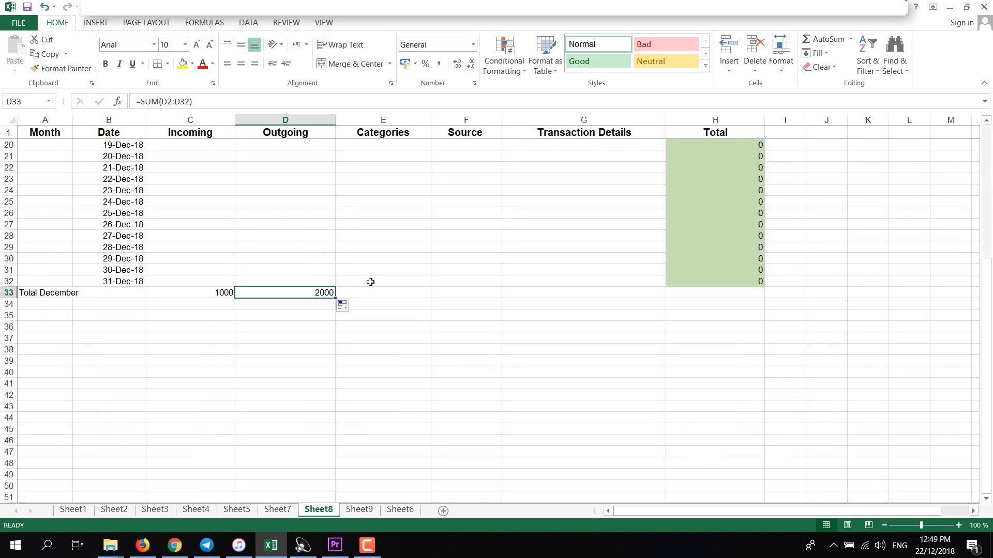
pyautogui.moveTo(725, 300)
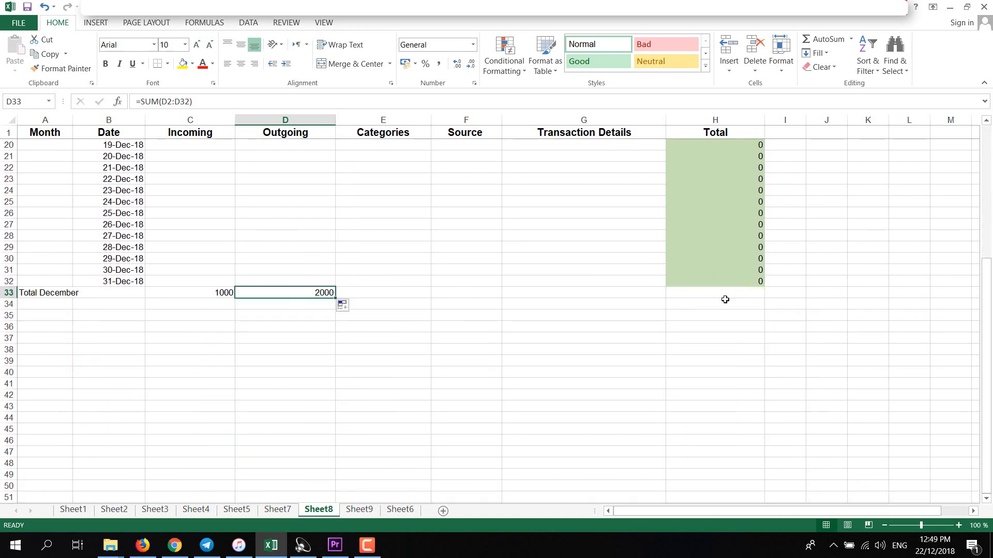
pyautogui.click(715, 281)
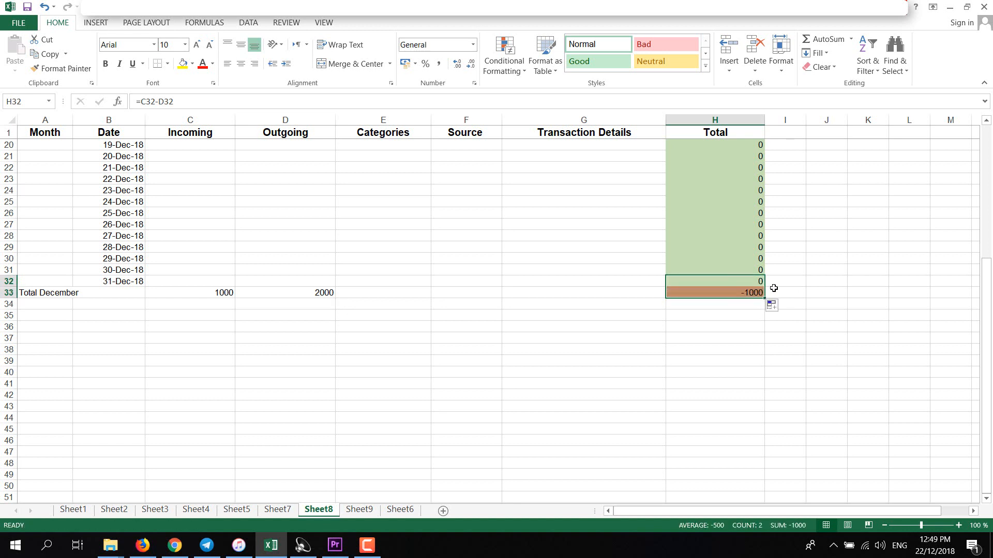
pyautogui.click(714, 292)
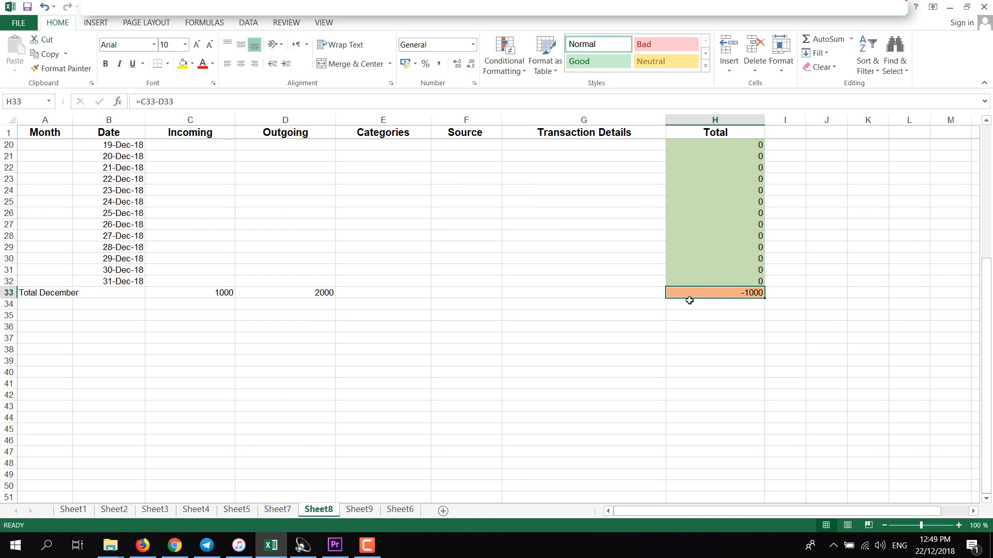
pyautogui.scroll(3)
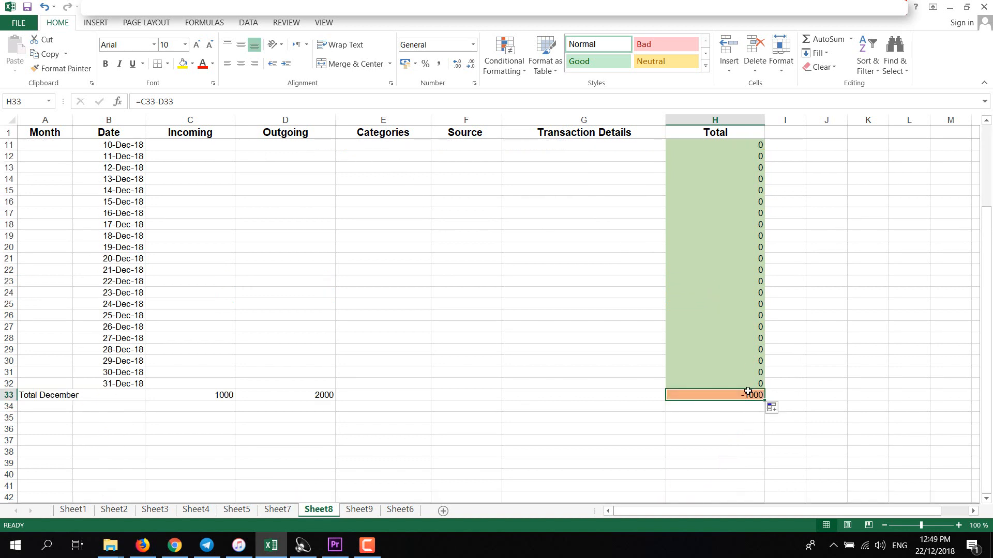
pyautogui.moveTo(654, 399)
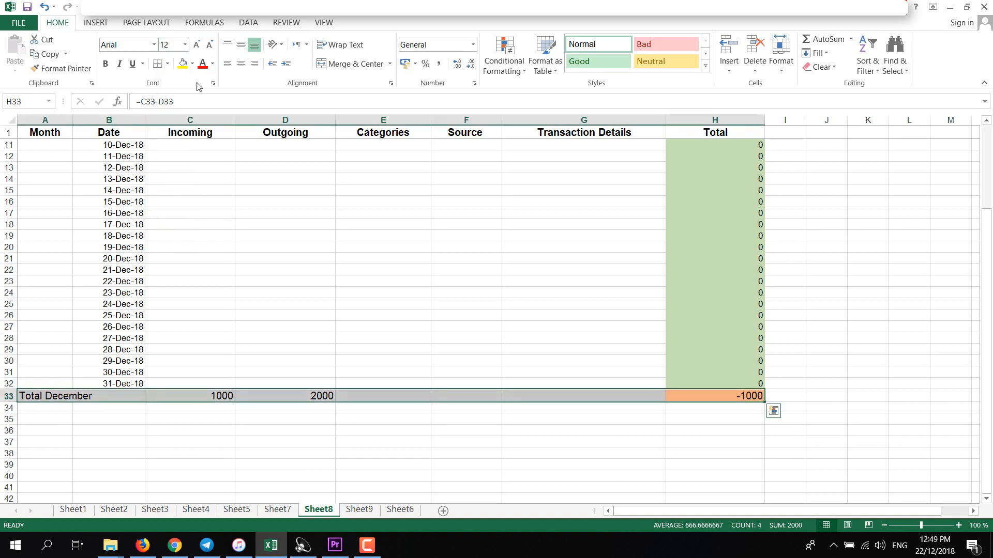
# - Give row 33 font size 12 and a blue fill
pyautogui.click(193, 63)
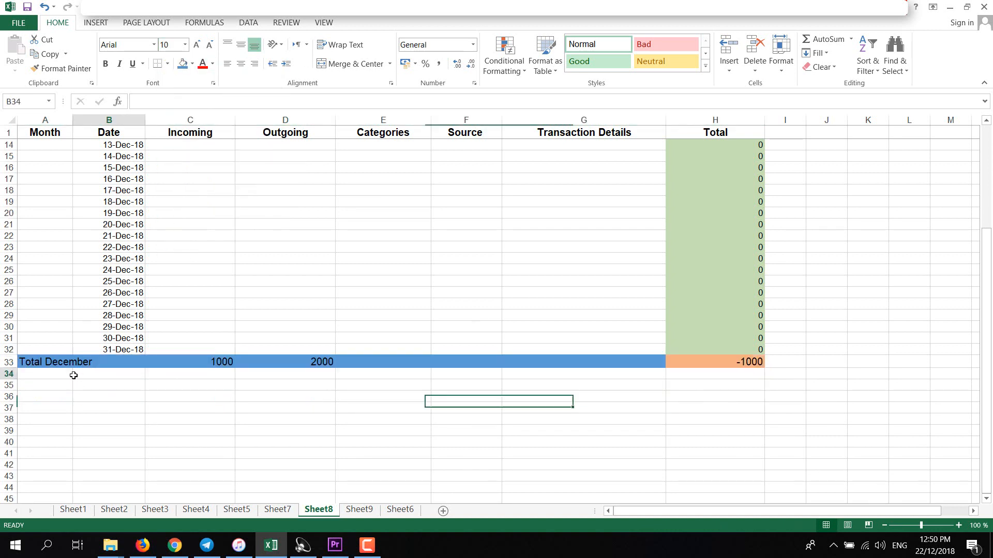
pyautogui.scroll(-3)
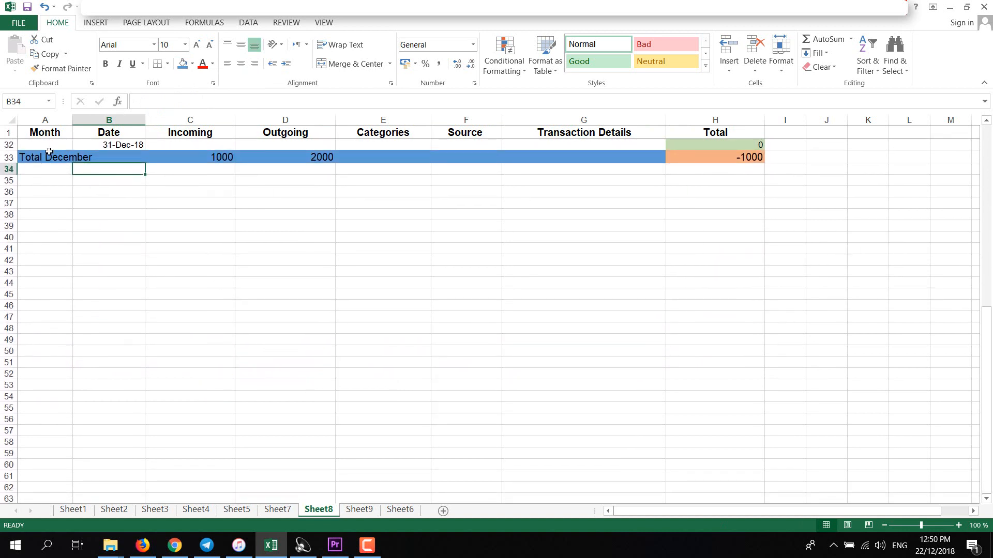
pyautogui.scroll(3)
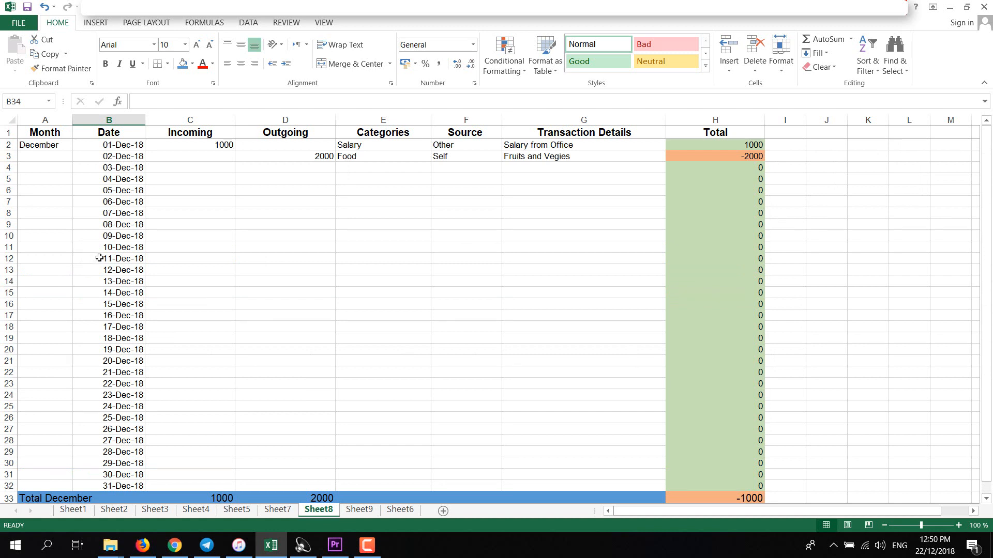
pyautogui.moveTo(267, 287)
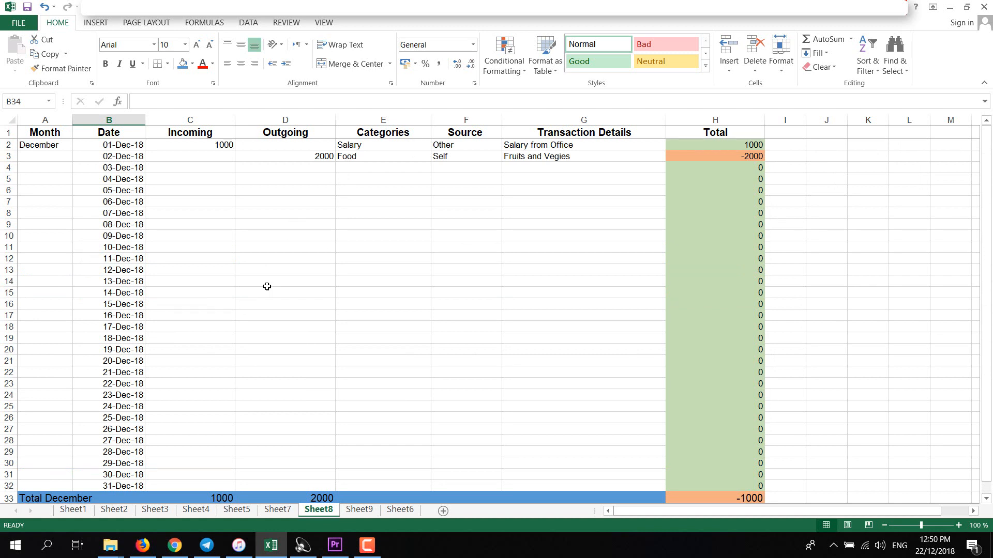
pyautogui.moveTo(262, 306)
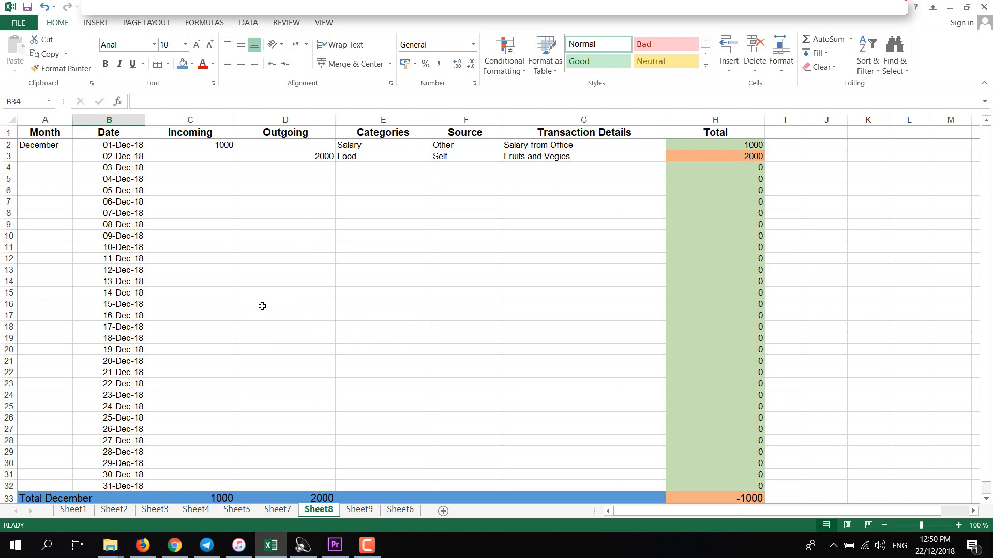
pyautogui.moveTo(265, 312)
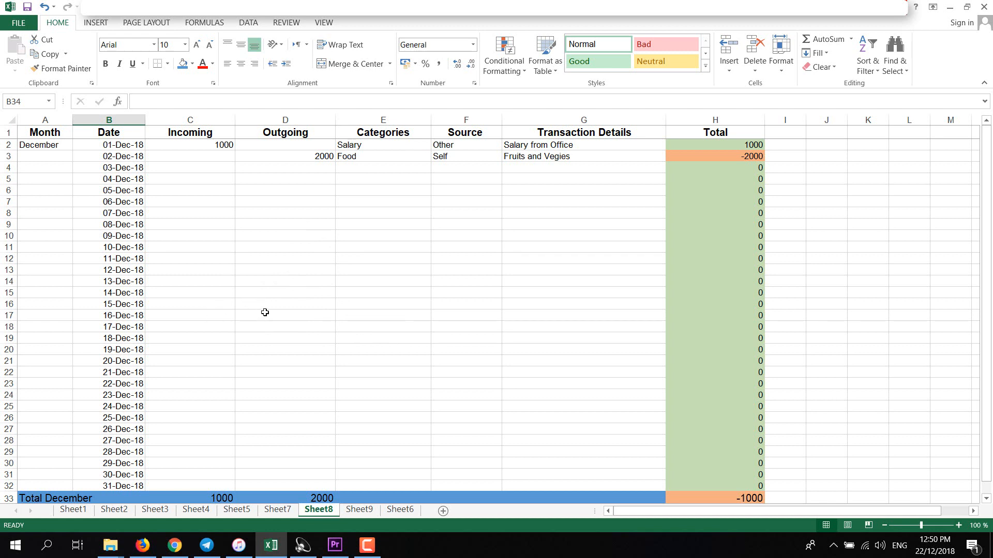